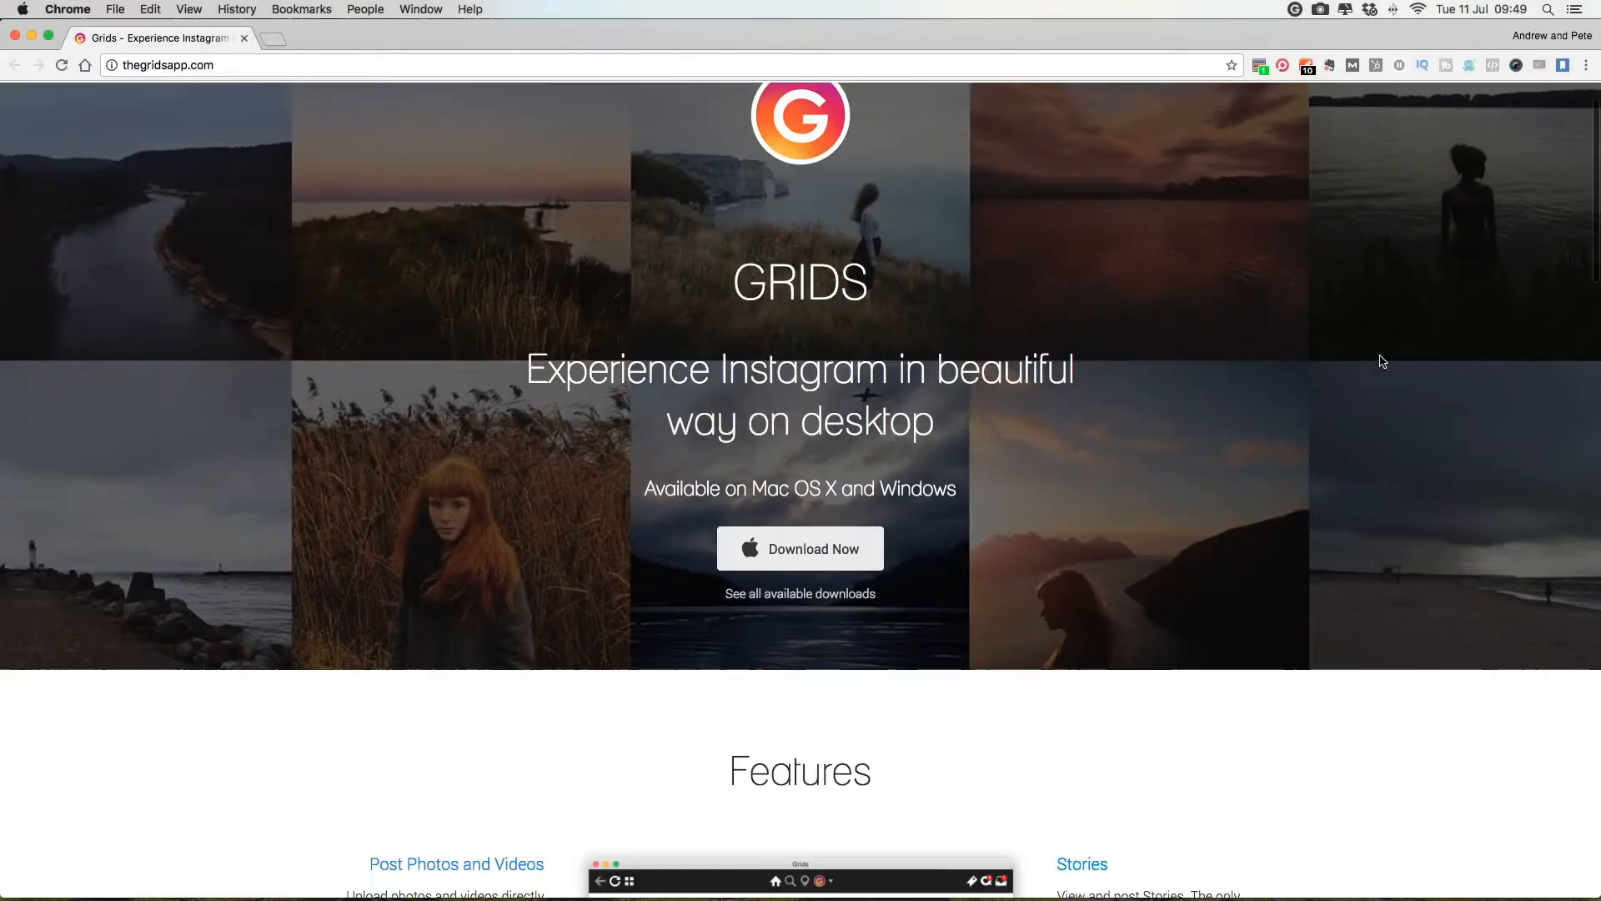
Step: Scroll the thegridsapp.com page past the Features list down to Screenshots
scroll("down", 3)
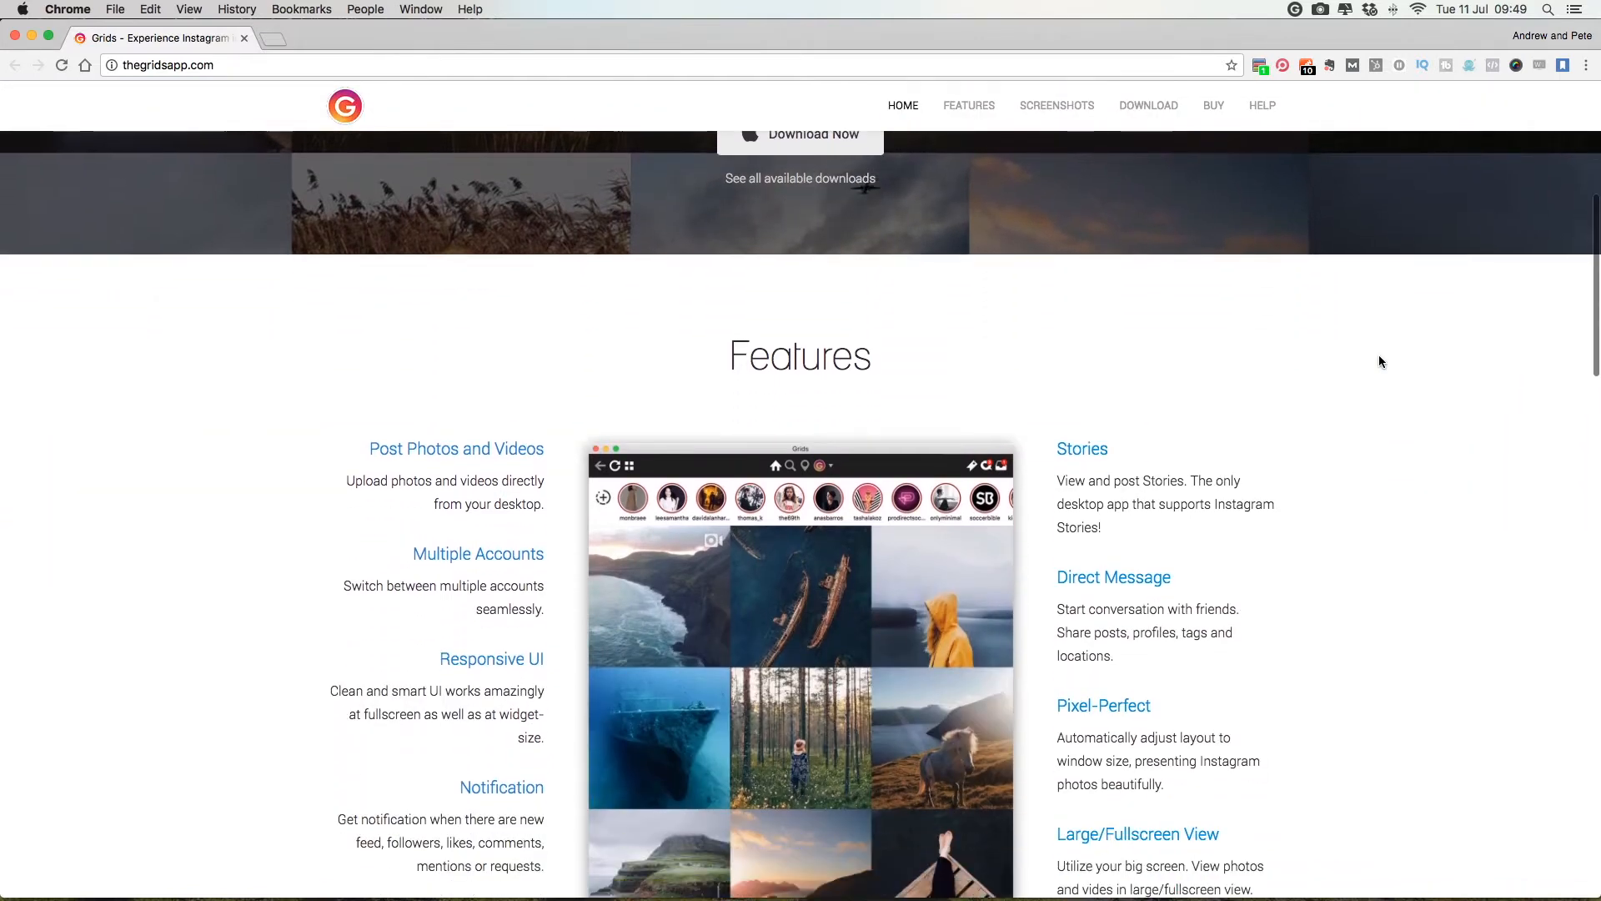
scroll("down", 3)
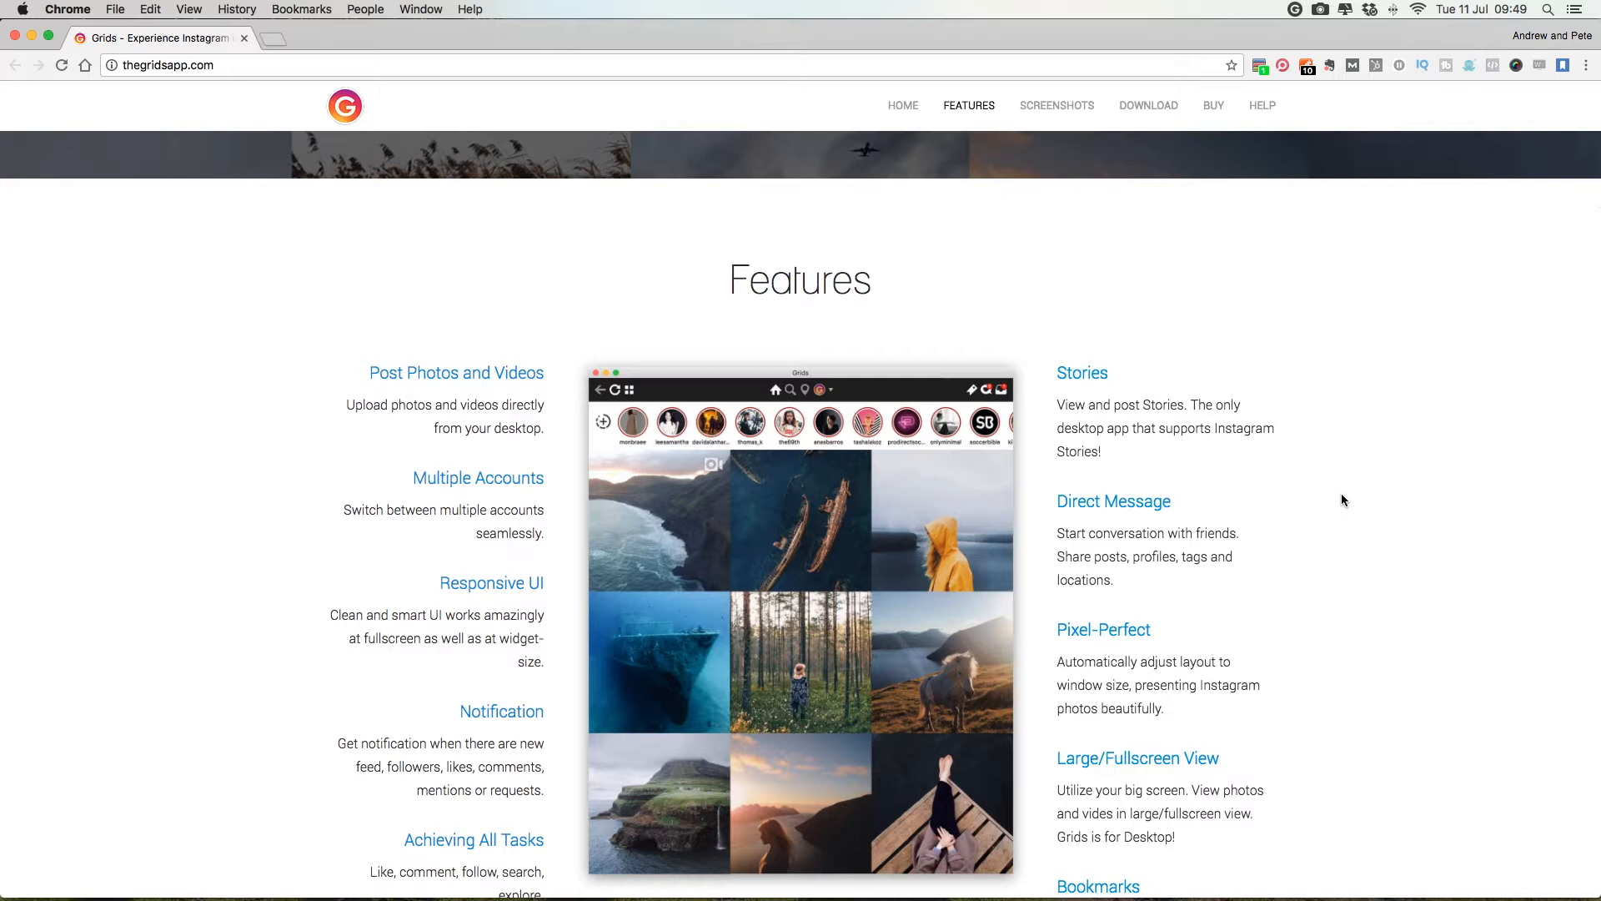
scroll("down", 3)
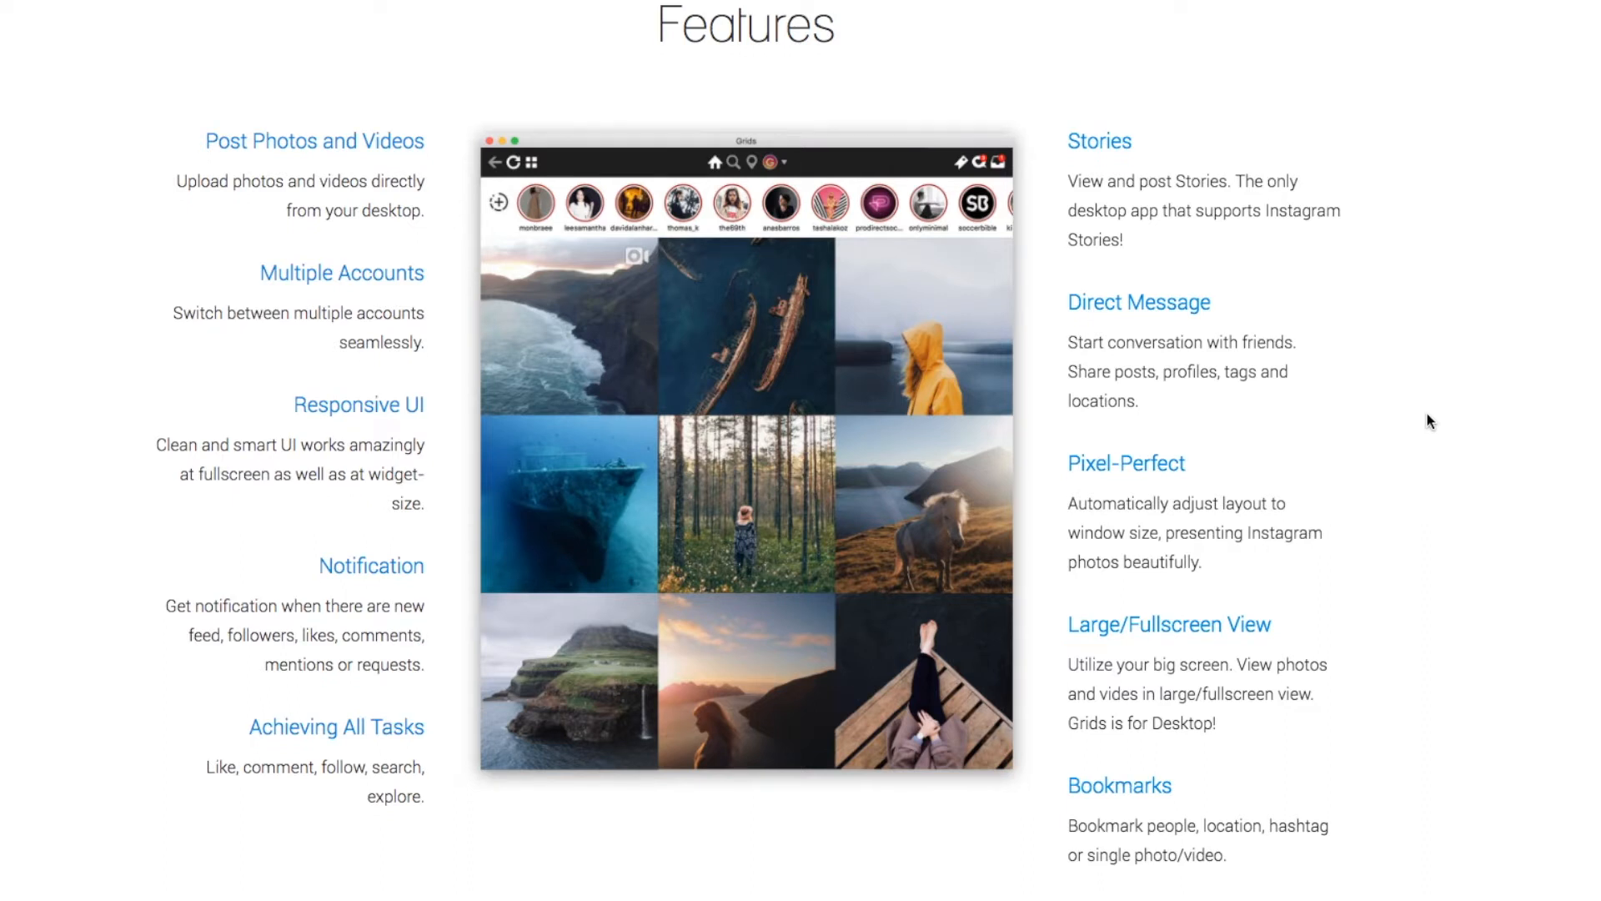
scroll("down", 3)
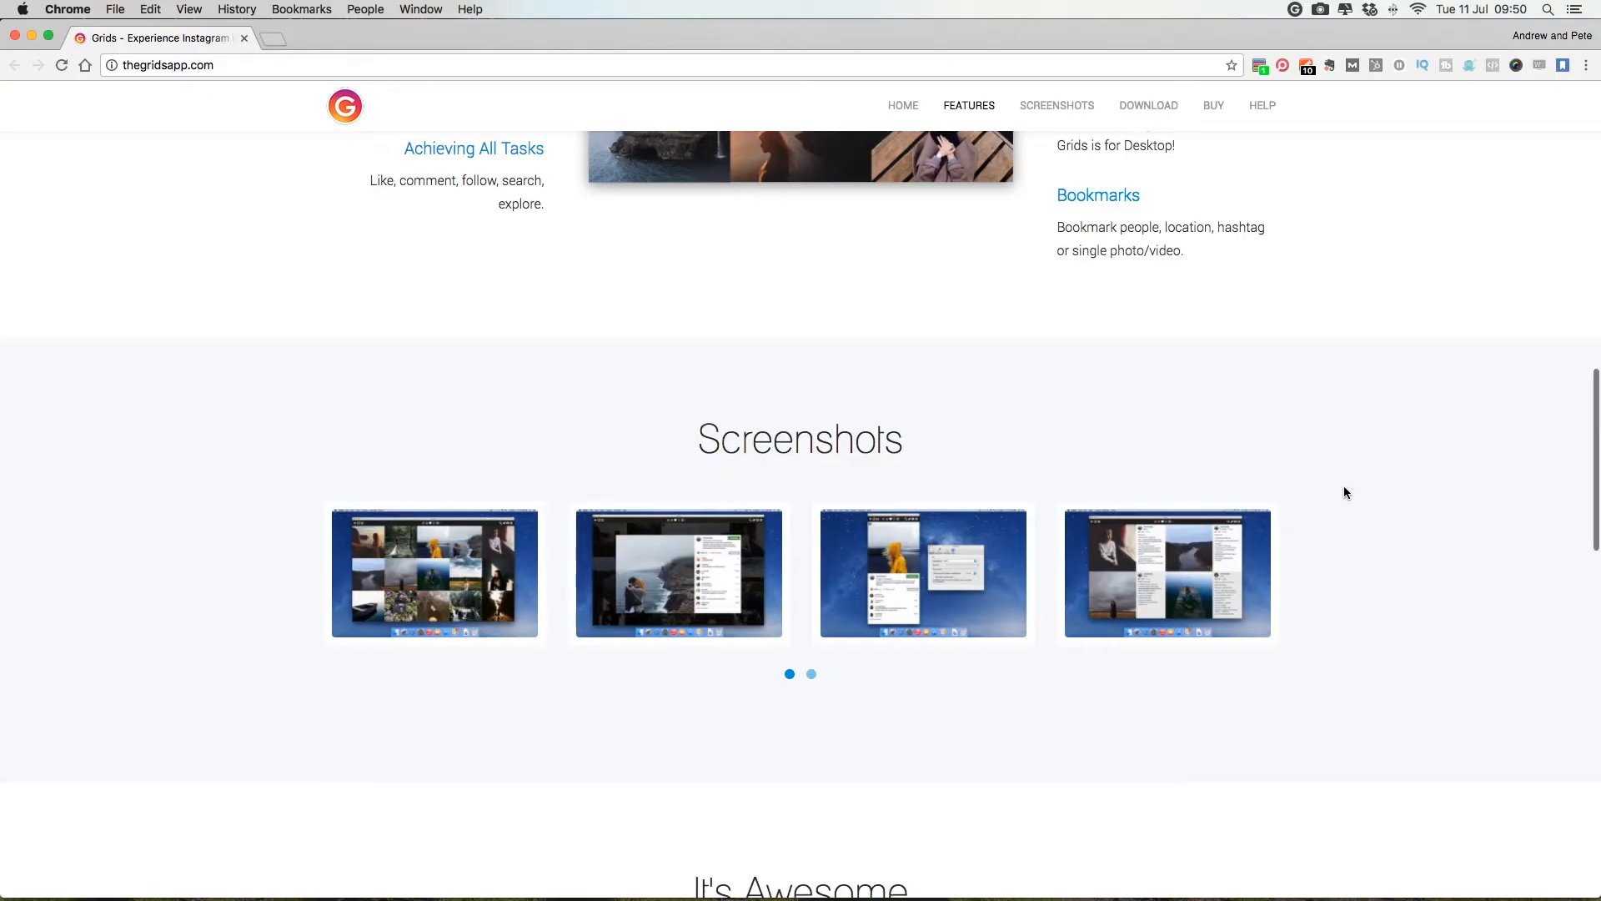
Step: Jump to the DOWNLOAD section showing the Mac and Windows versions of Grids
left_click(1149, 105)
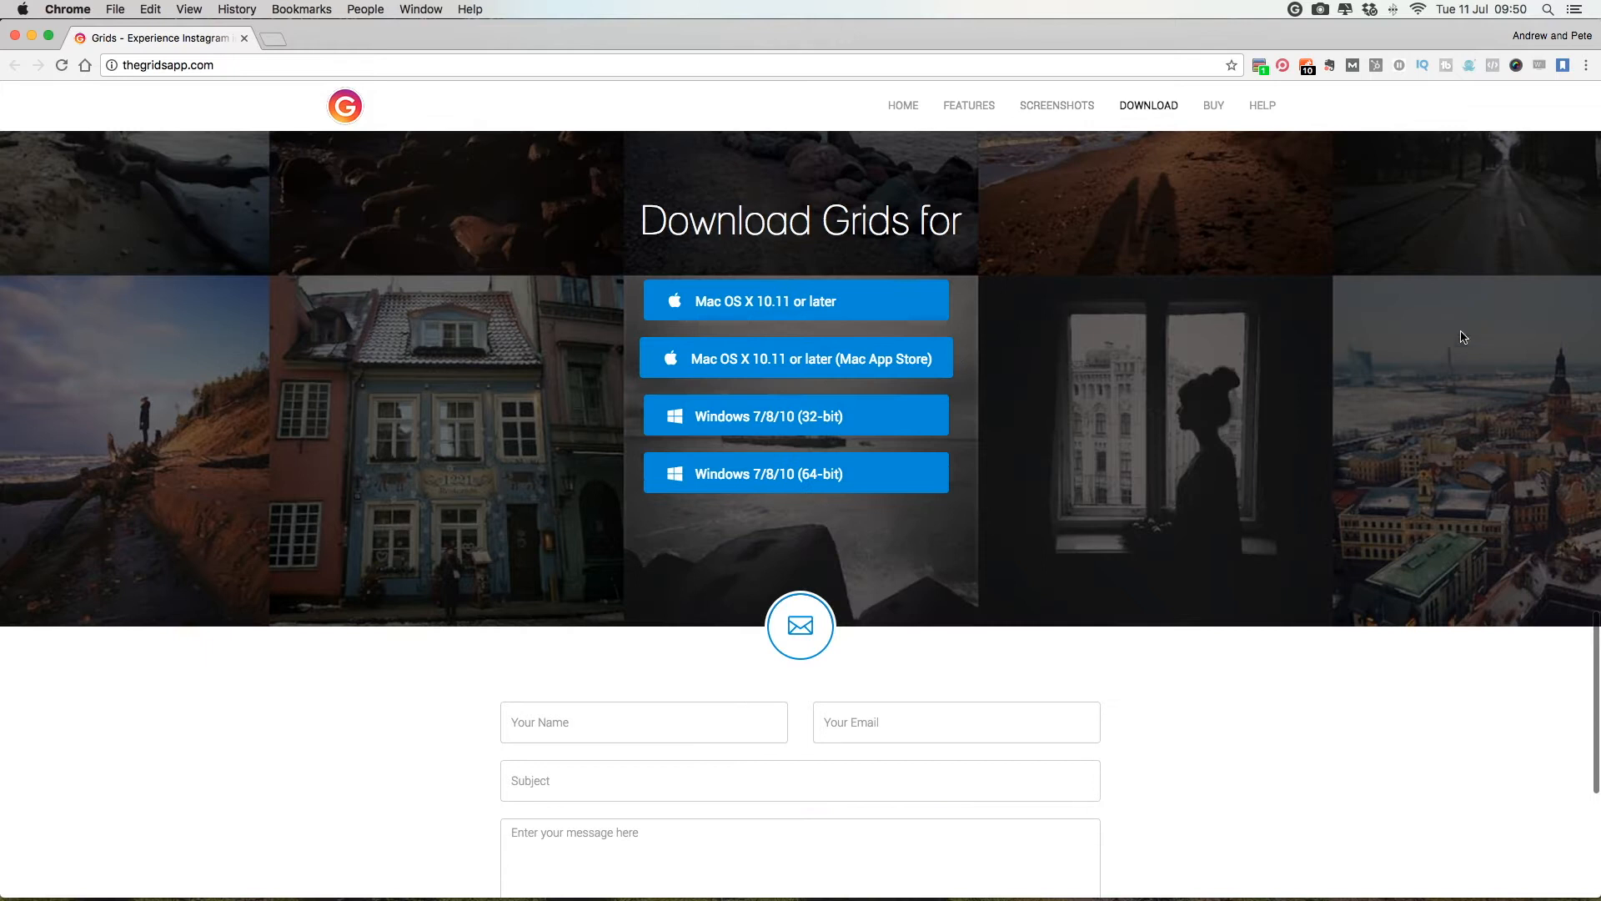
mouse_move(802, 313)
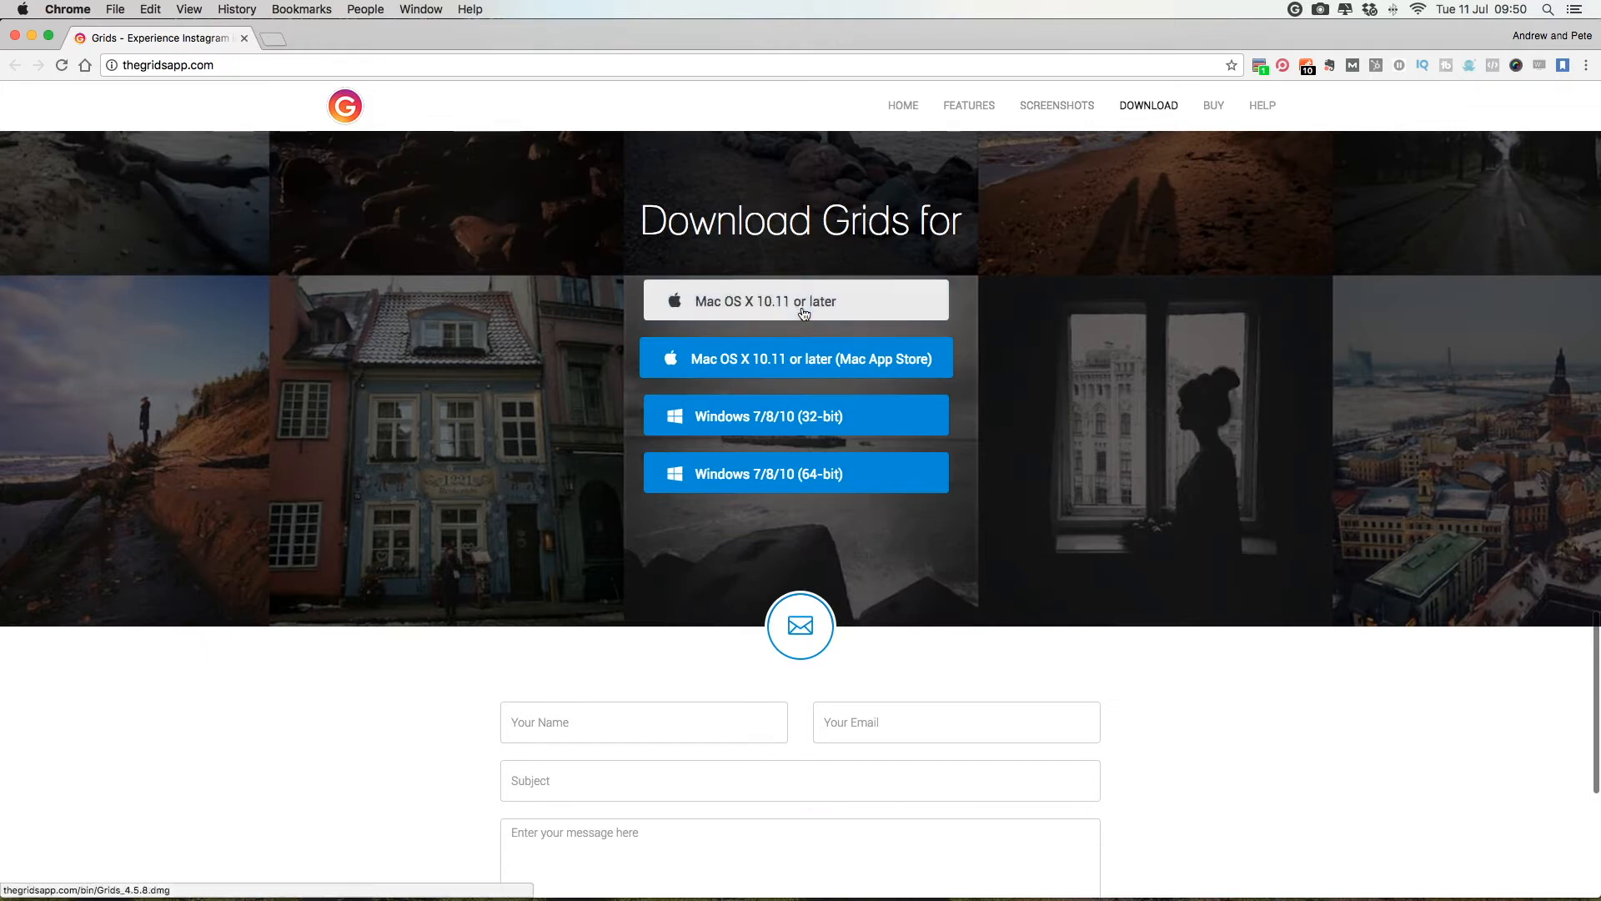
mouse_move(799, 366)
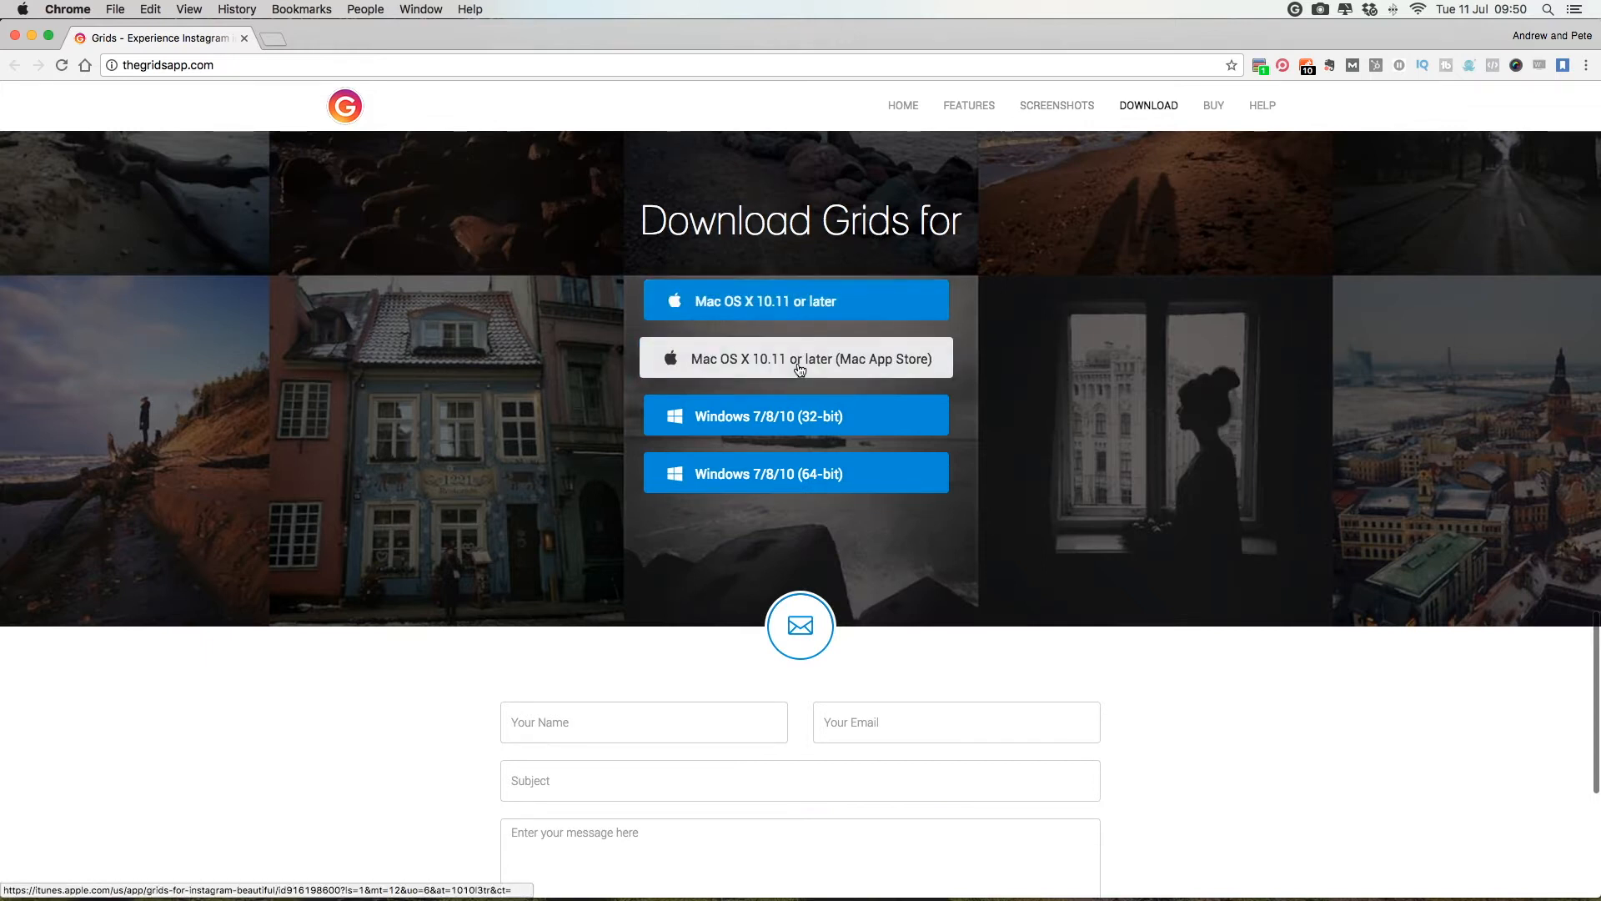
mouse_move(1099, 405)
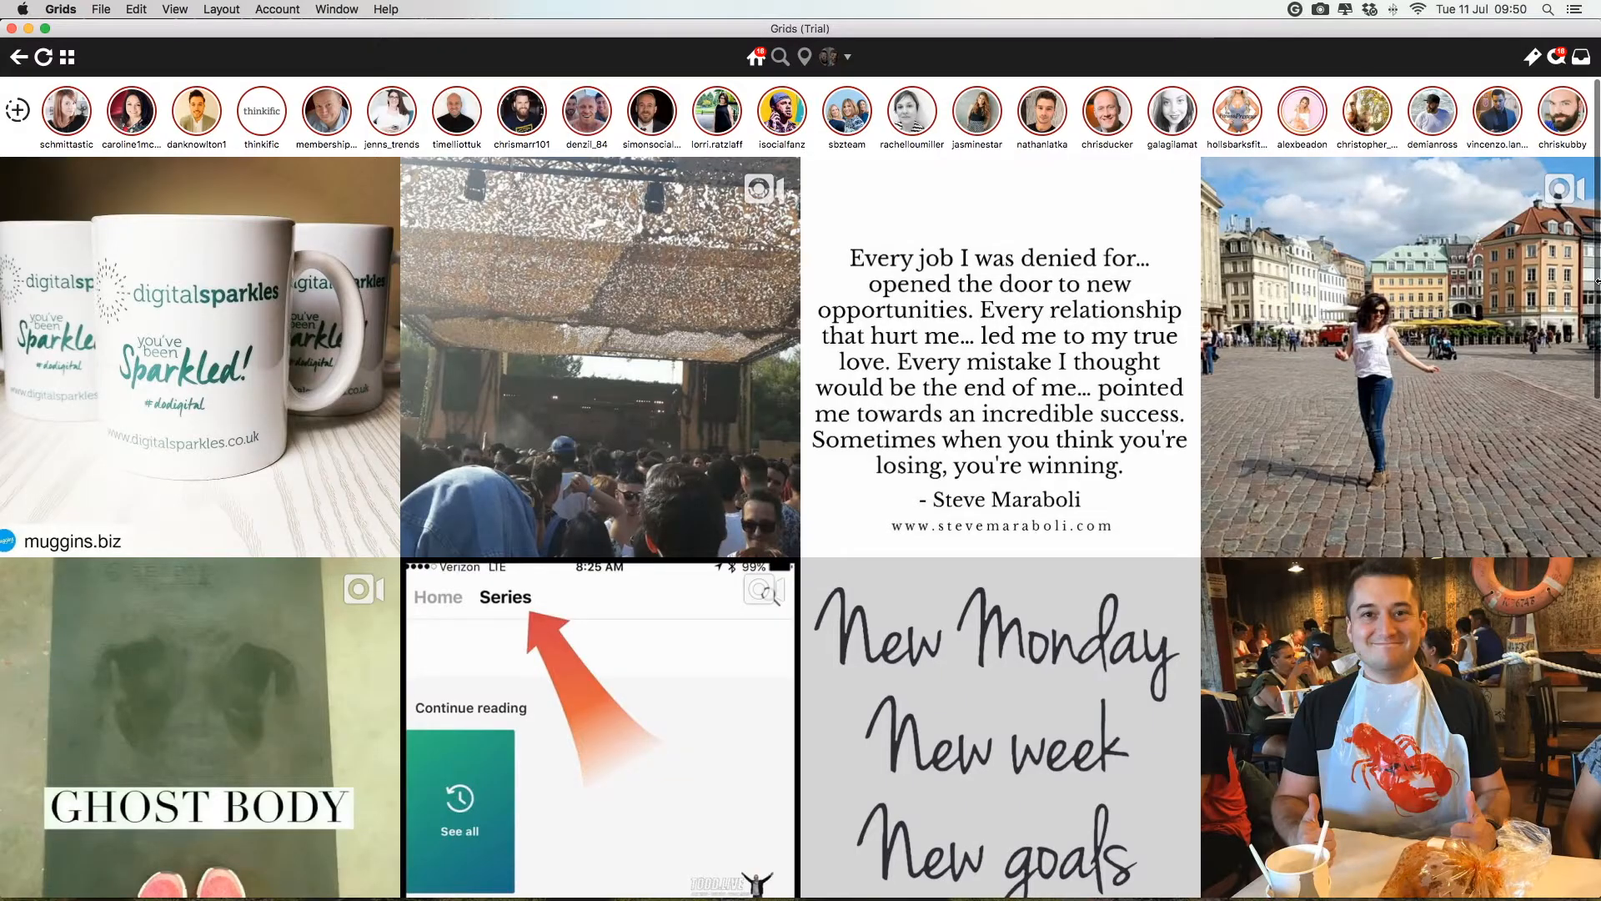
scroll("down", 3)
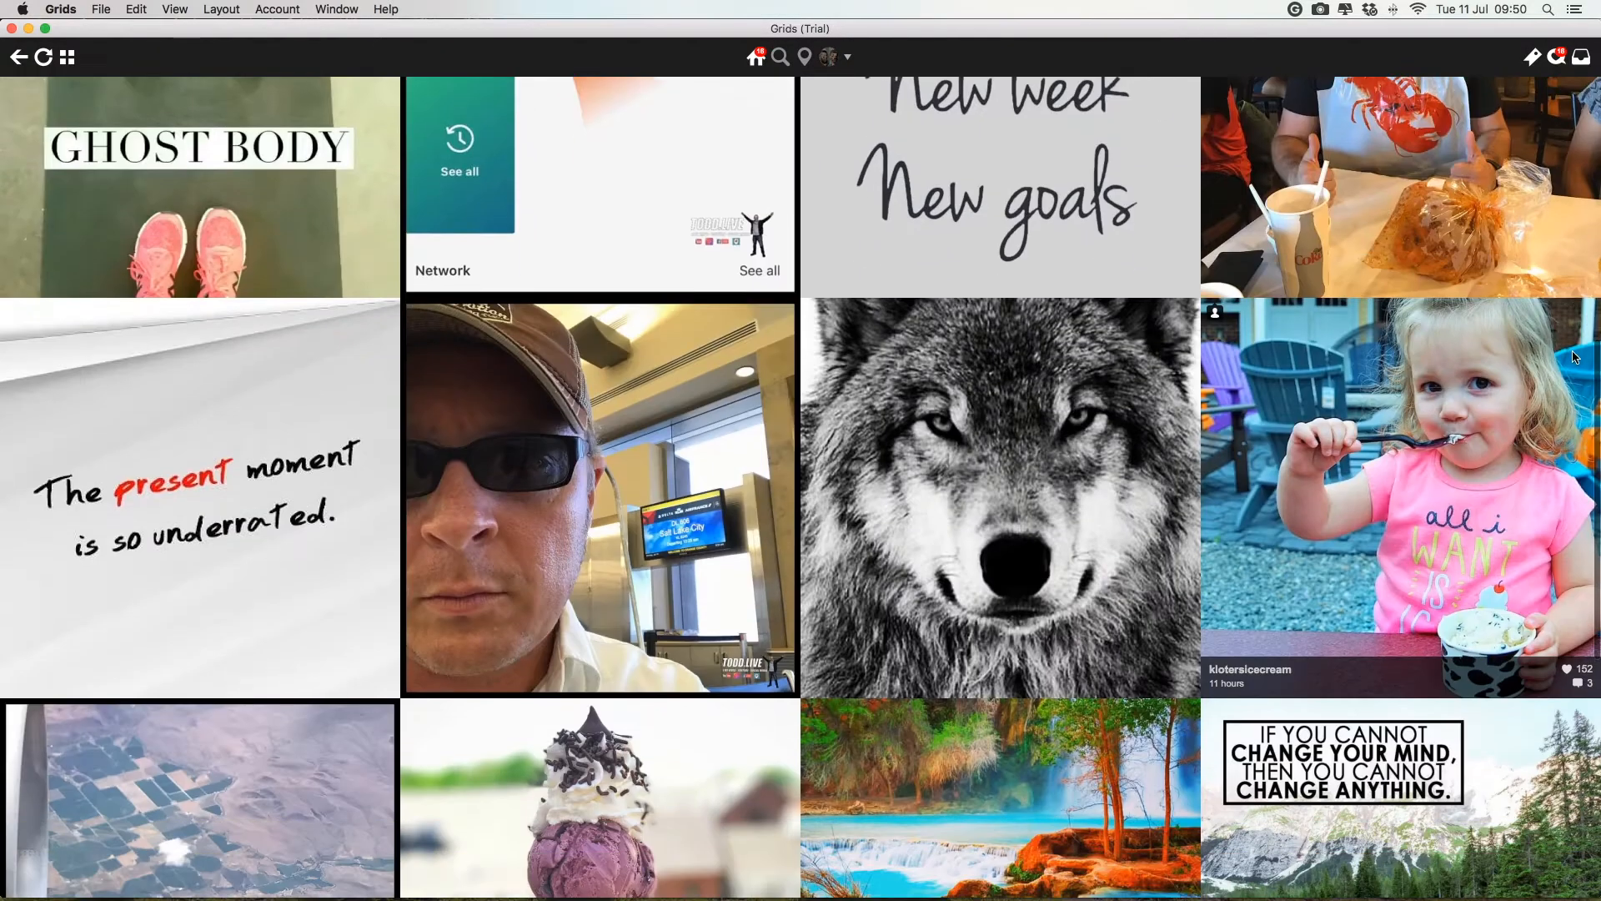
scroll("down", 3)
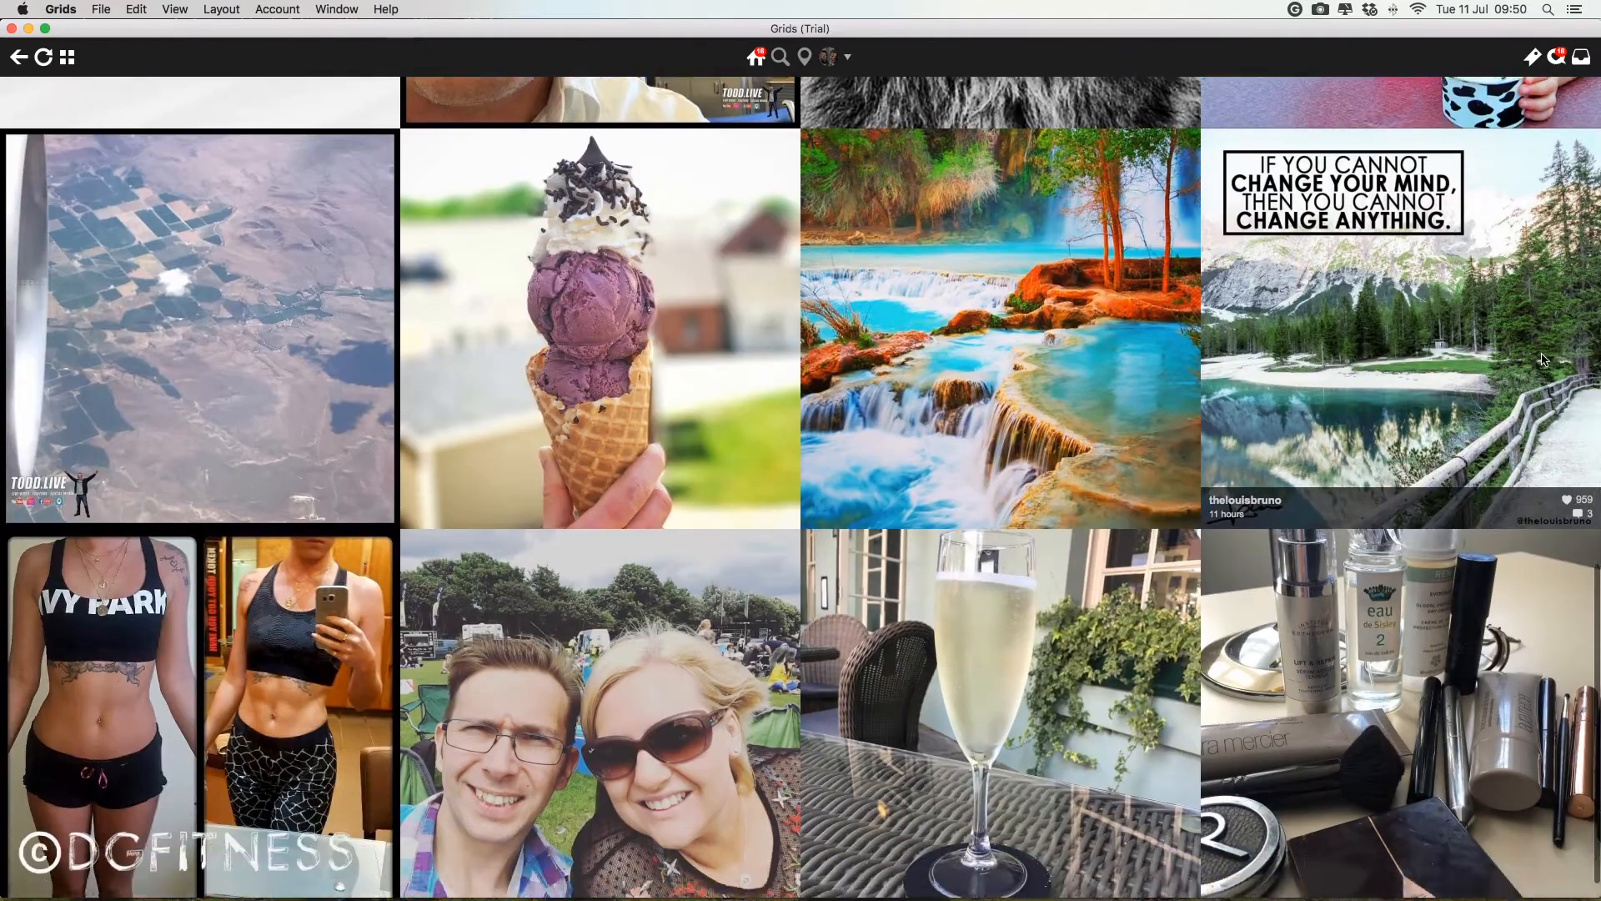
scroll("down", 3)
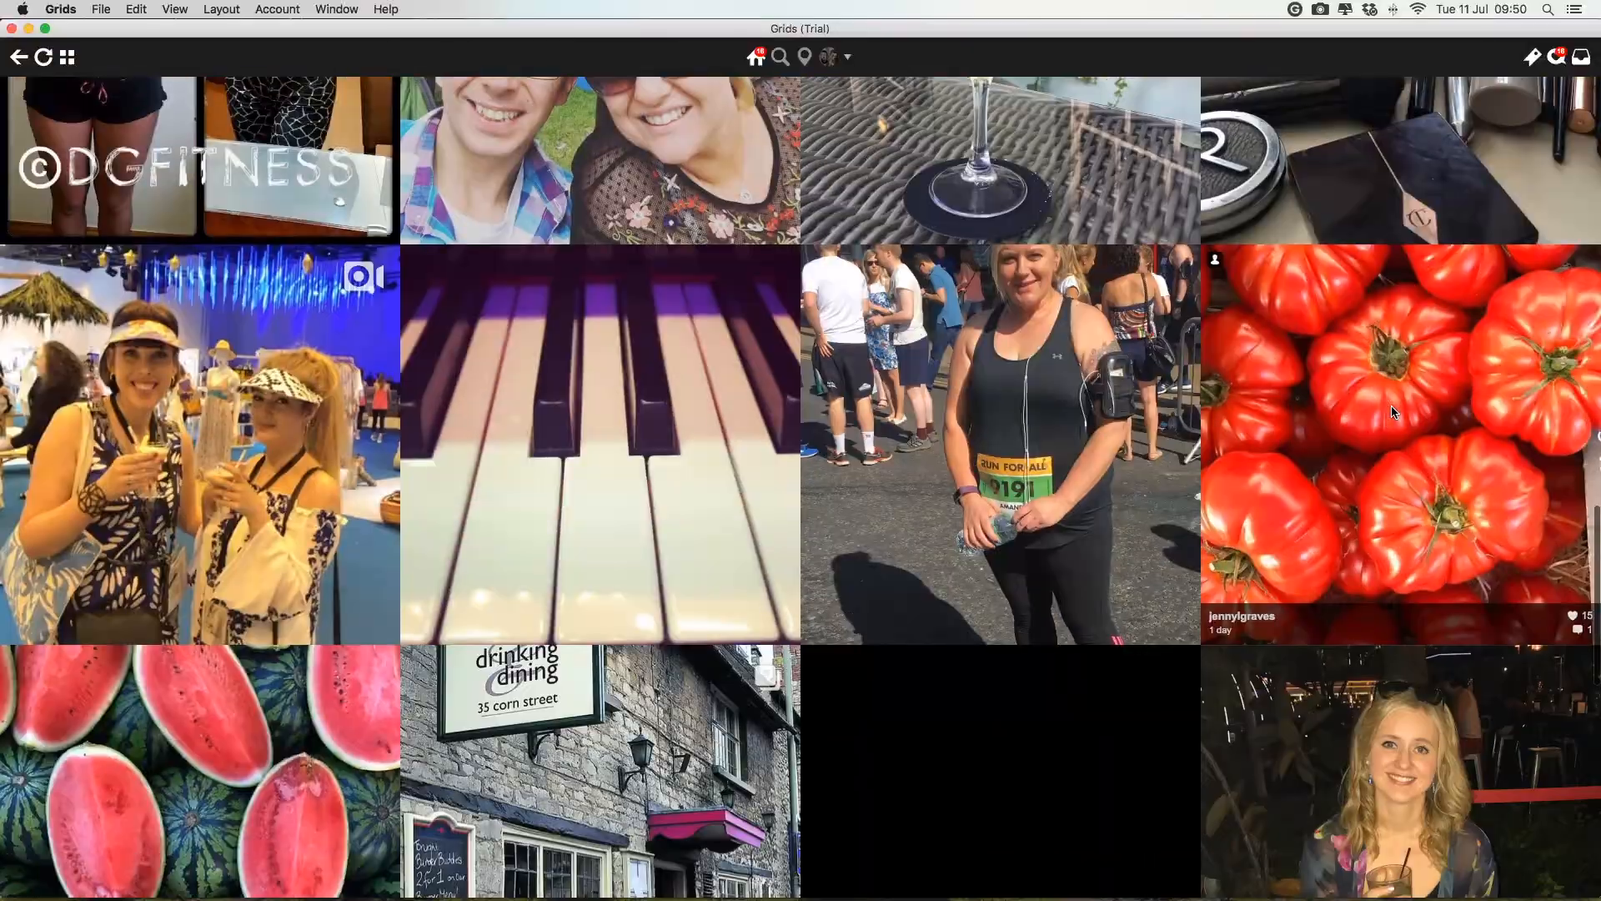
scroll("down", 3)
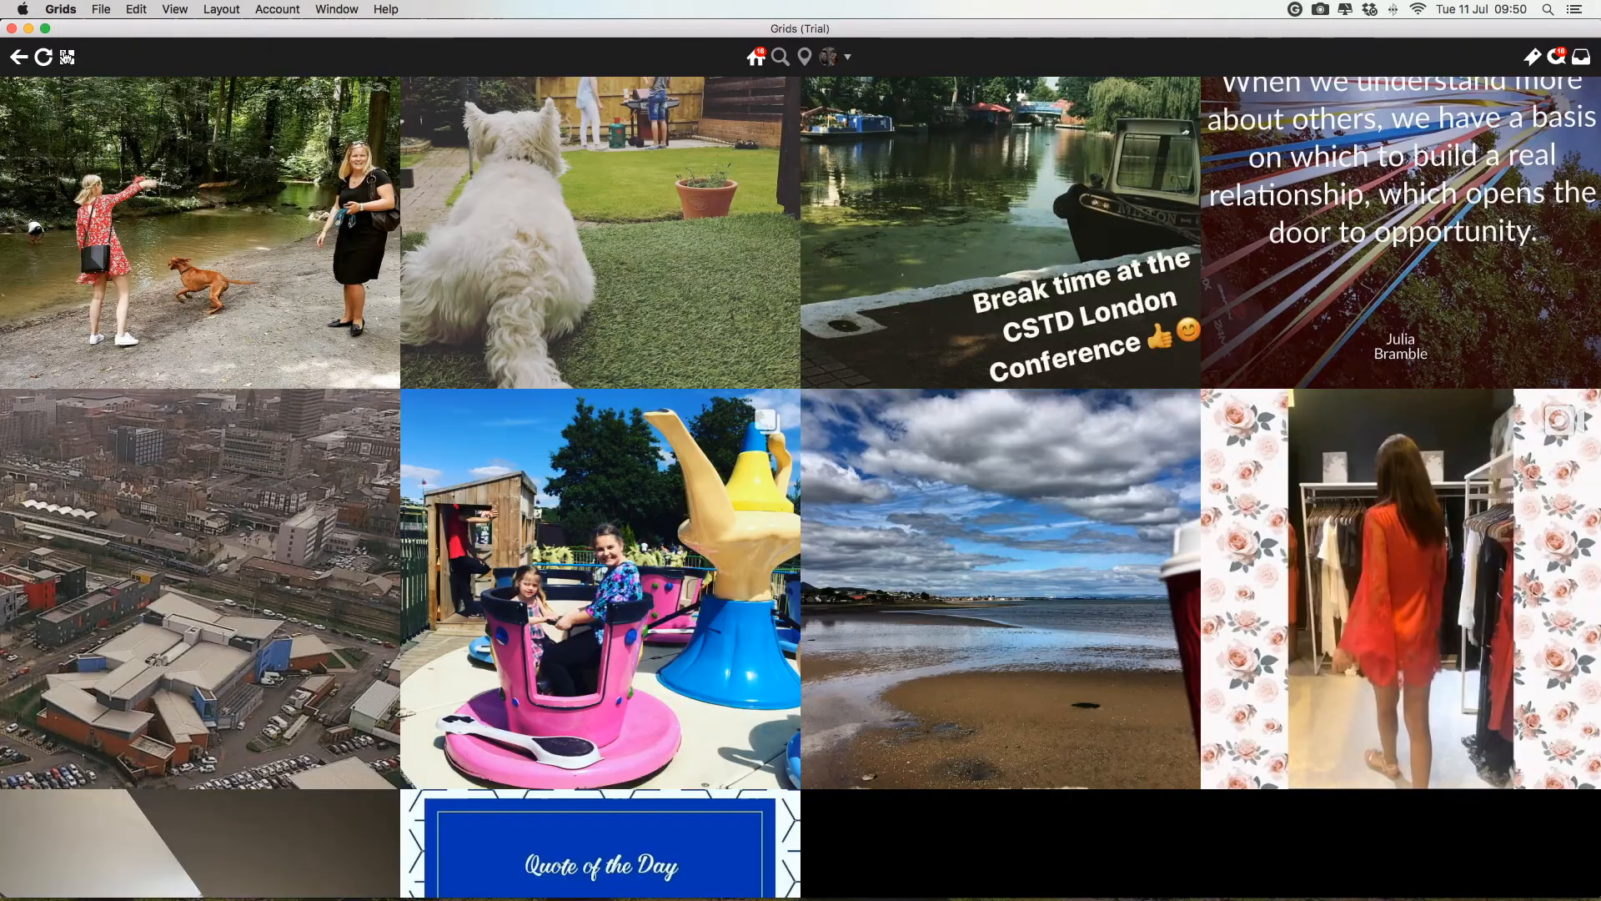
Step: Switch the feed layout to Brief, then Vertical, then back to Square
left_click(66, 57)
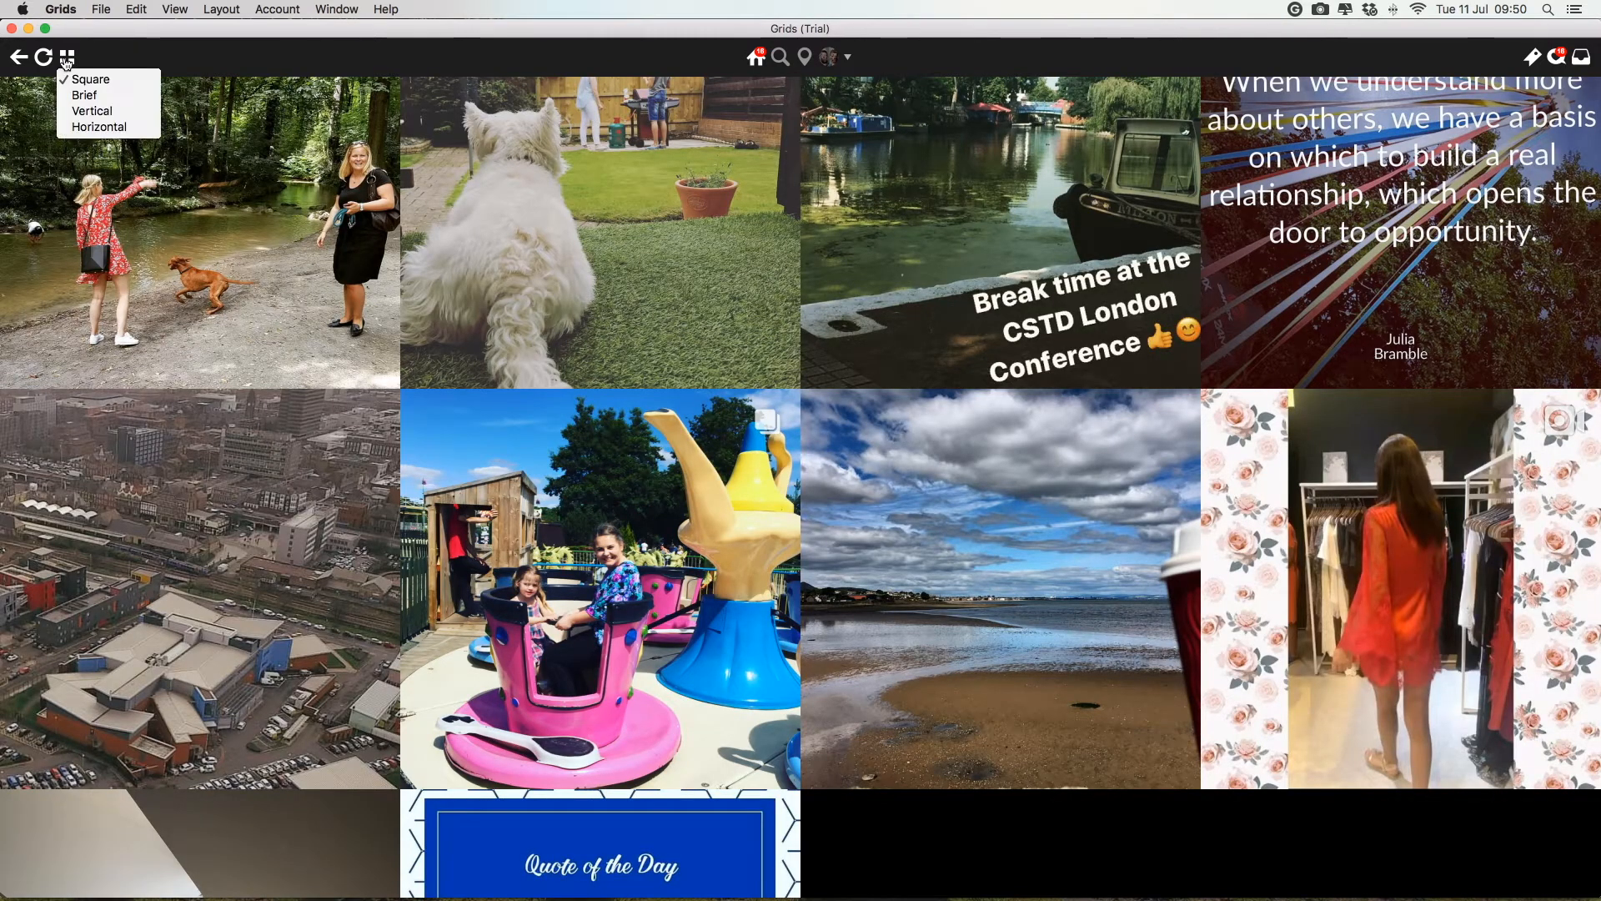
left_click(90, 80)
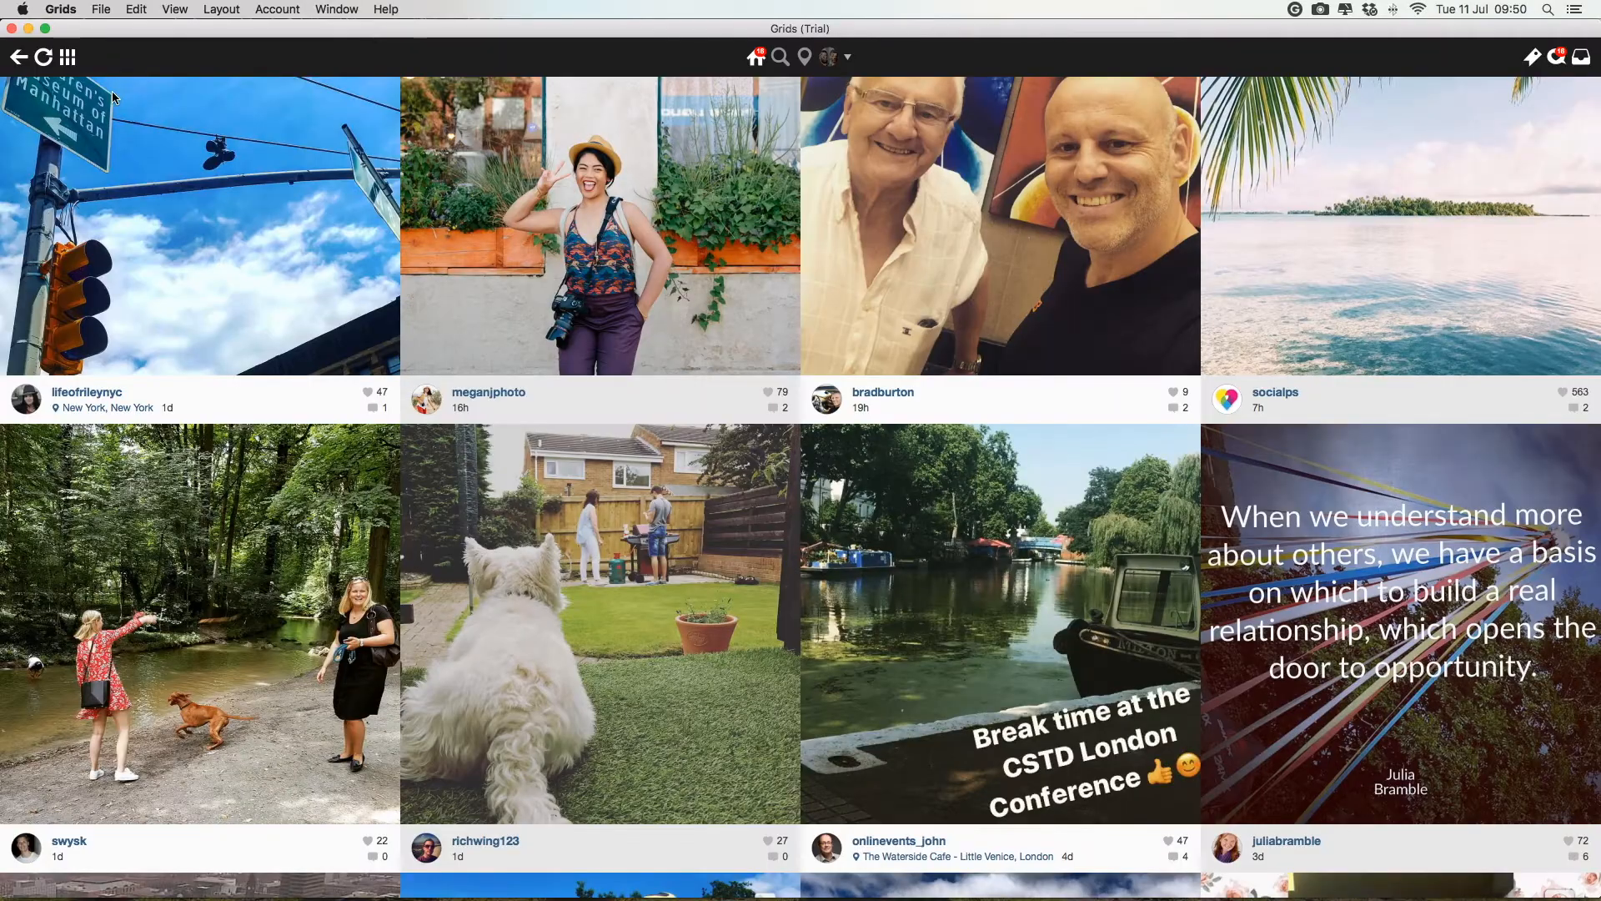
left_click(66, 56)
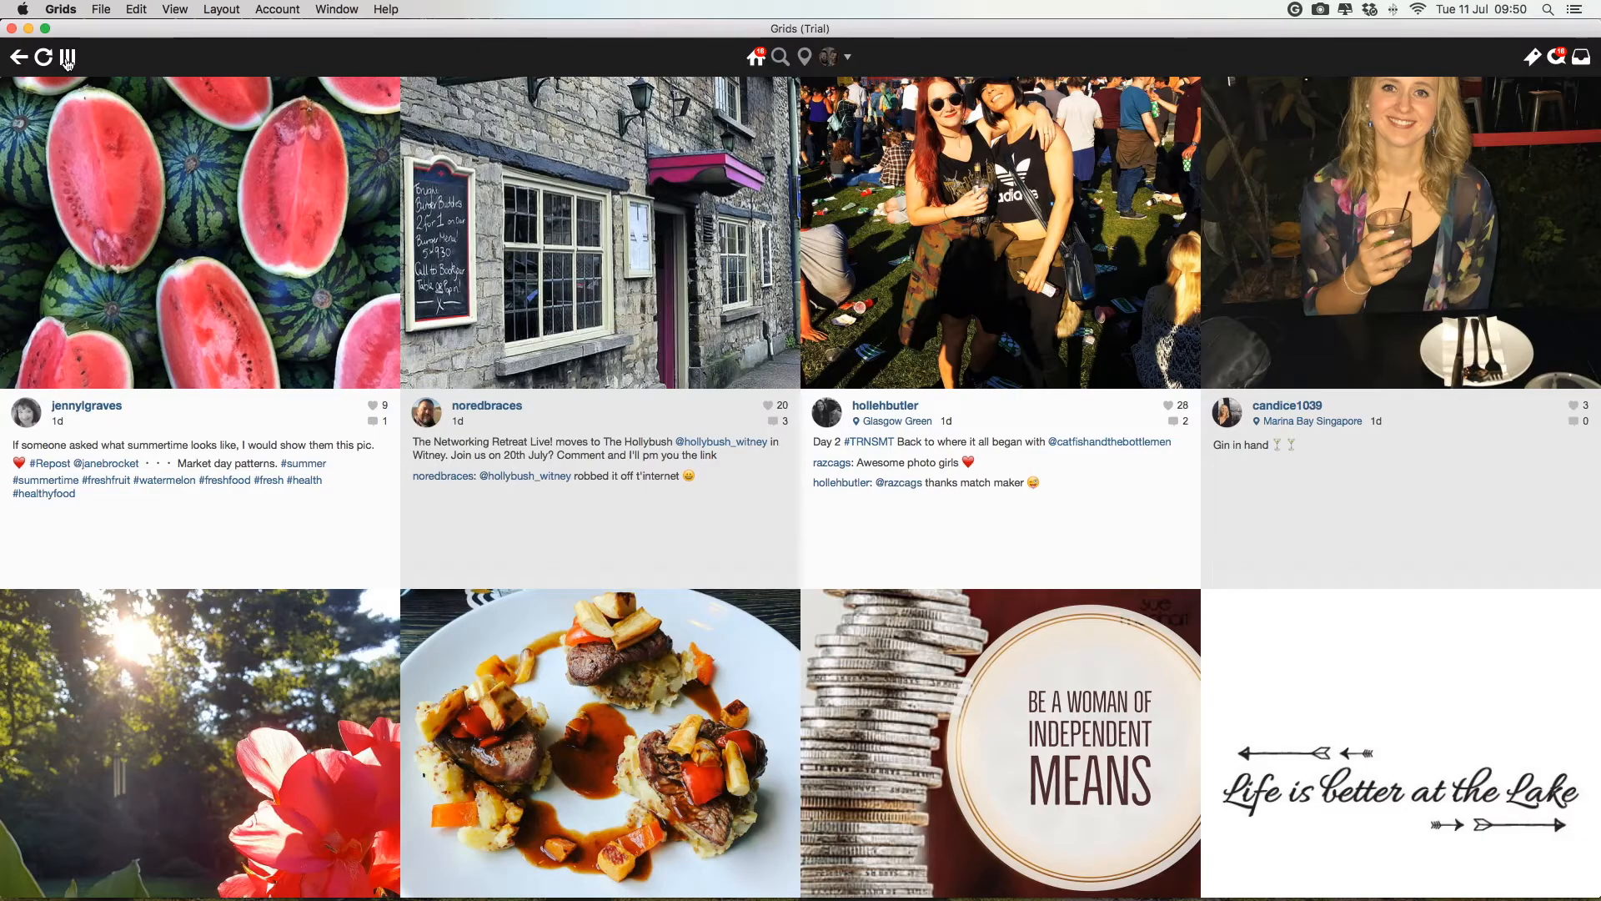
scroll("down", 3)
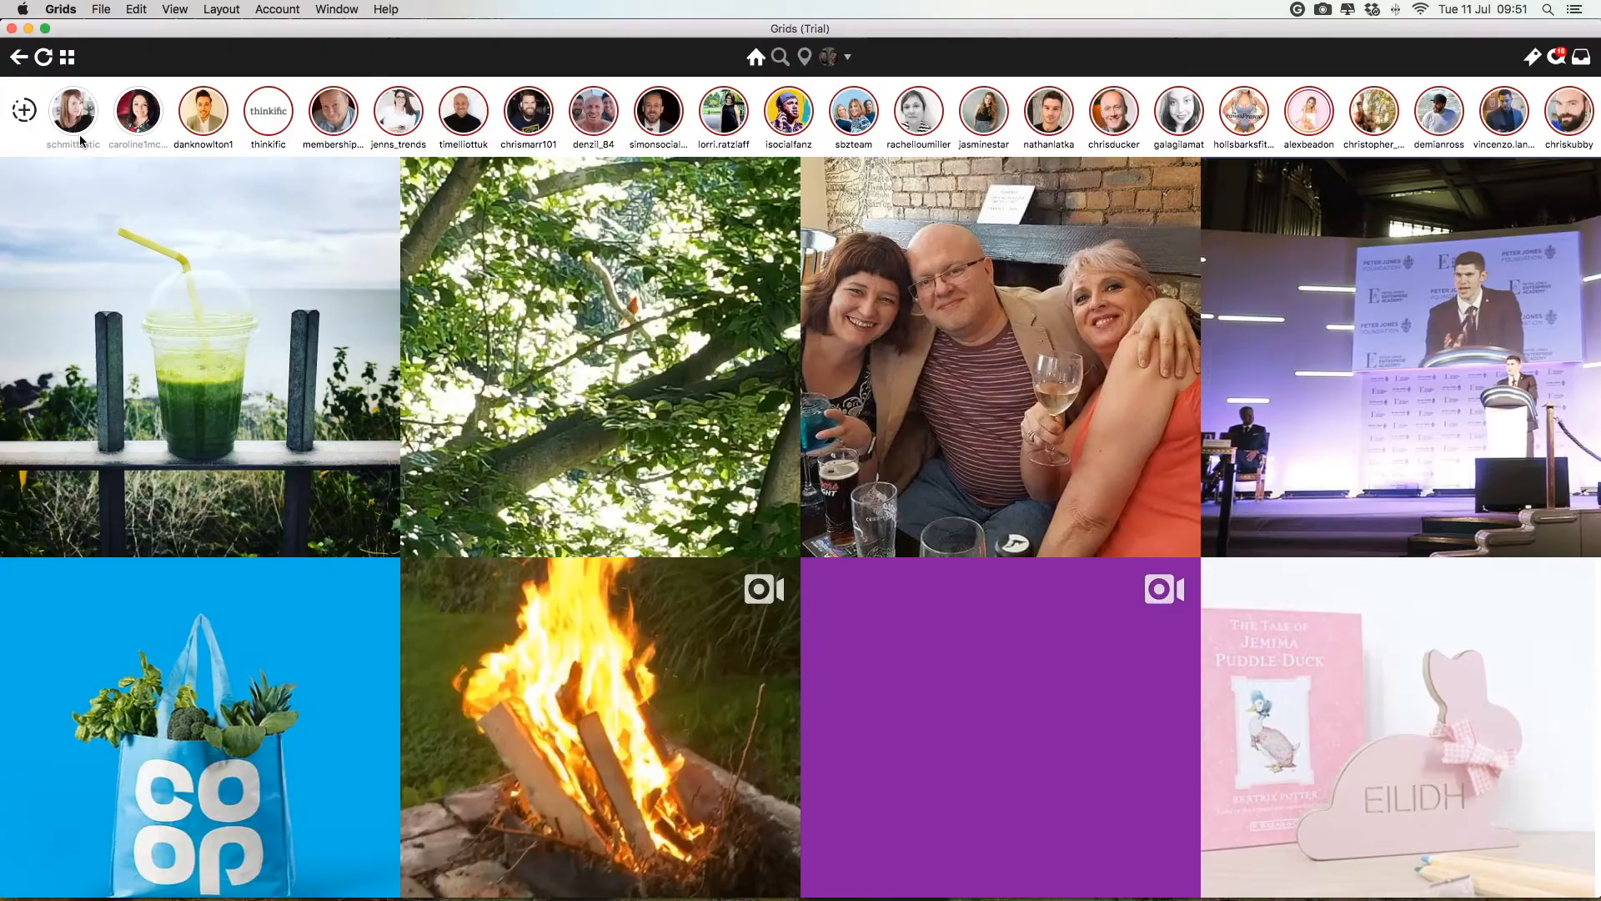
Step: Watch the followed accounts' stories and type the reply 'Nice hair Dan!' on one
left_click(73, 109)
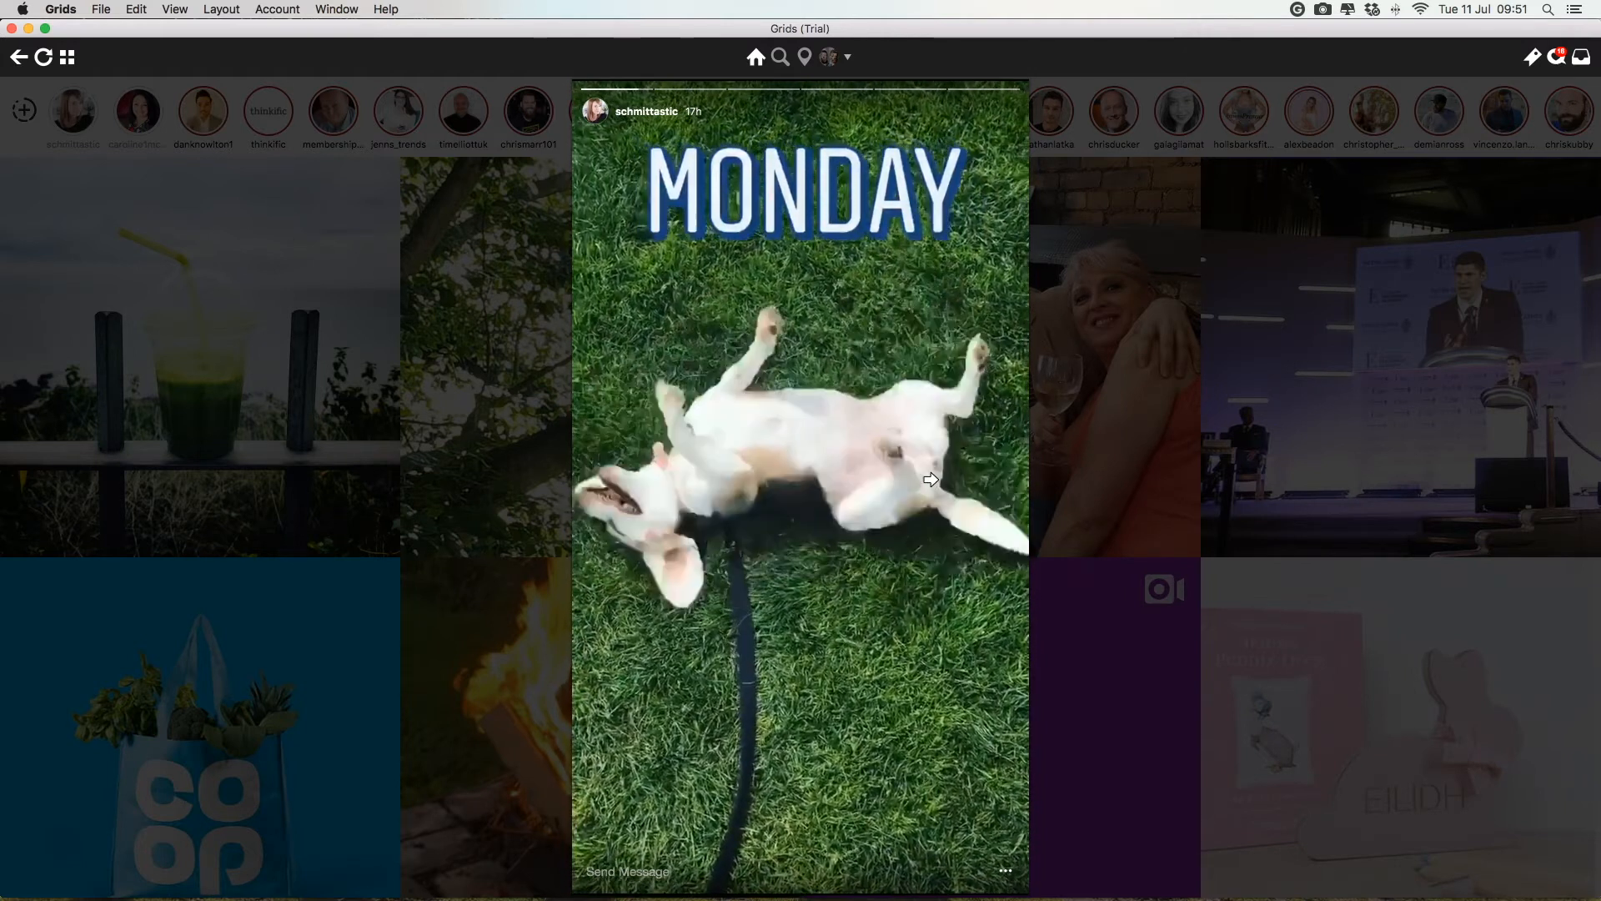
left_click(931, 480)
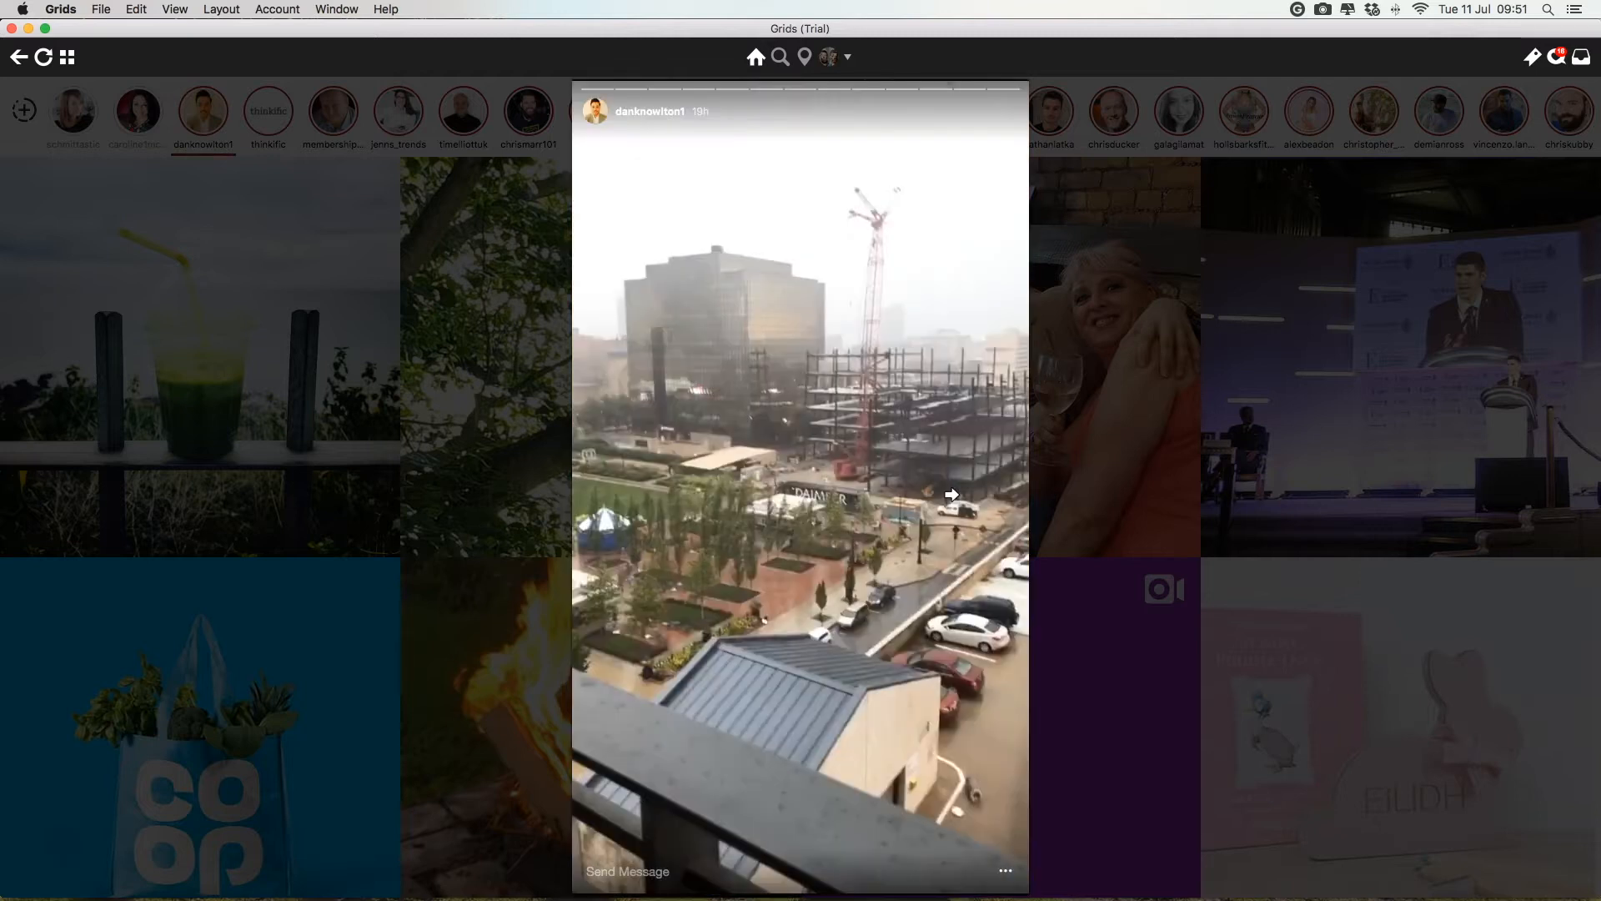
left_click(952, 495)
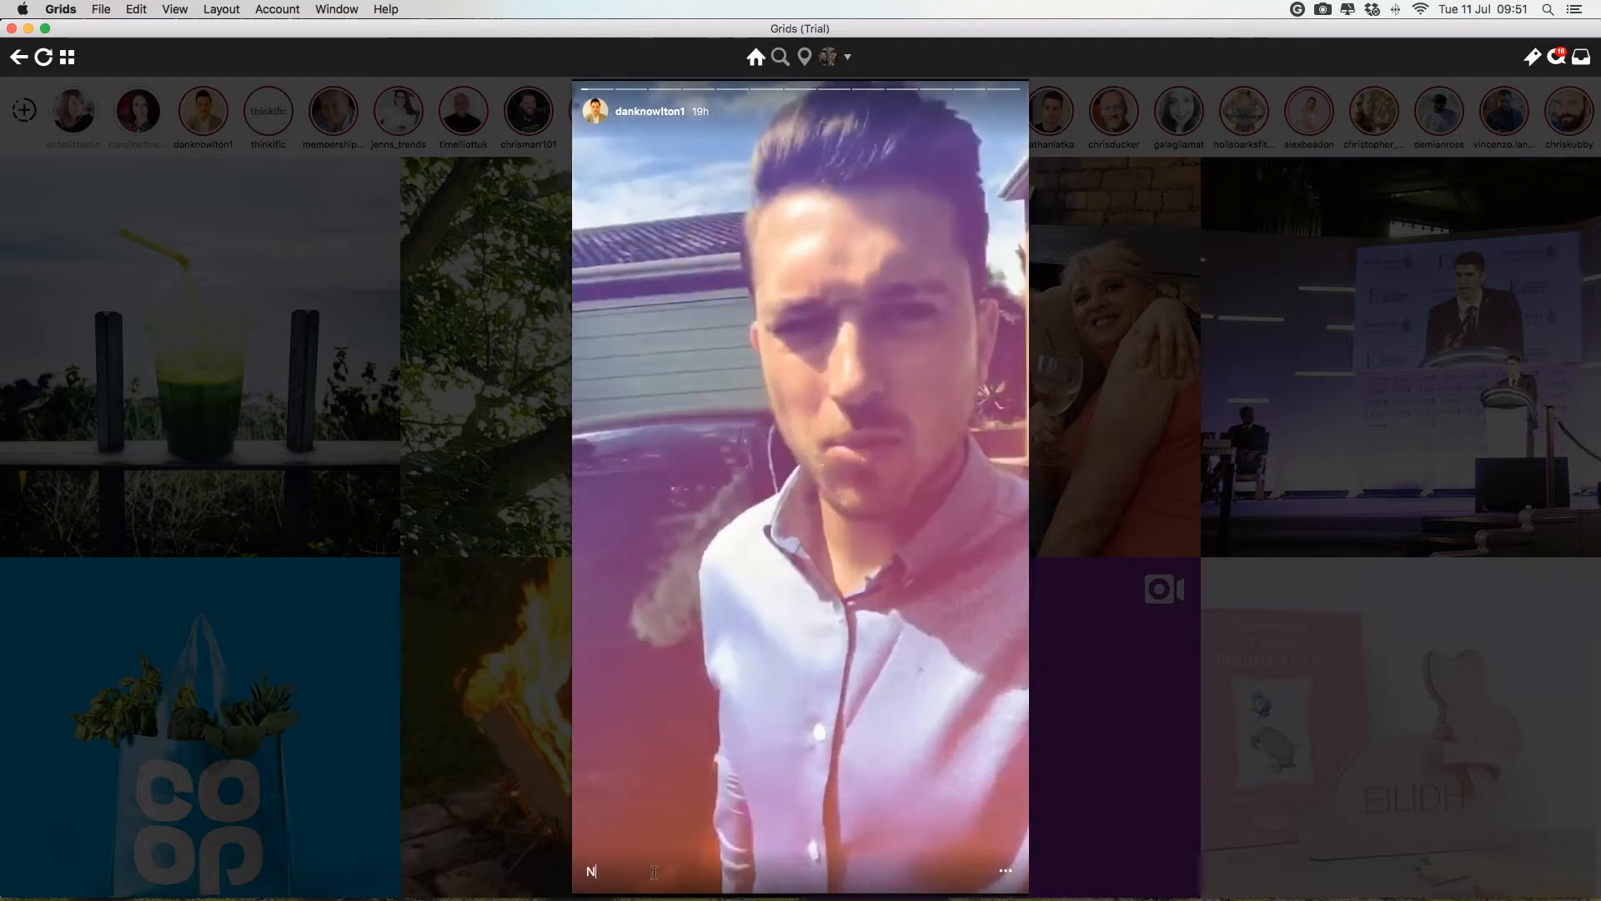
type("Nice hair D")
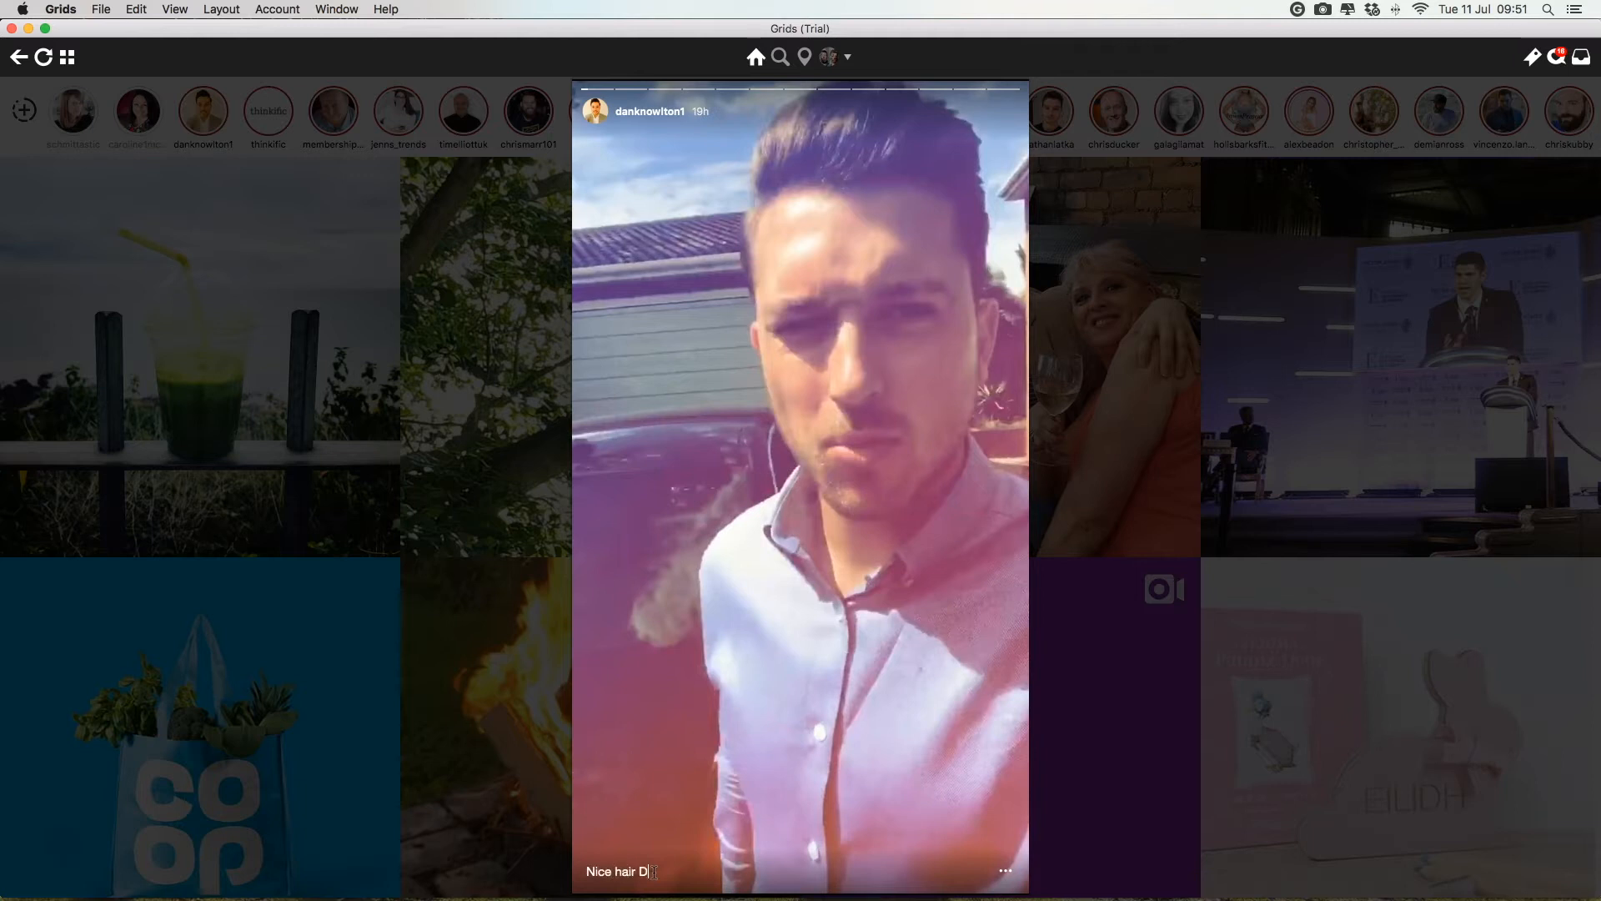
type("an!")
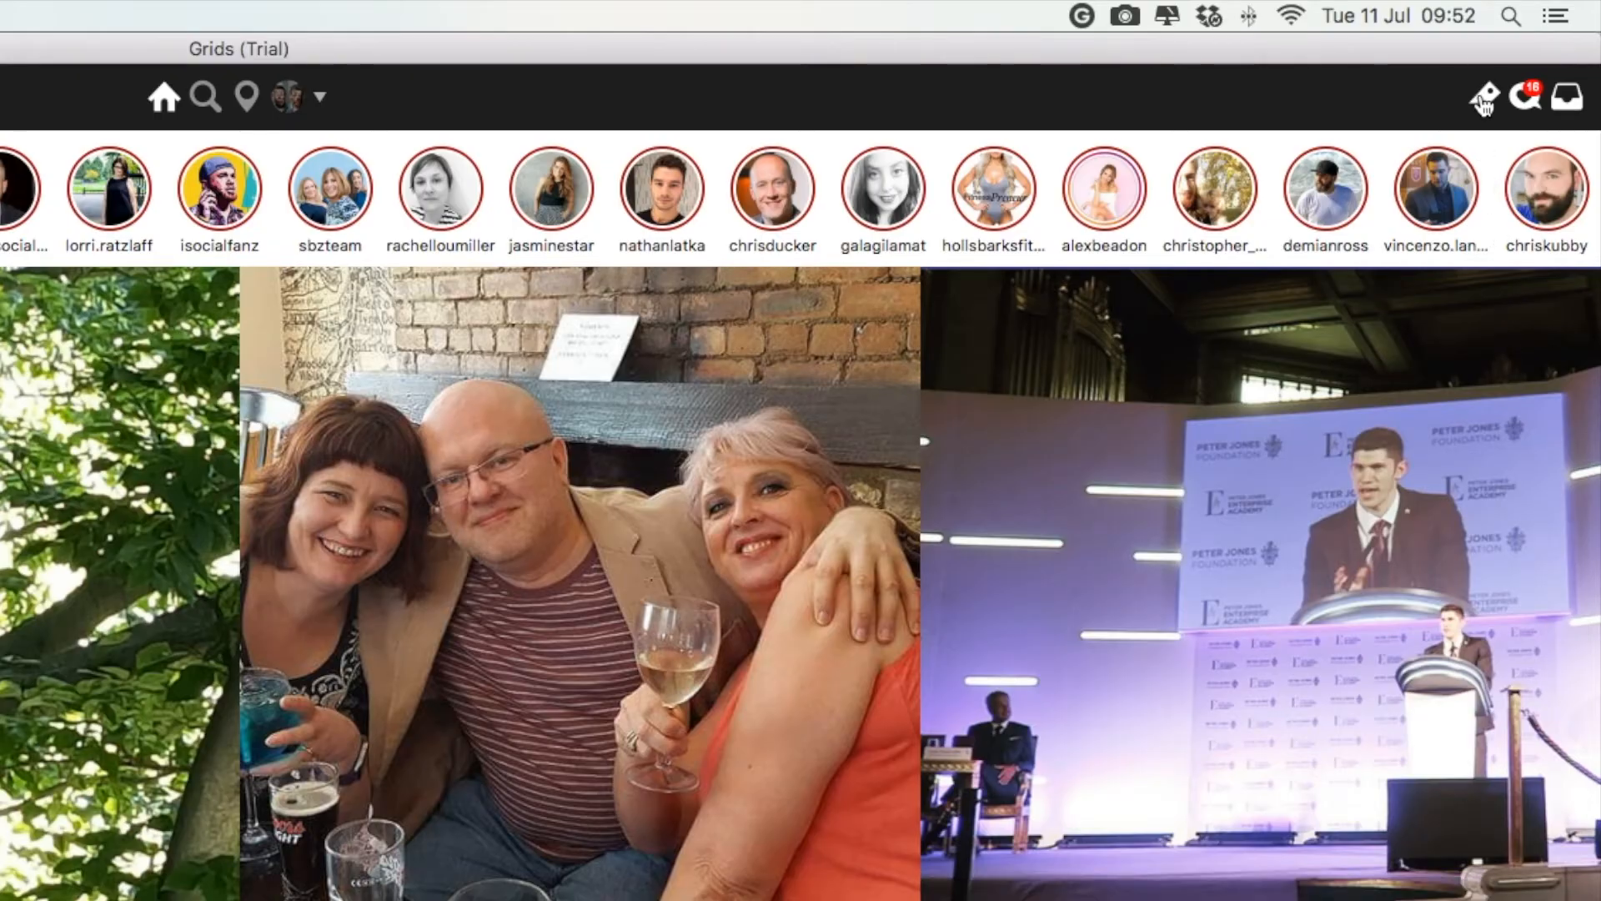
Step: Check the Direct message inbox, then scroll further down the feed
left_click(1523, 95)
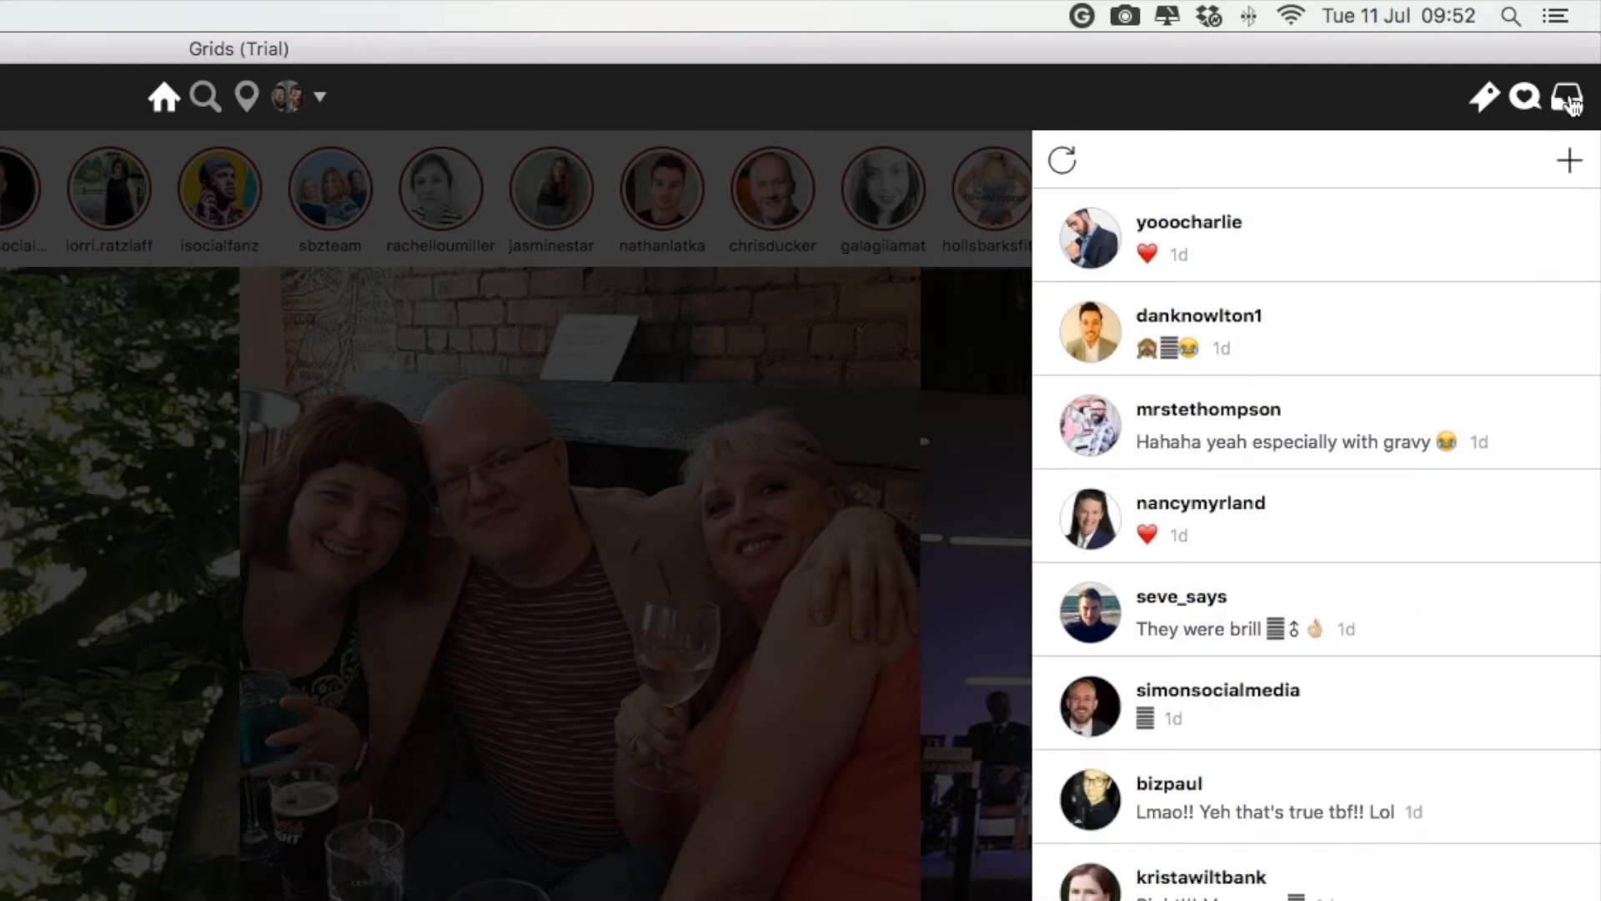
scroll("down", 3)
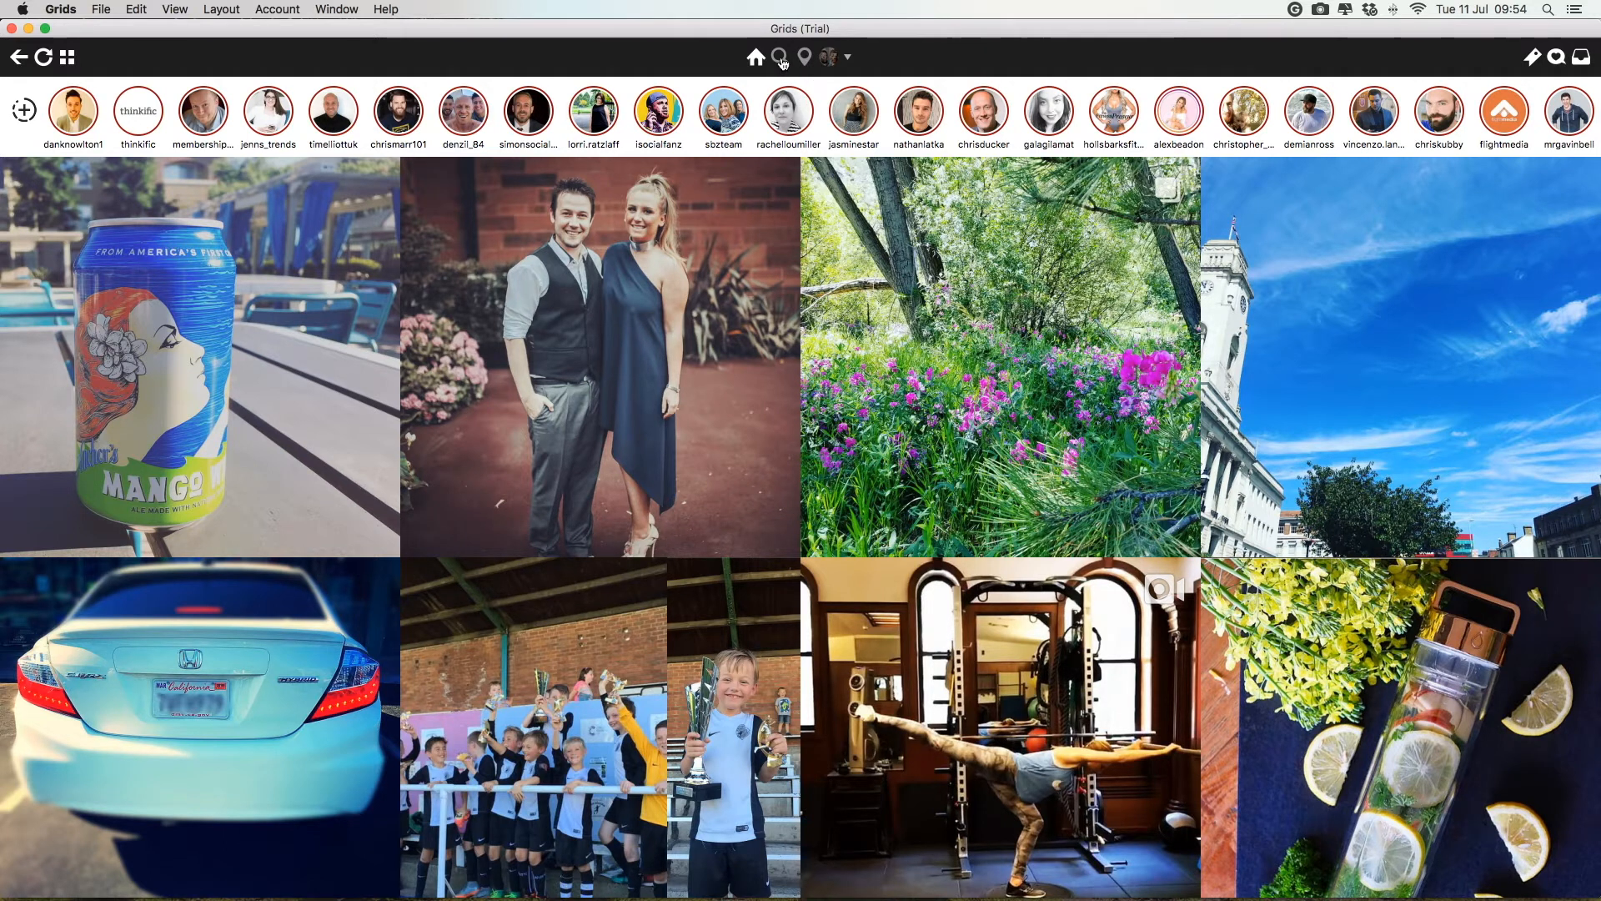
mouse_move(808, 56)
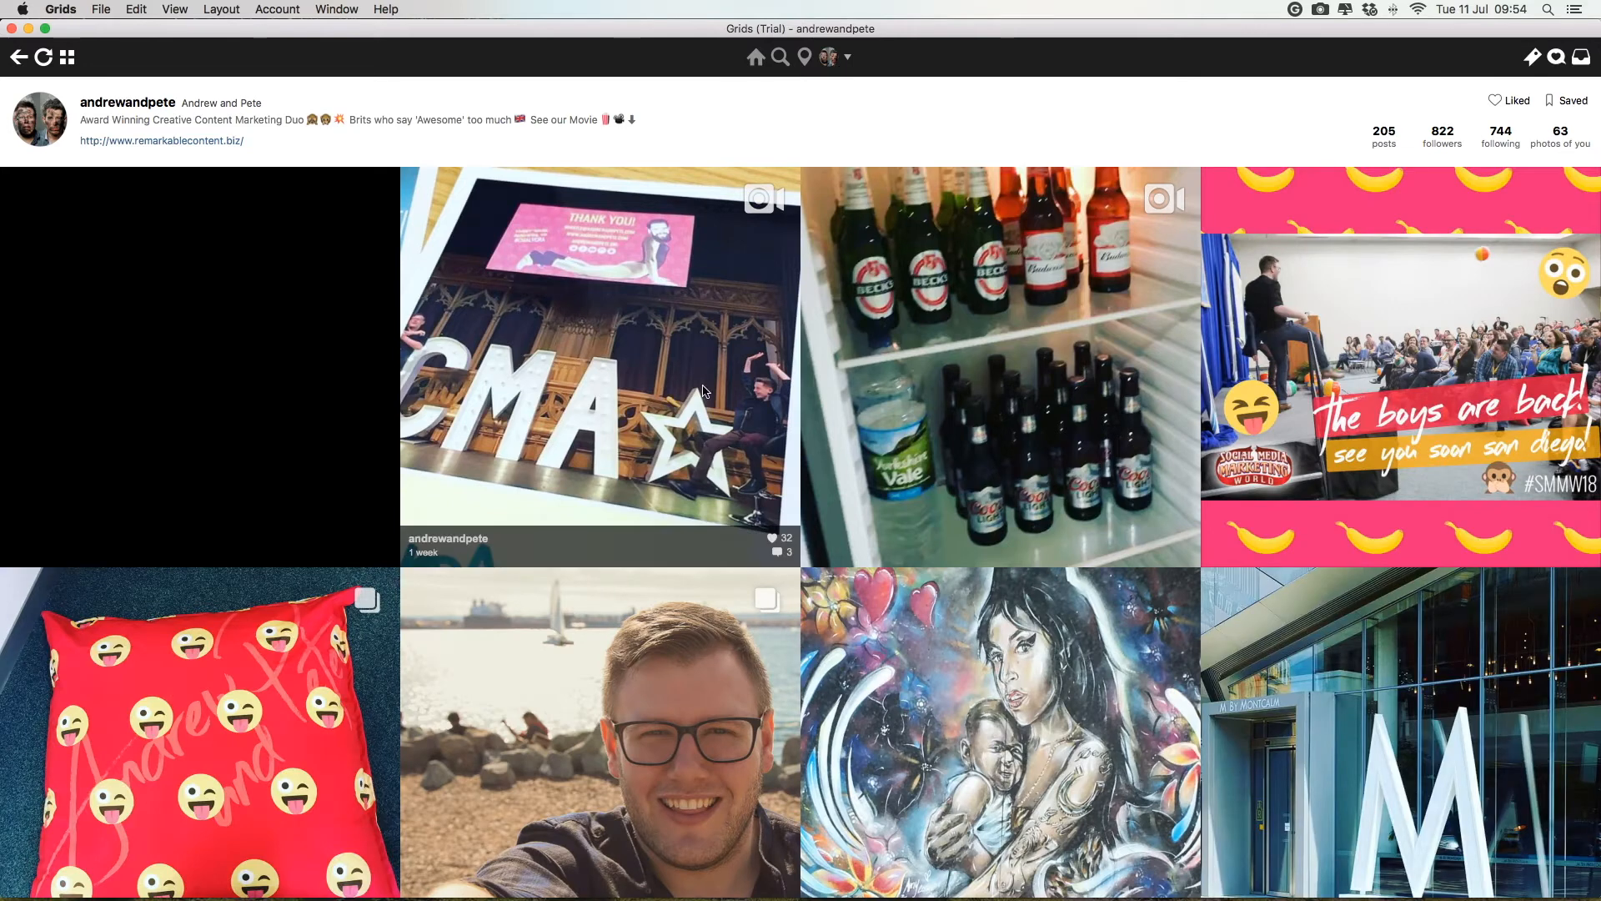
Step: Scroll through the andrewandpete profile's bio, counts and photo grid
scroll("down", 3)
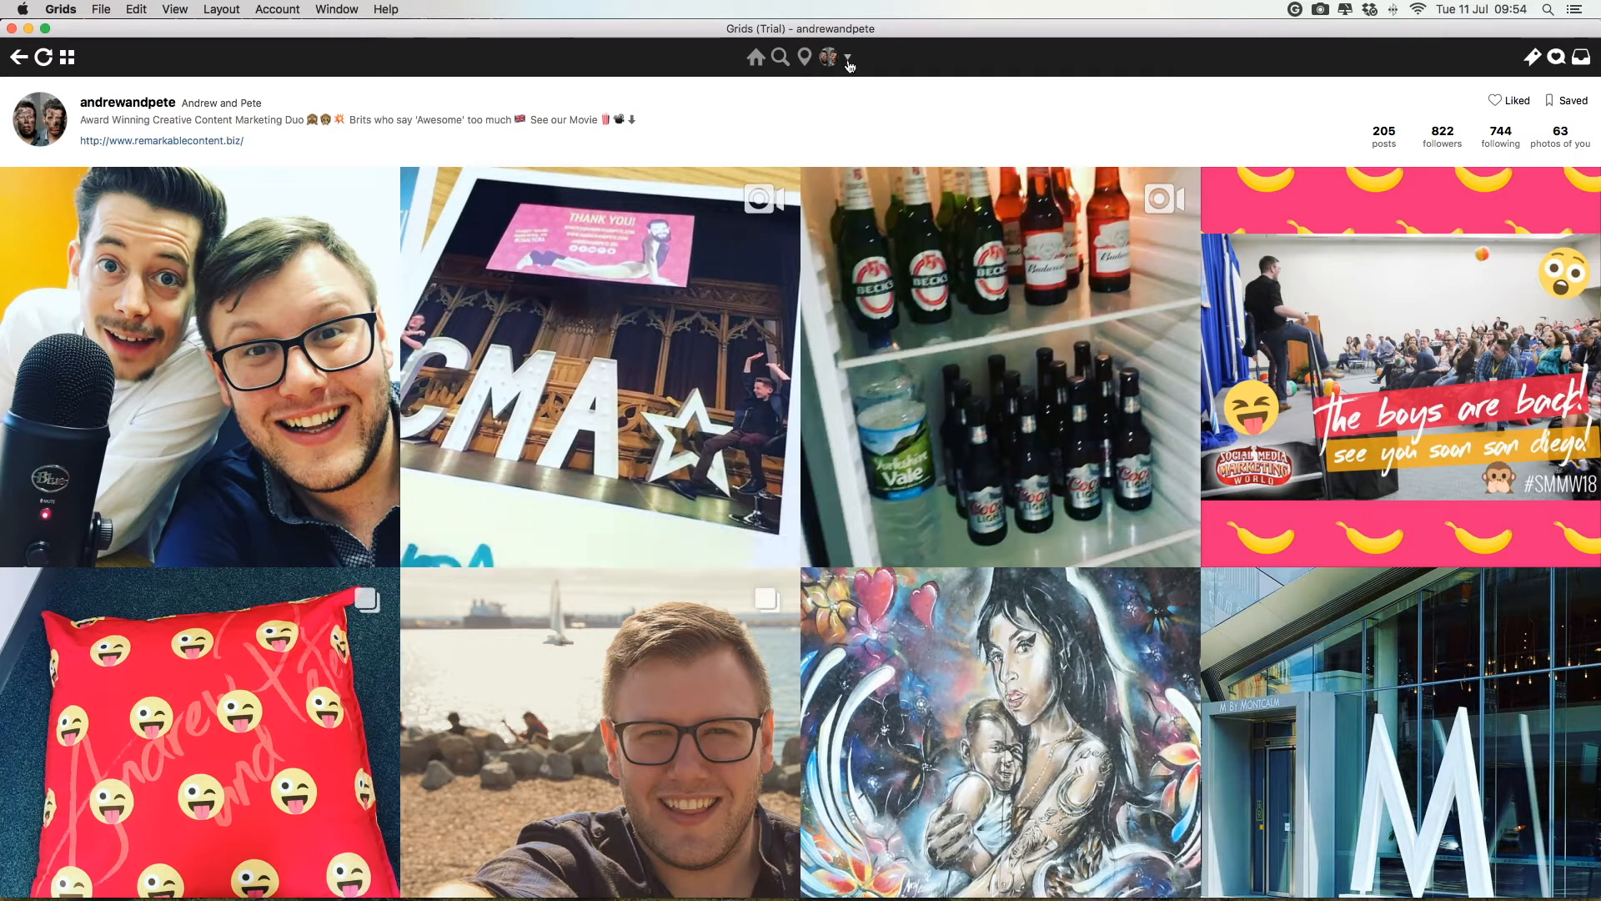
Step: Open the avatar dropdown with Add New Post, New Story and Add Account options
left_click(848, 58)
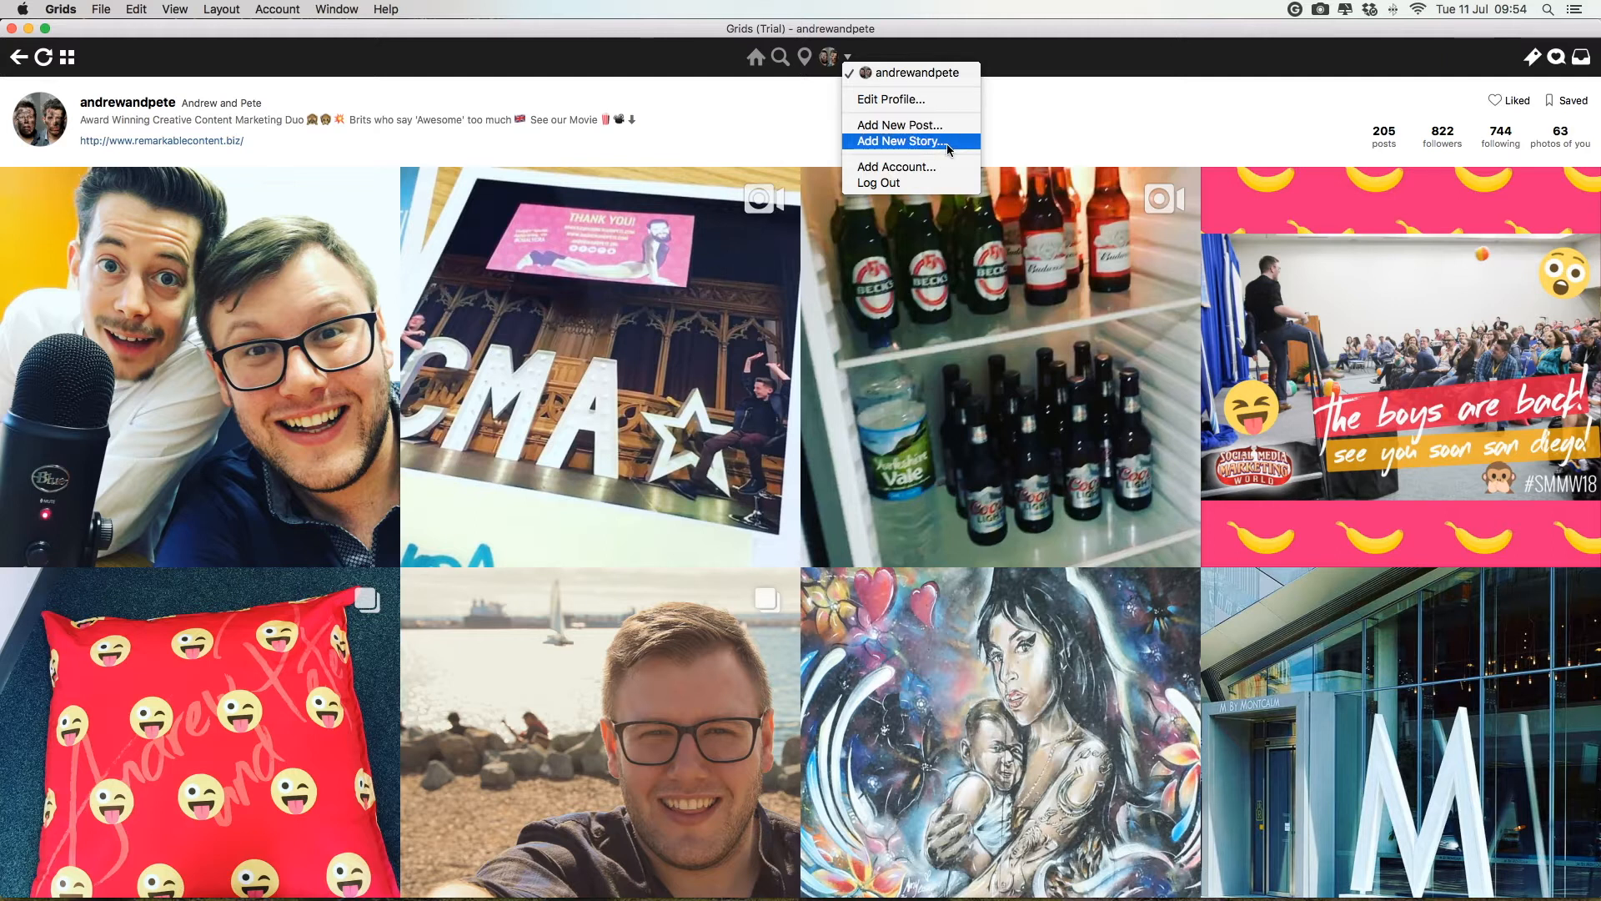
mouse_move(896, 167)
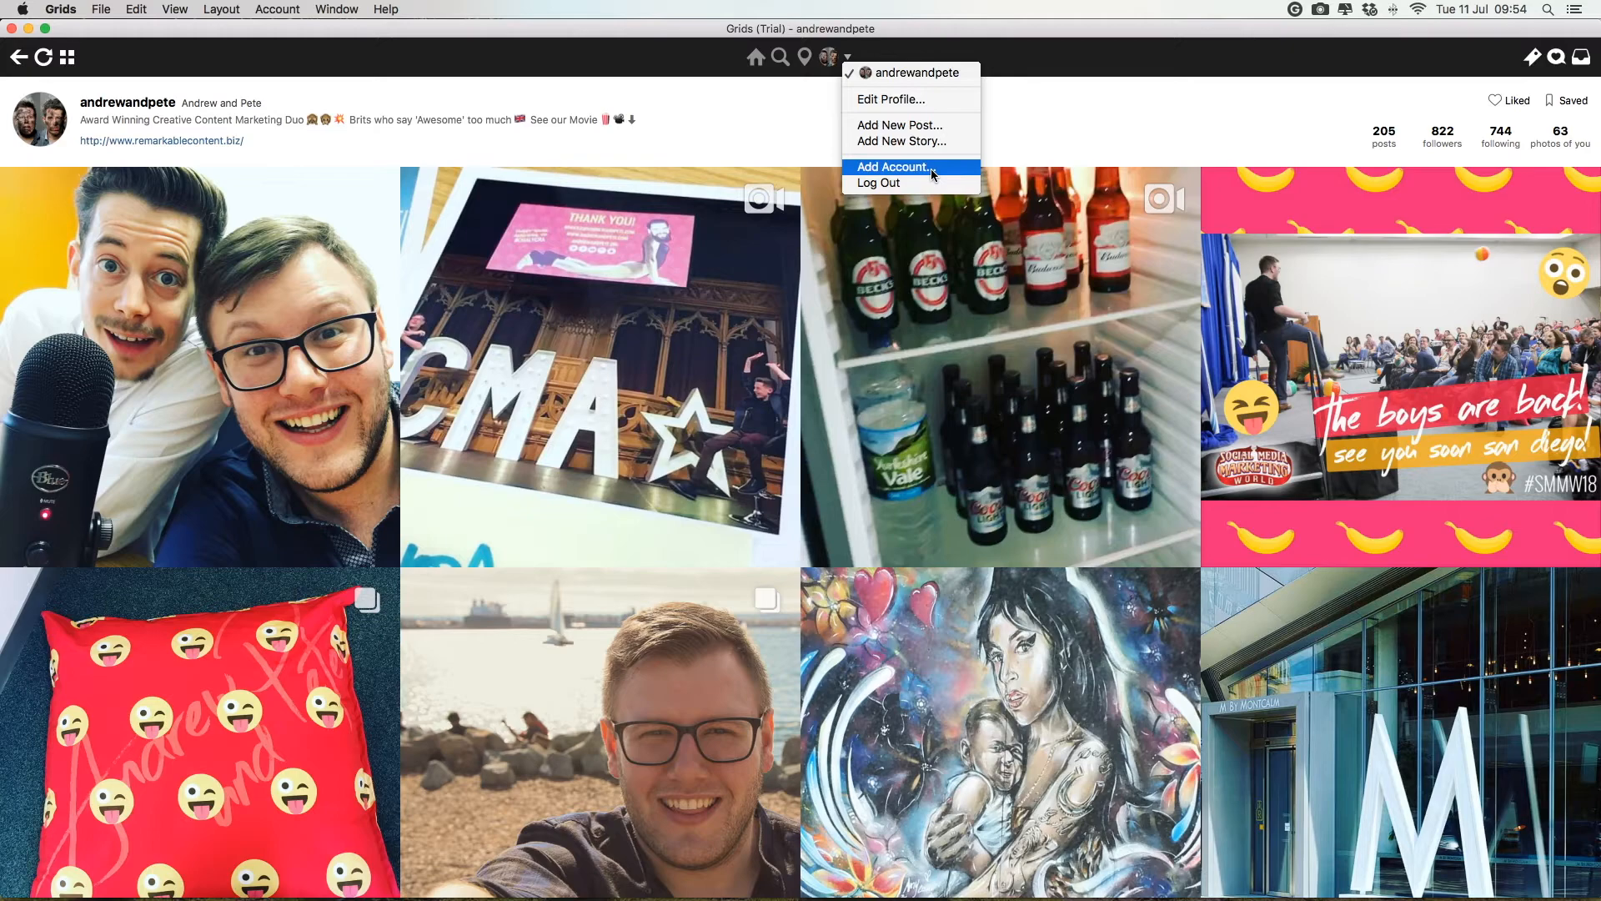
mouse_move(940, 141)
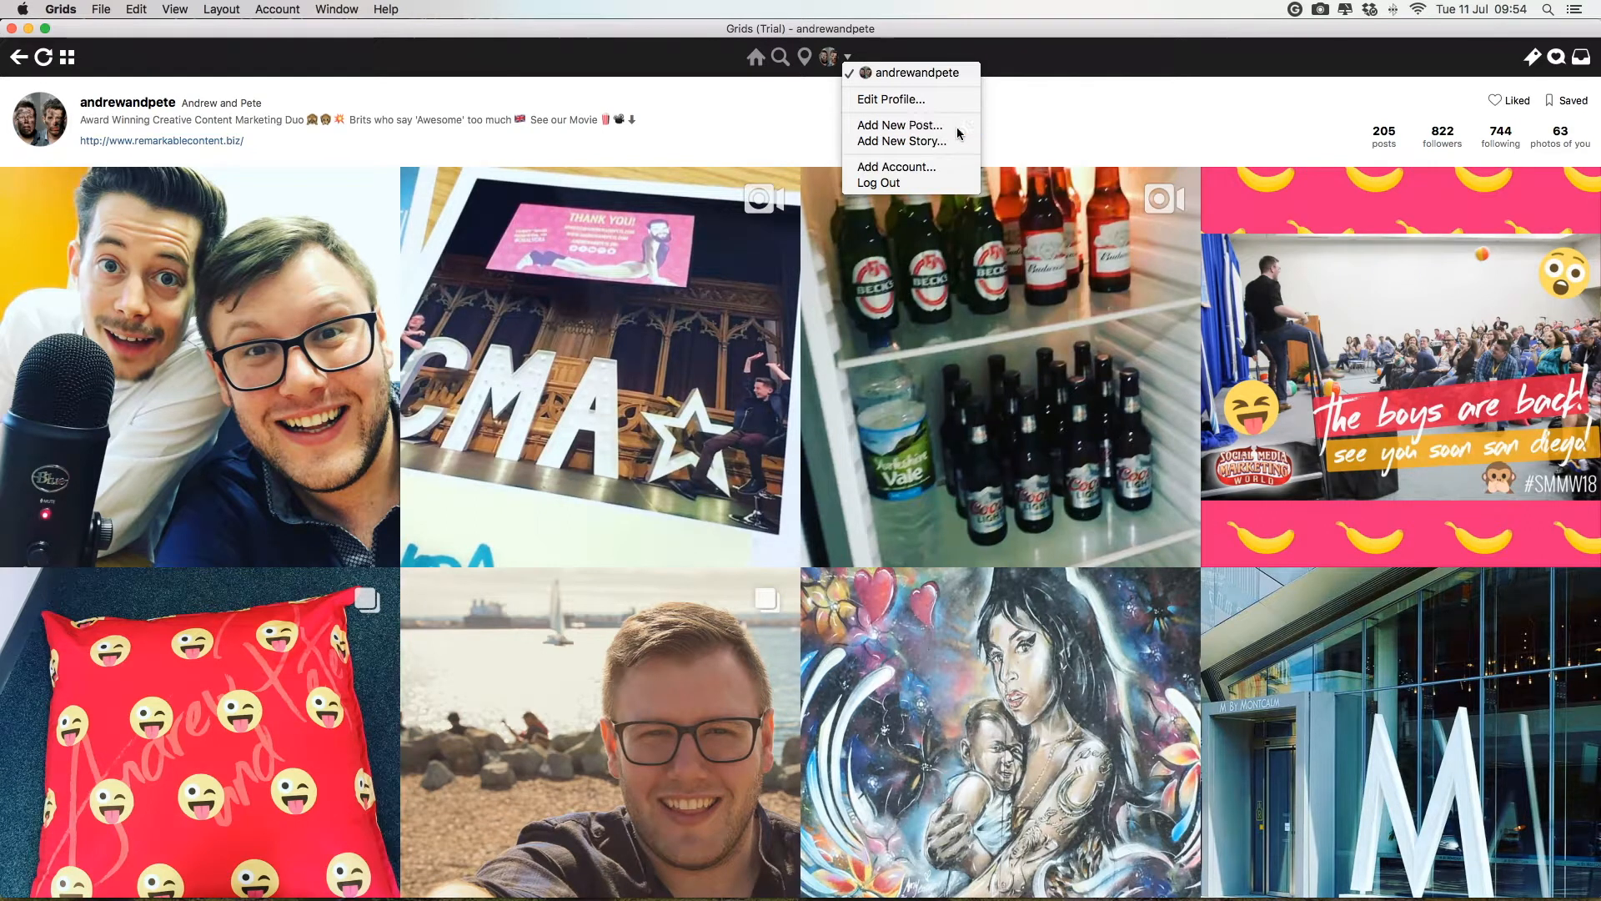
Step: Draft a promo image post captioned 'Stoked to get our official promo image for #SMMW18!', skipping location
left_click(900, 125)
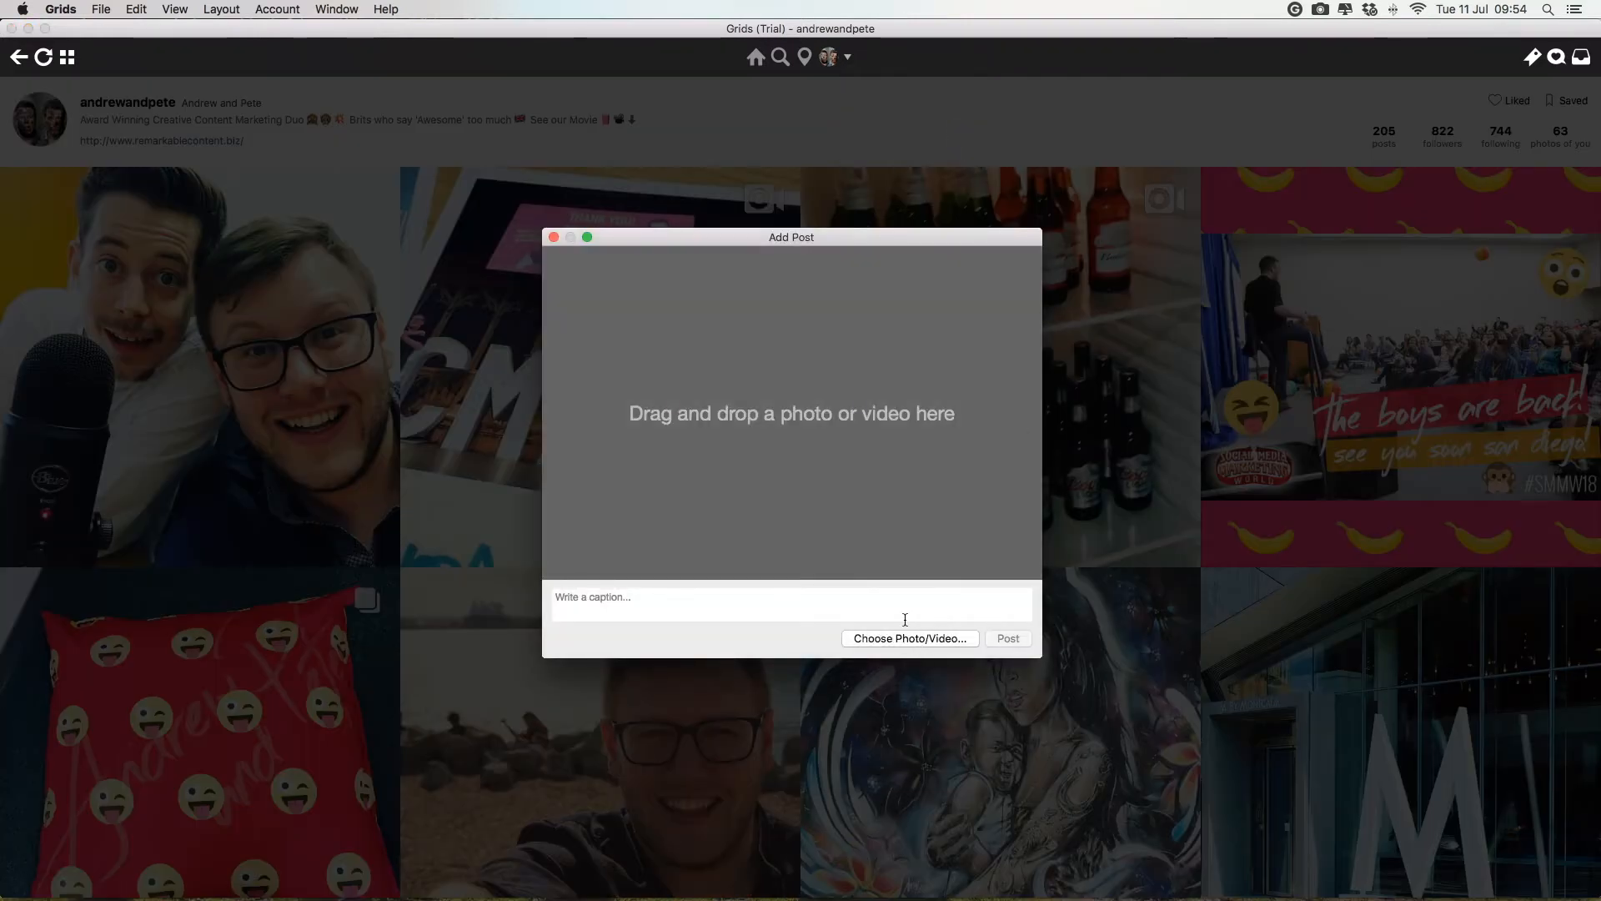
mouse_move(938, 379)
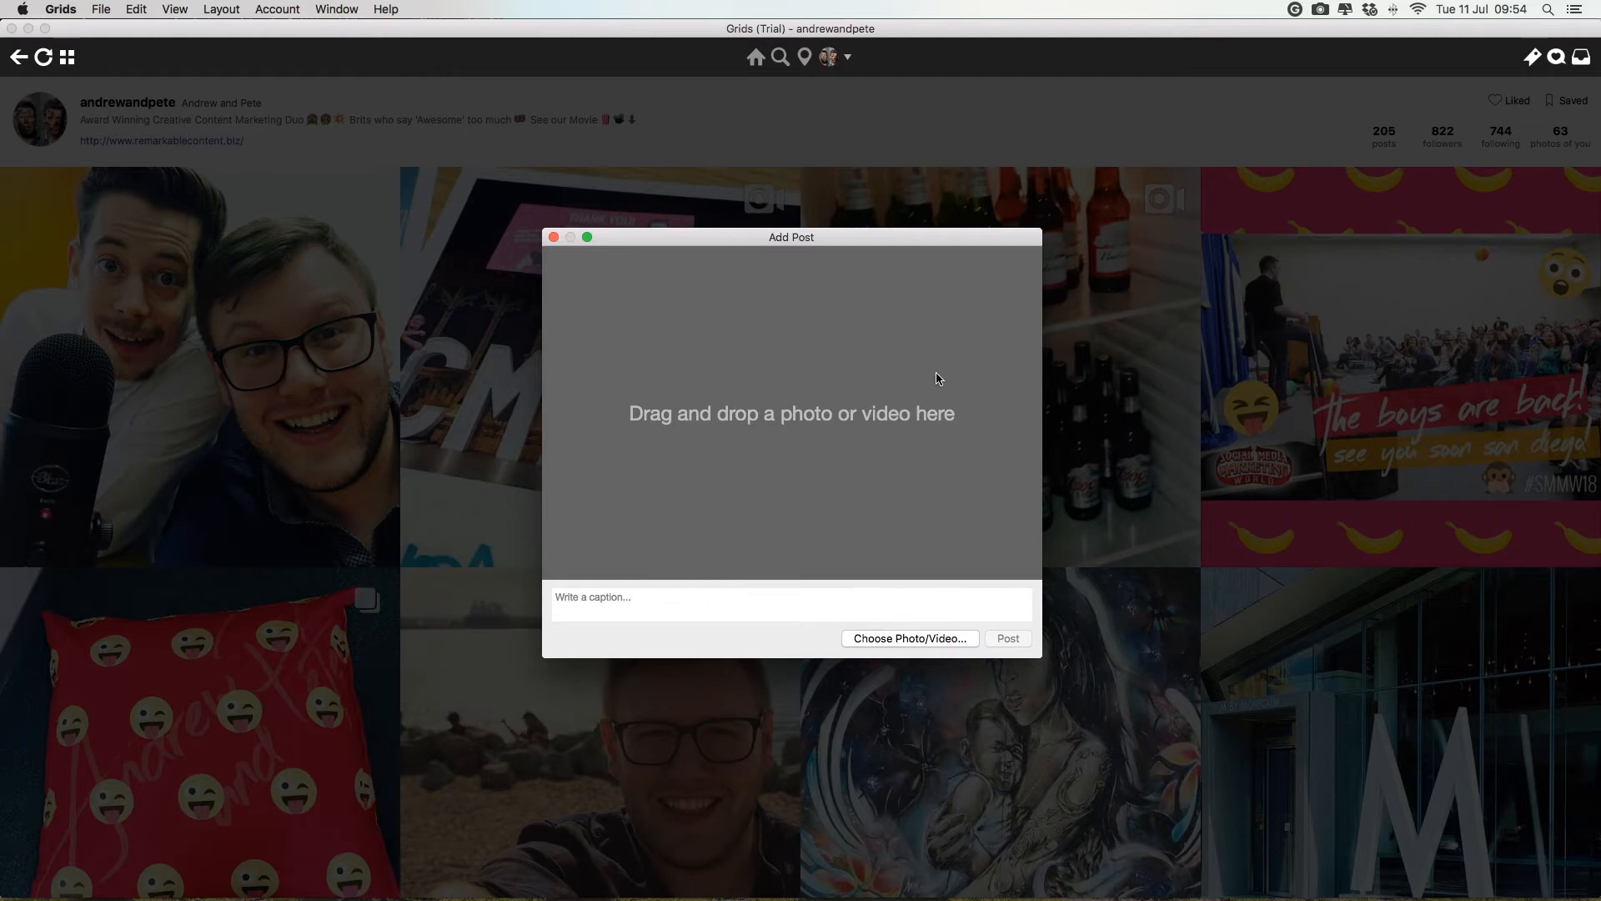
mouse_move(935, 642)
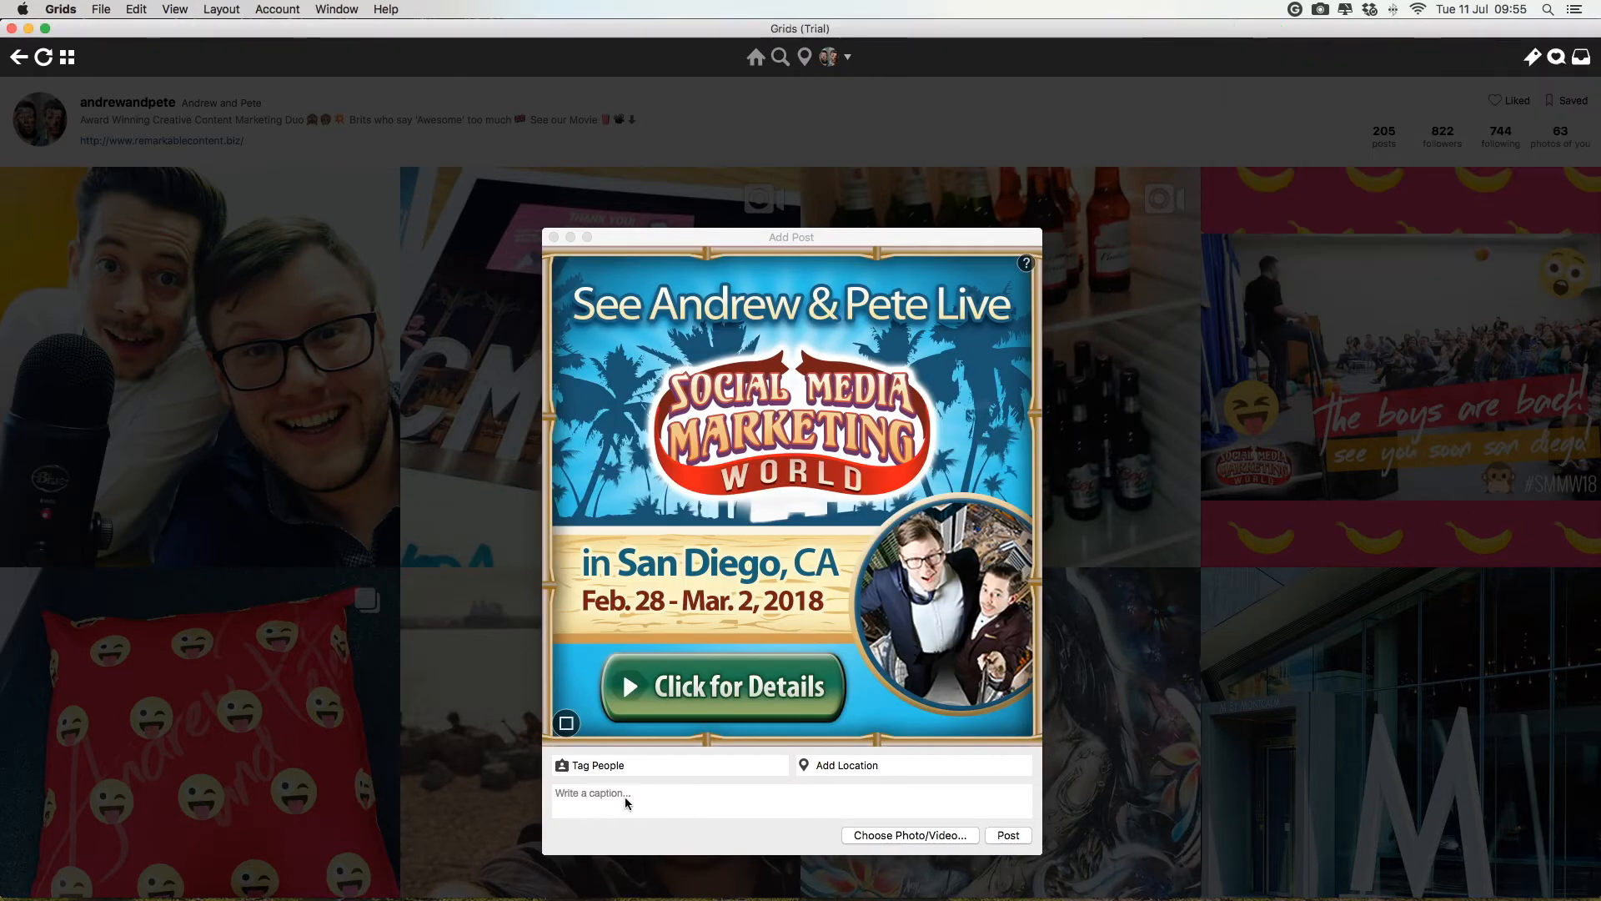
left_click(616, 793)
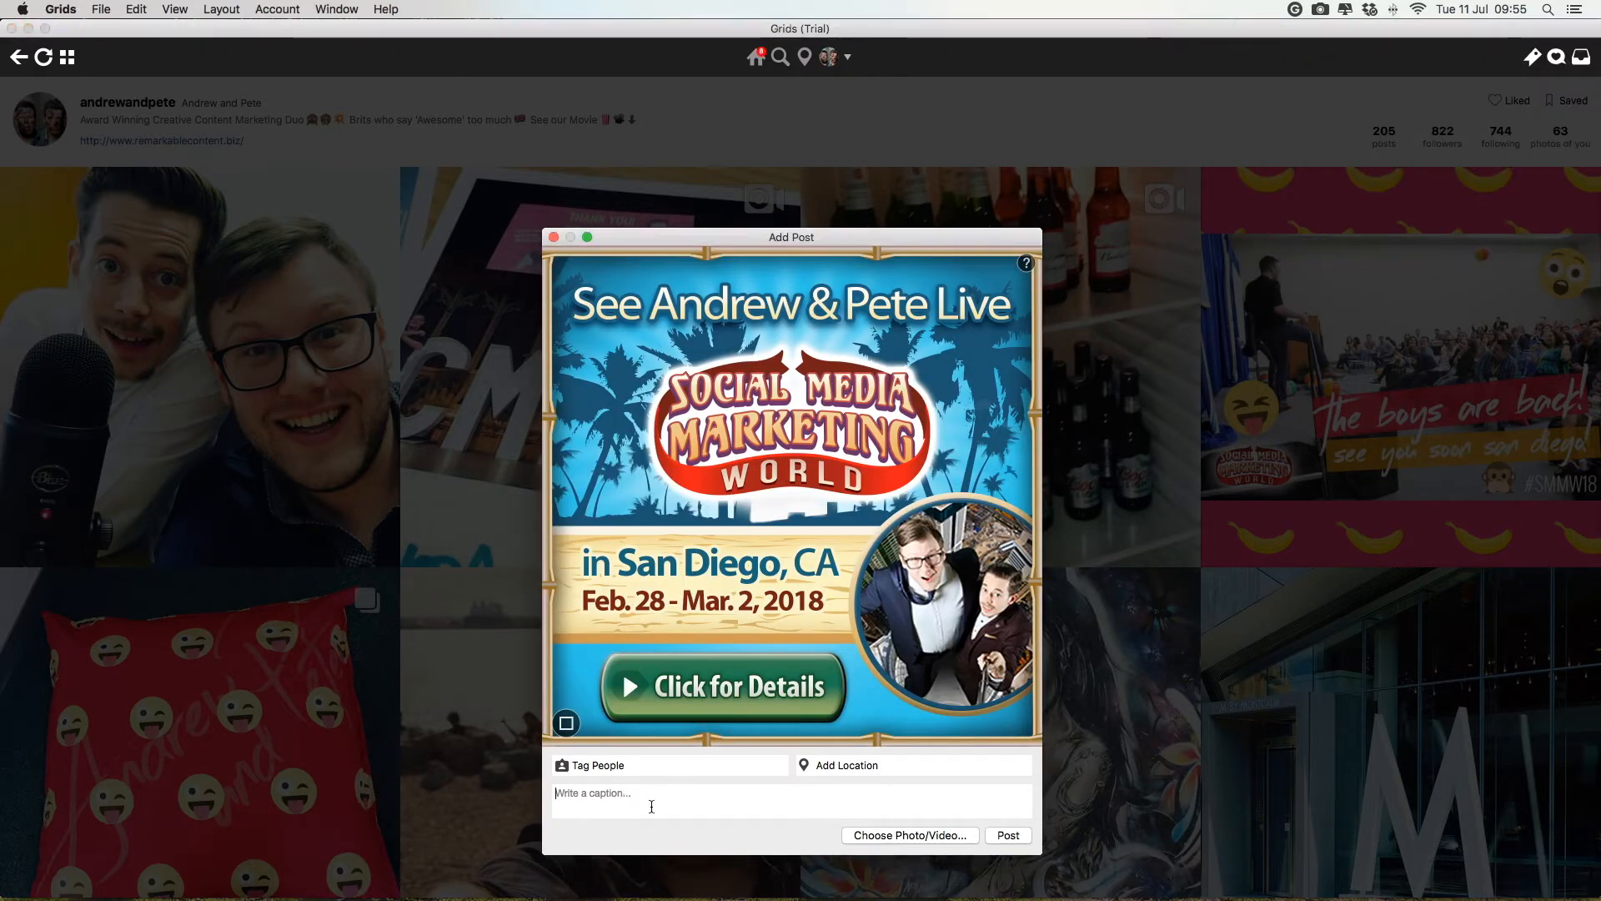
type("Stoked to get our official promo image for #SMMW18! Who are we going to see in San Diego next February? #SocialMedia #SocialMediaMarketing #DigitalMarketing #SanDiego")
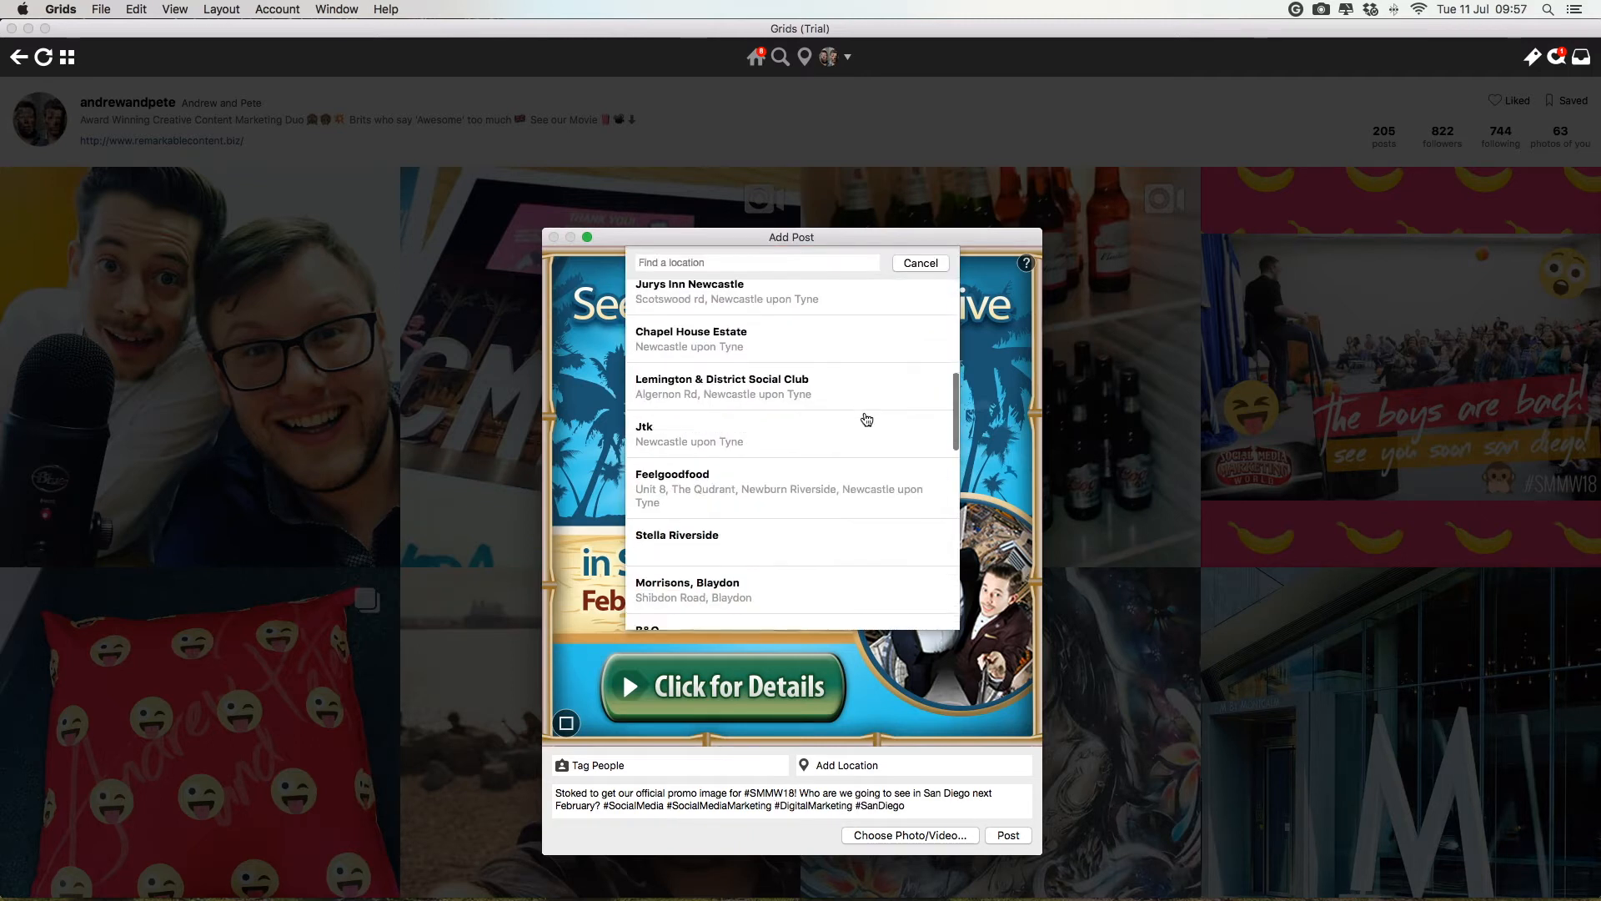
left_click(920, 263)
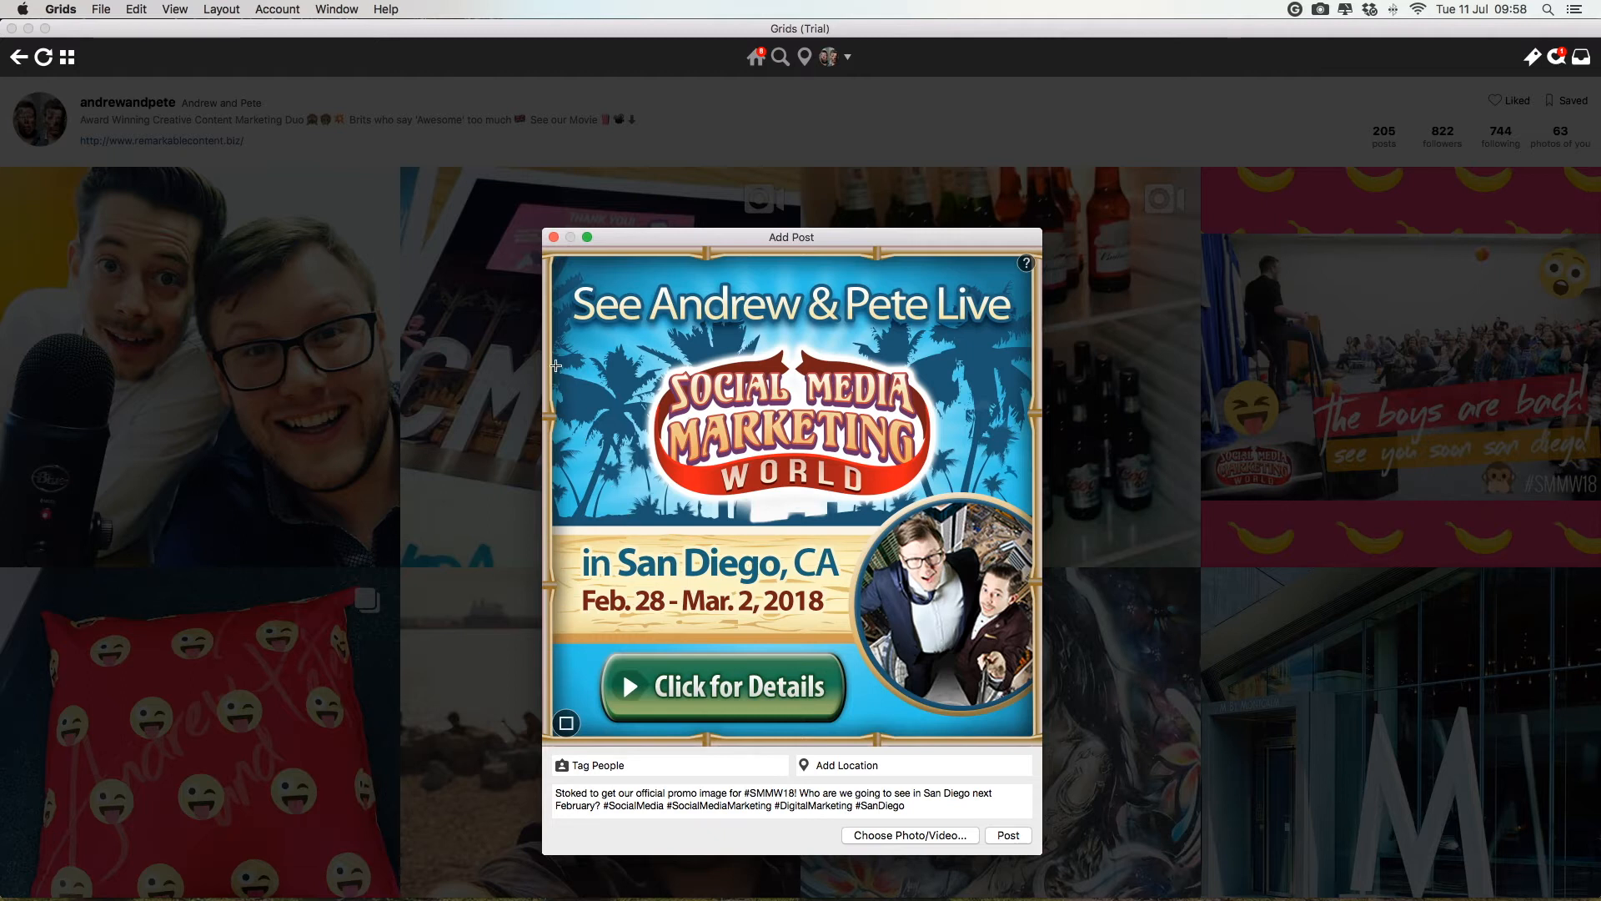
left_click_drag(556, 368, 735, 547)
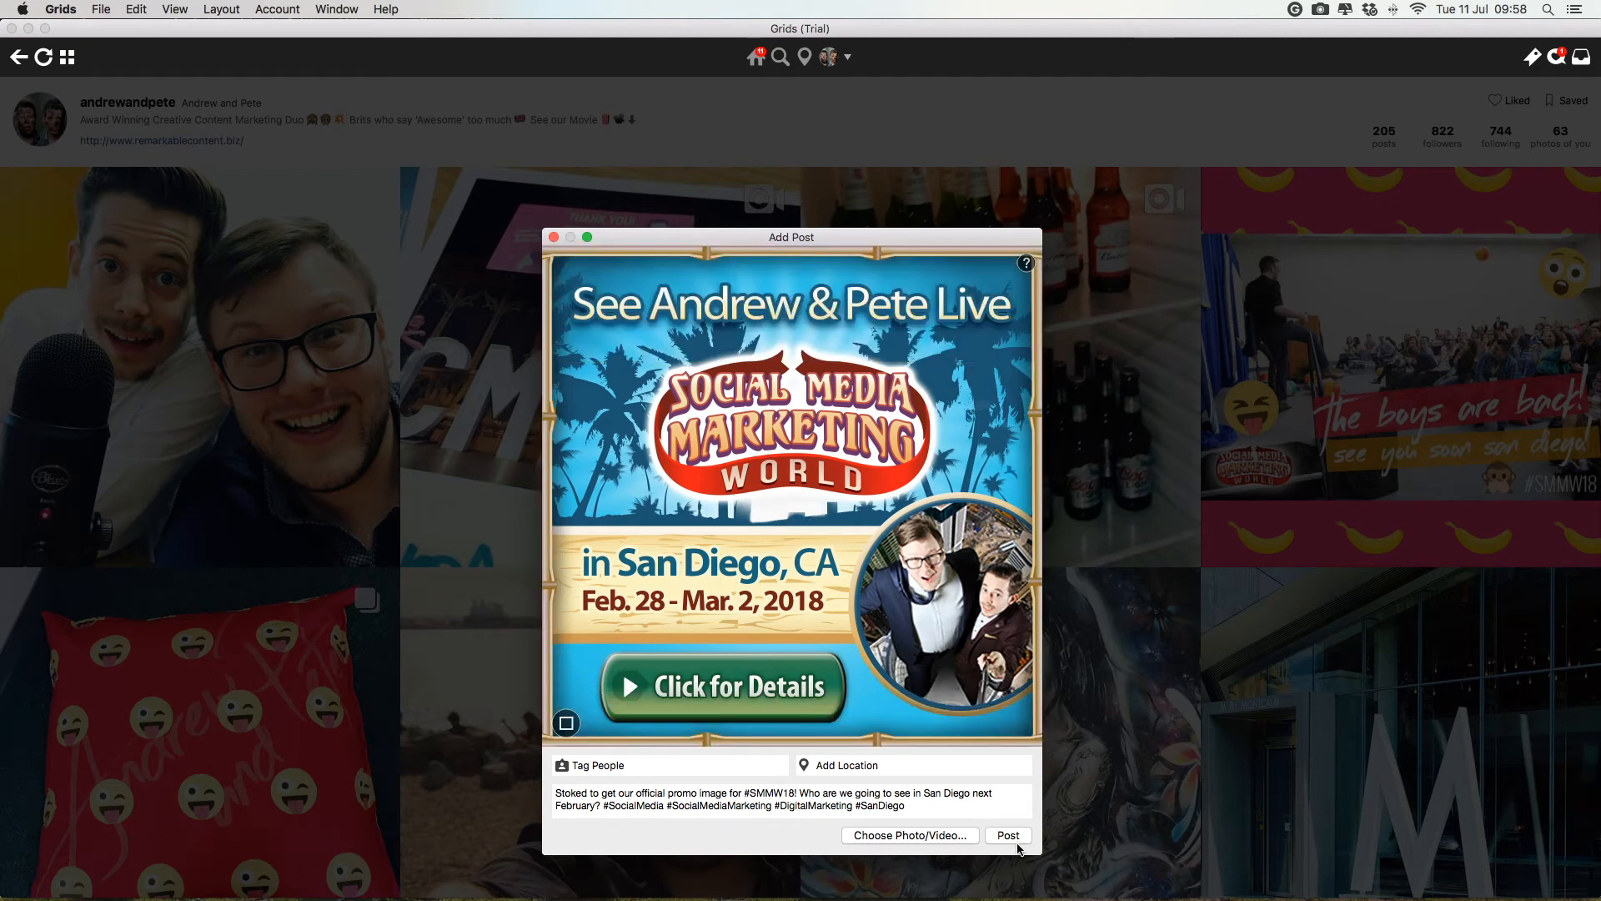
Step: Publish the promo post, then reopen the account menu once it tops the feed
left_click(1007, 835)
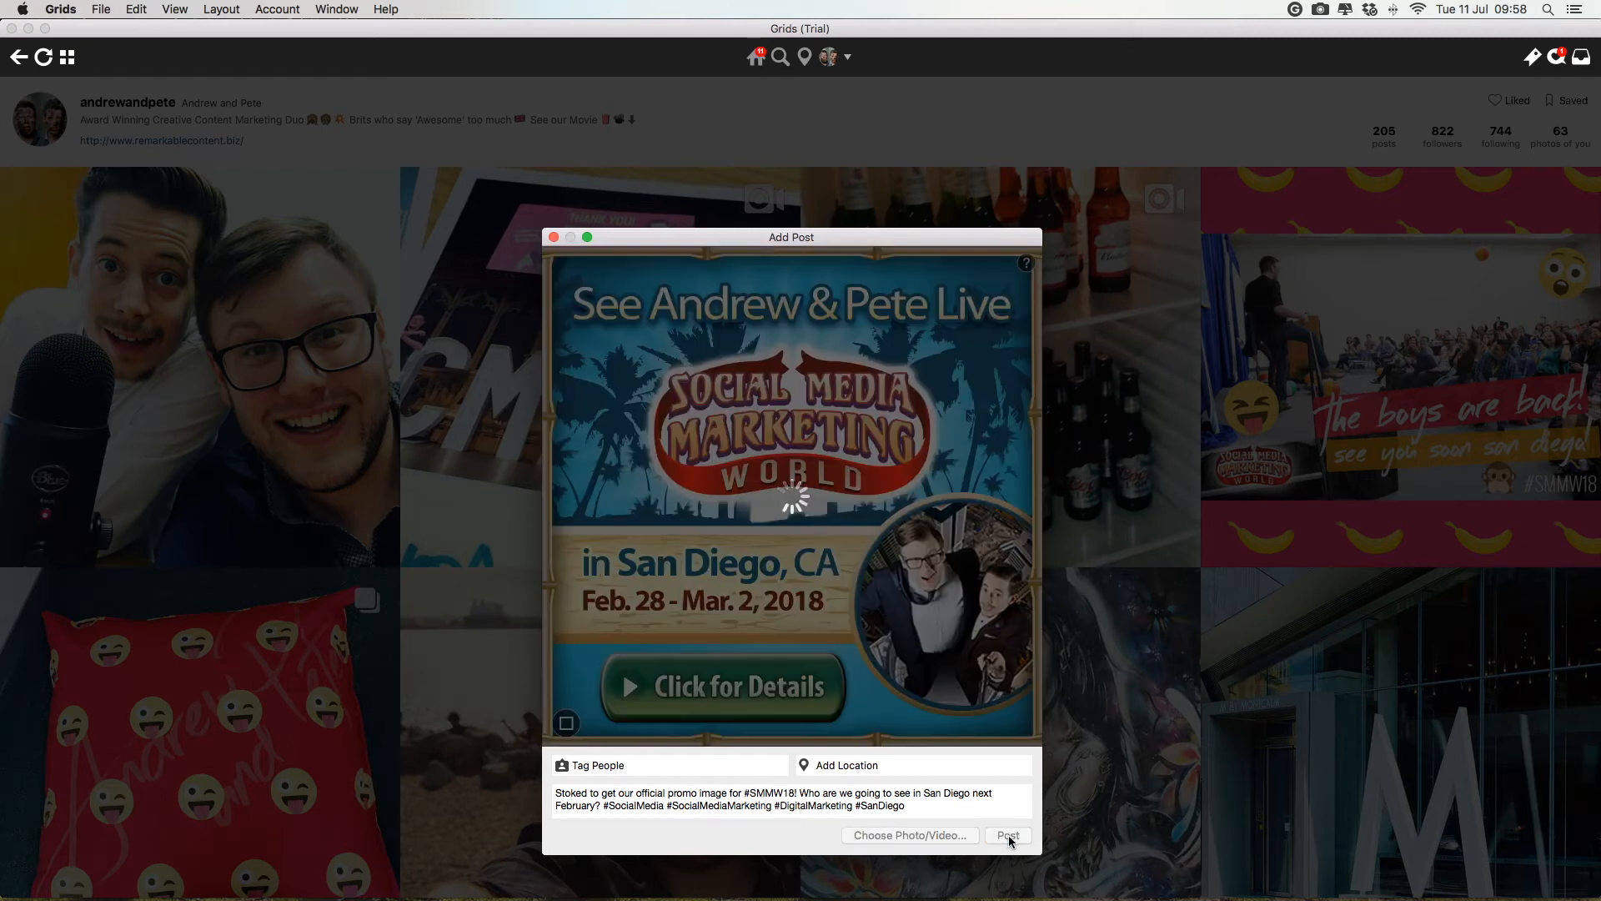
left_click(1007, 835)
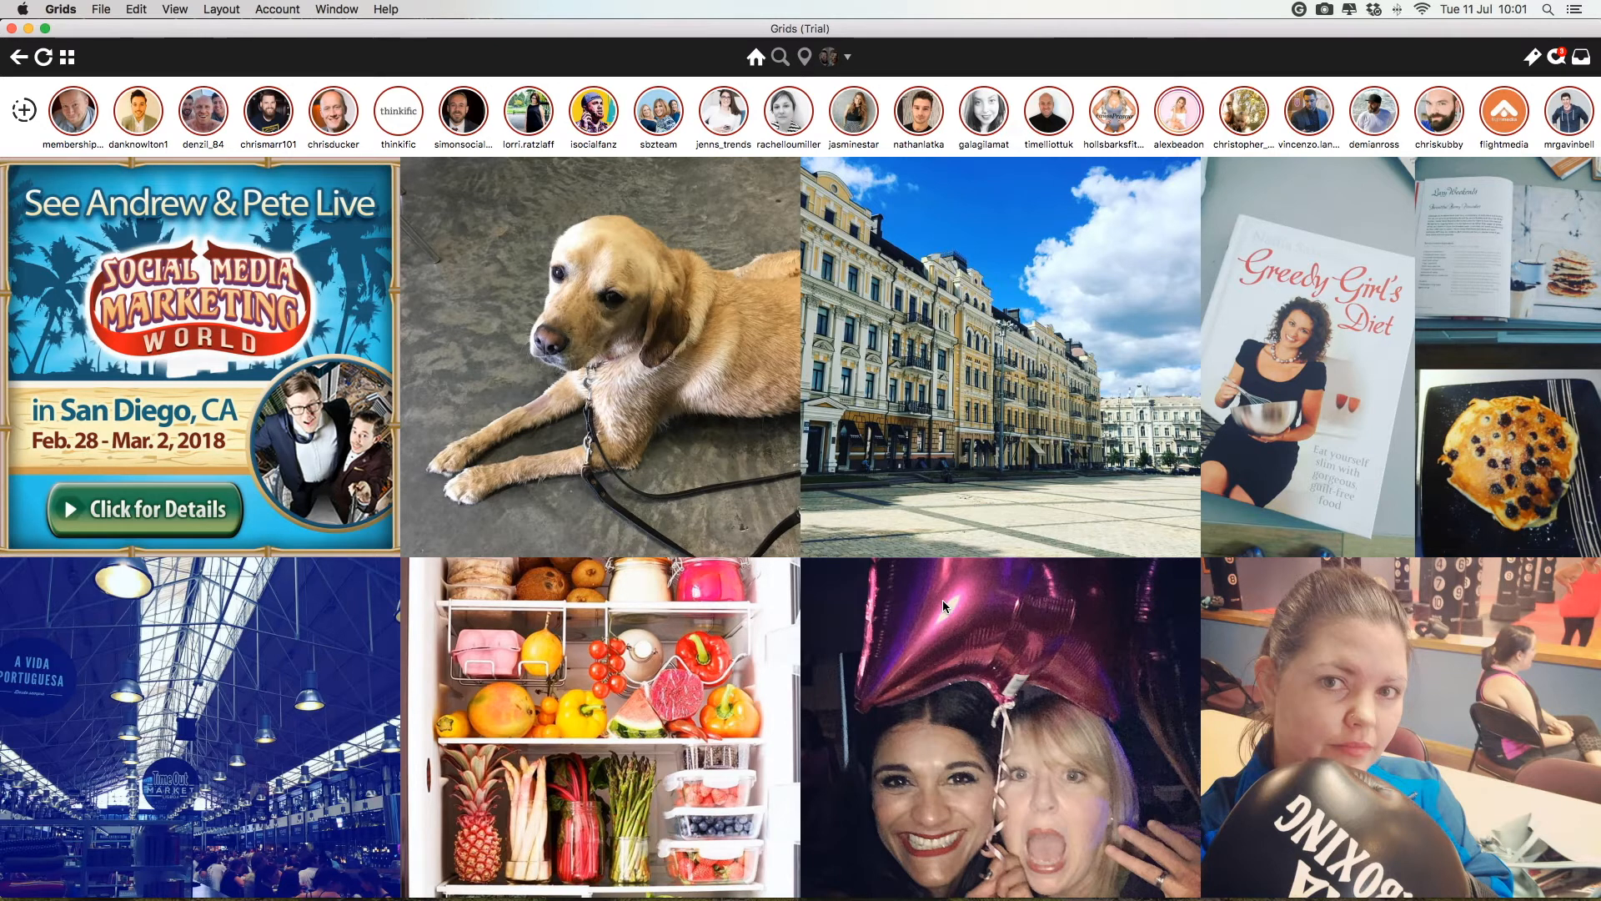
left_click(840, 57)
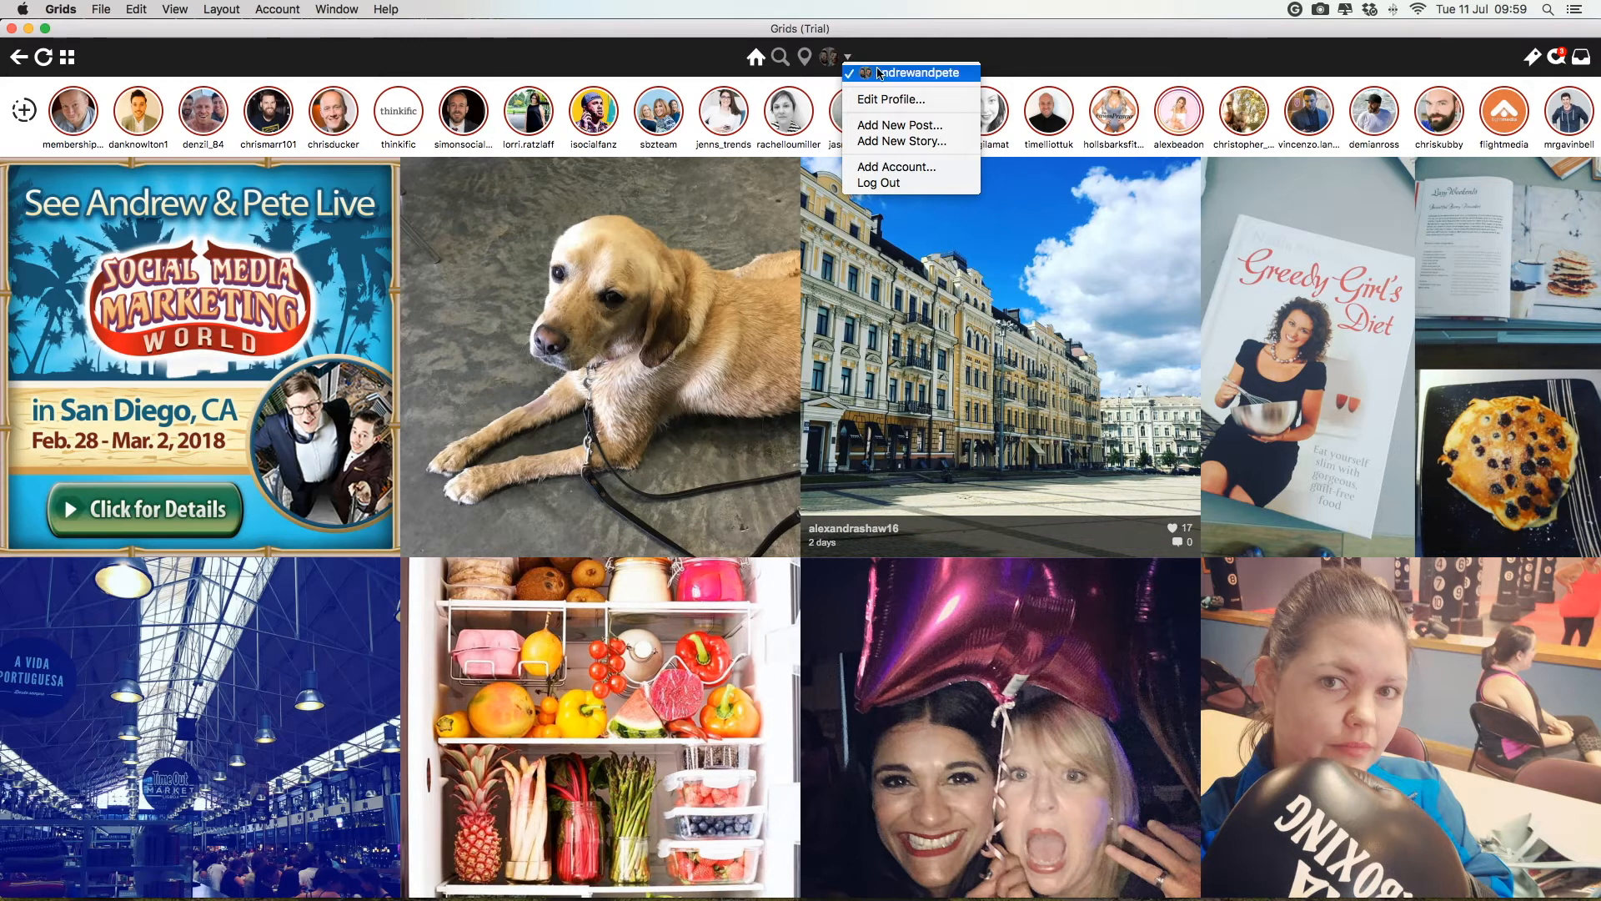
mouse_move(901, 141)
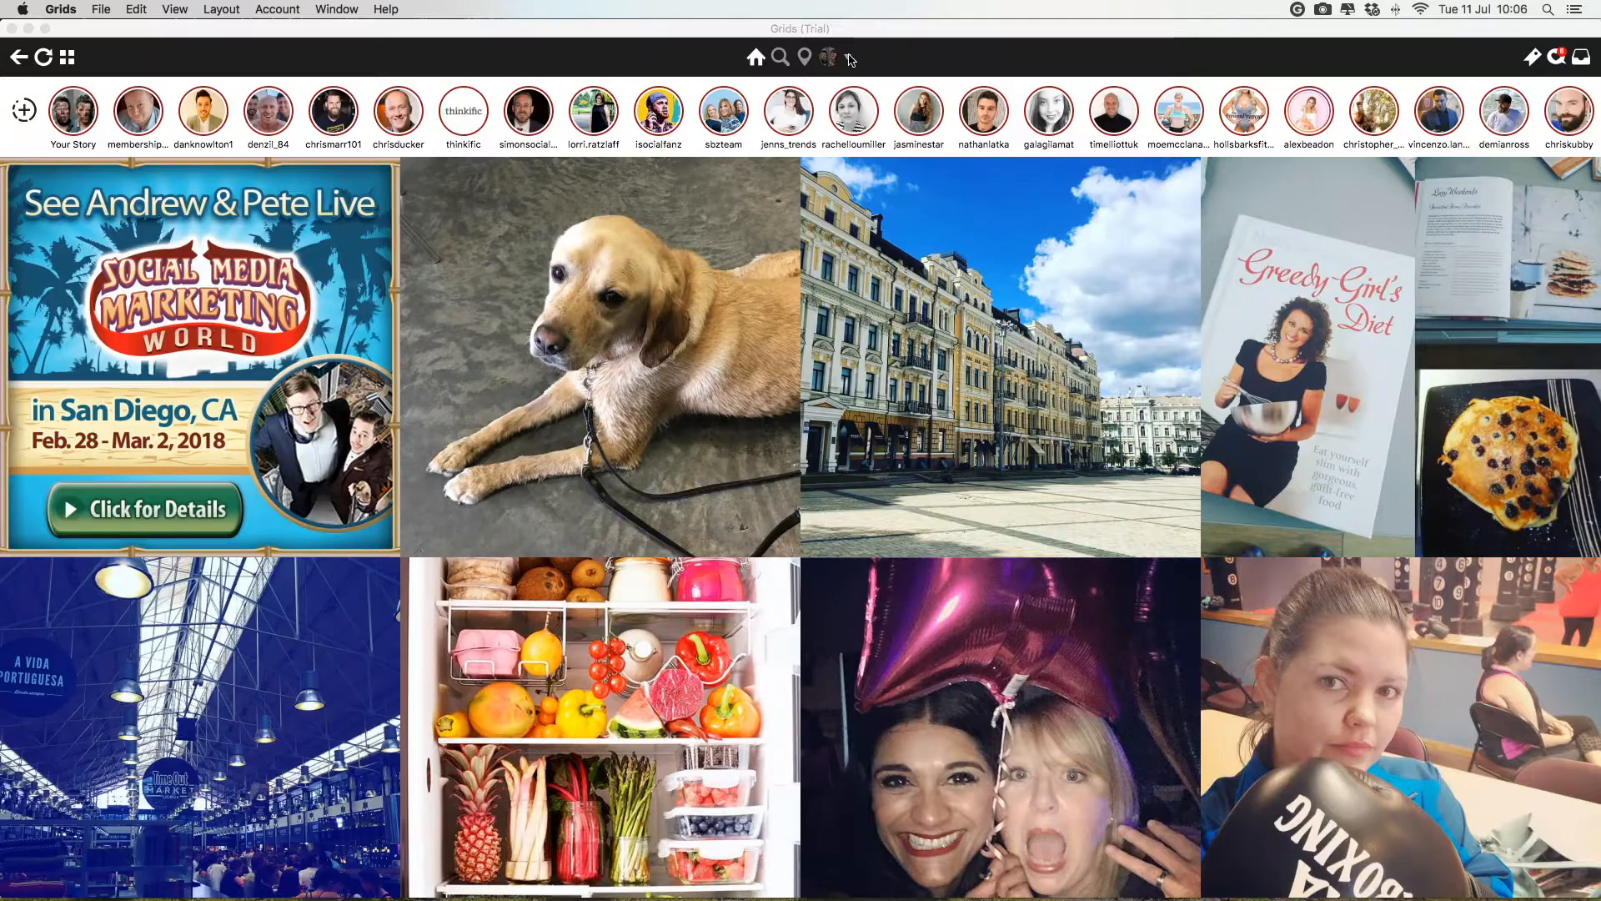
left_click(826, 57)
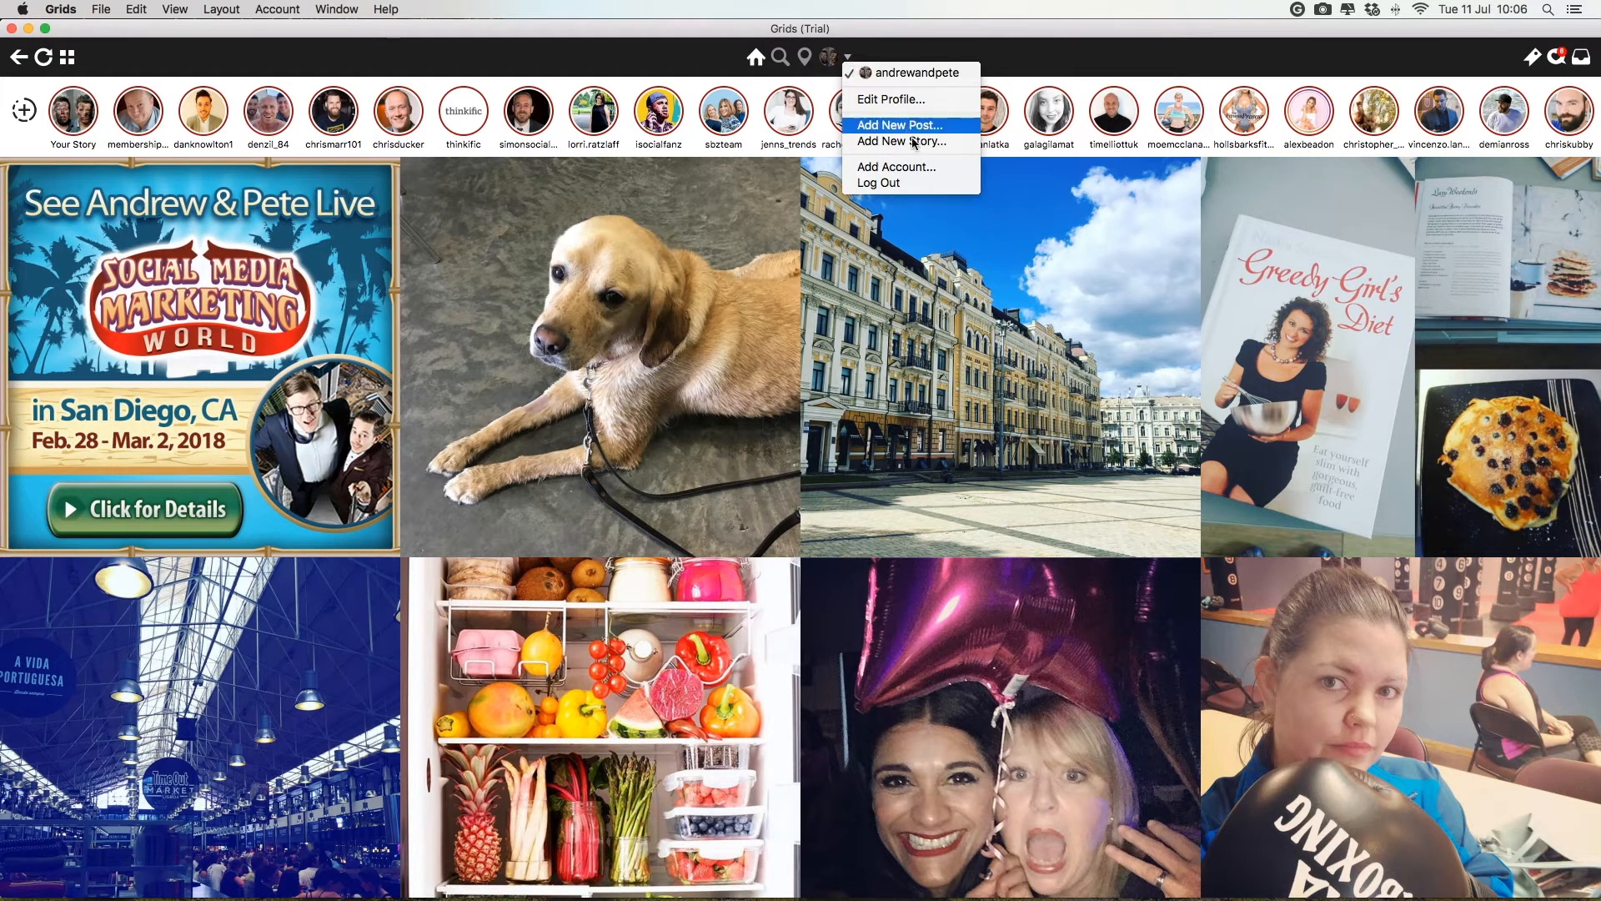
left_click(902, 141)
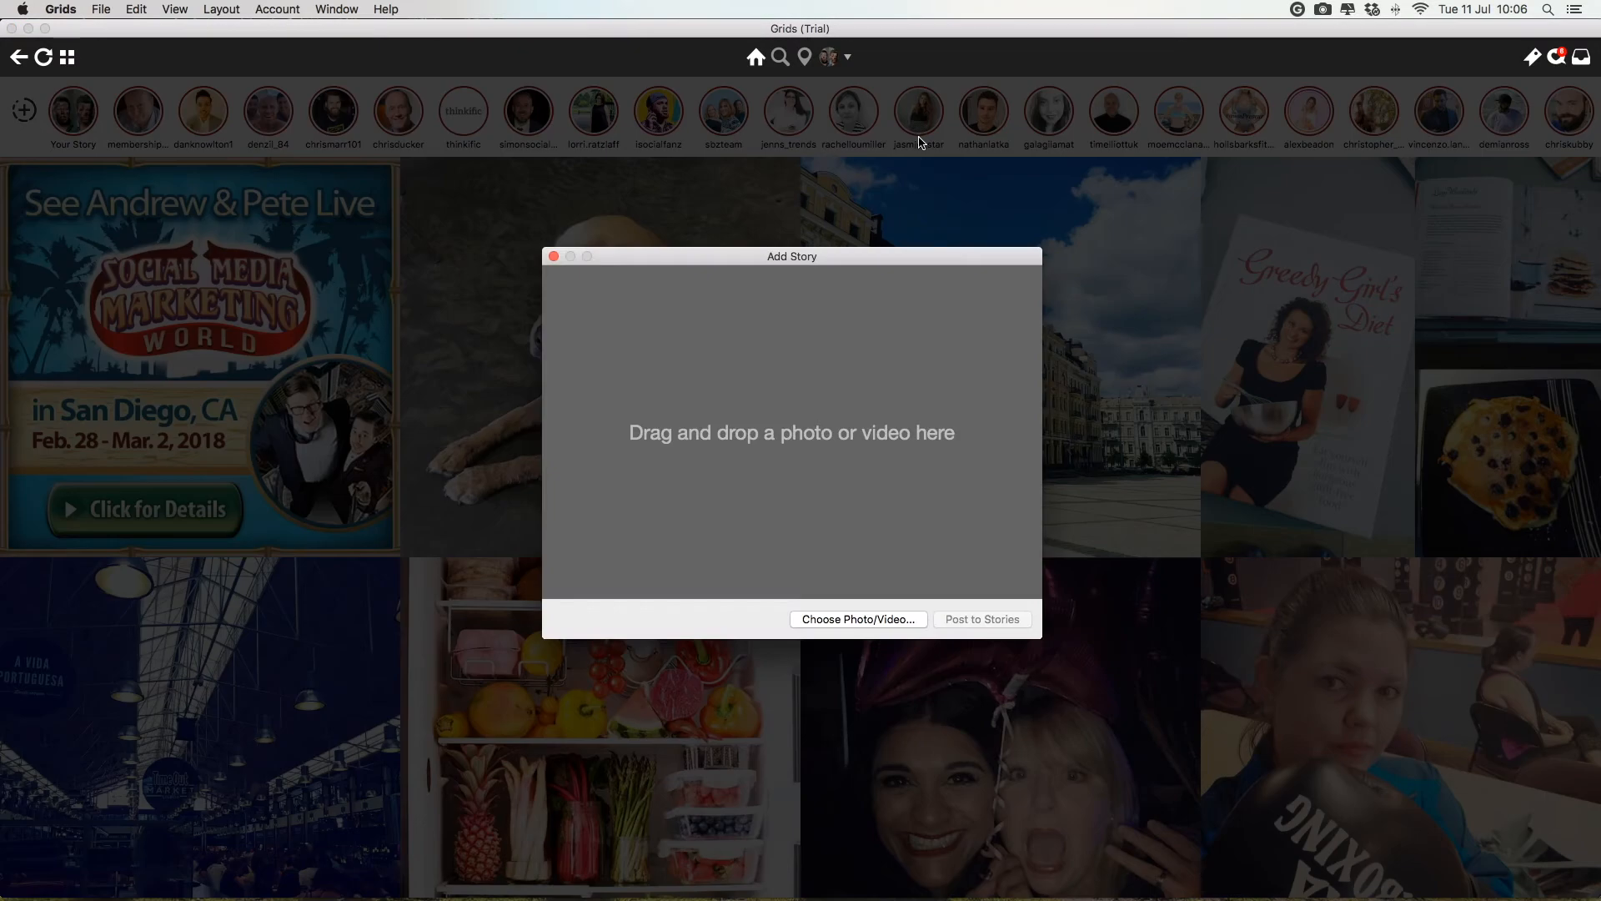
mouse_move(876, 431)
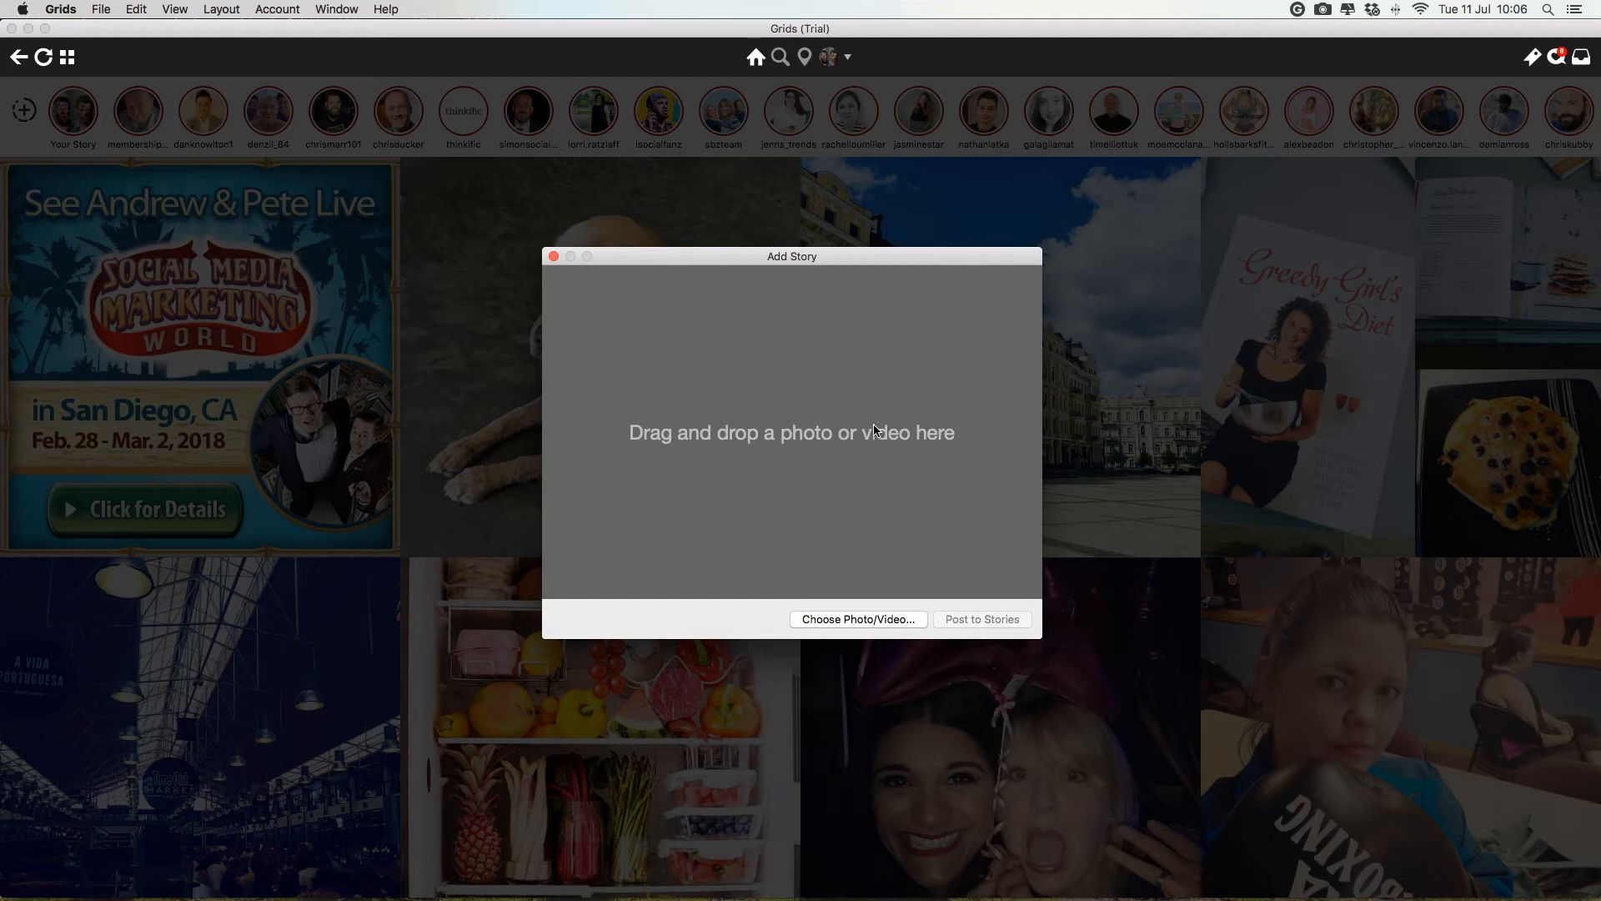
mouse_move(806, 427)
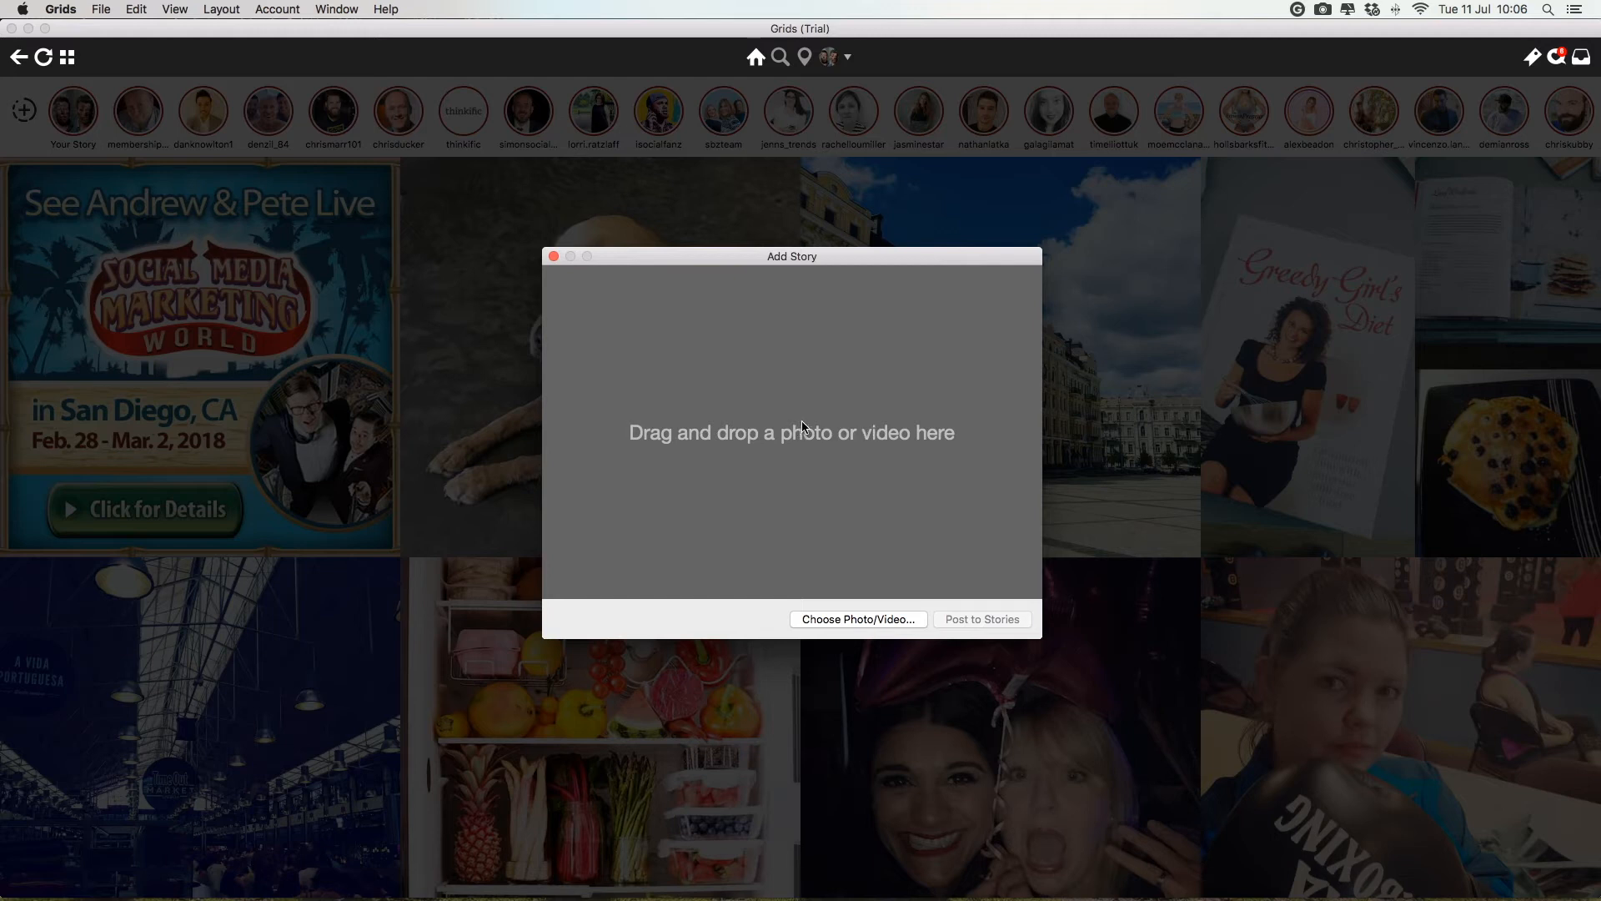
mouse_move(781, 467)
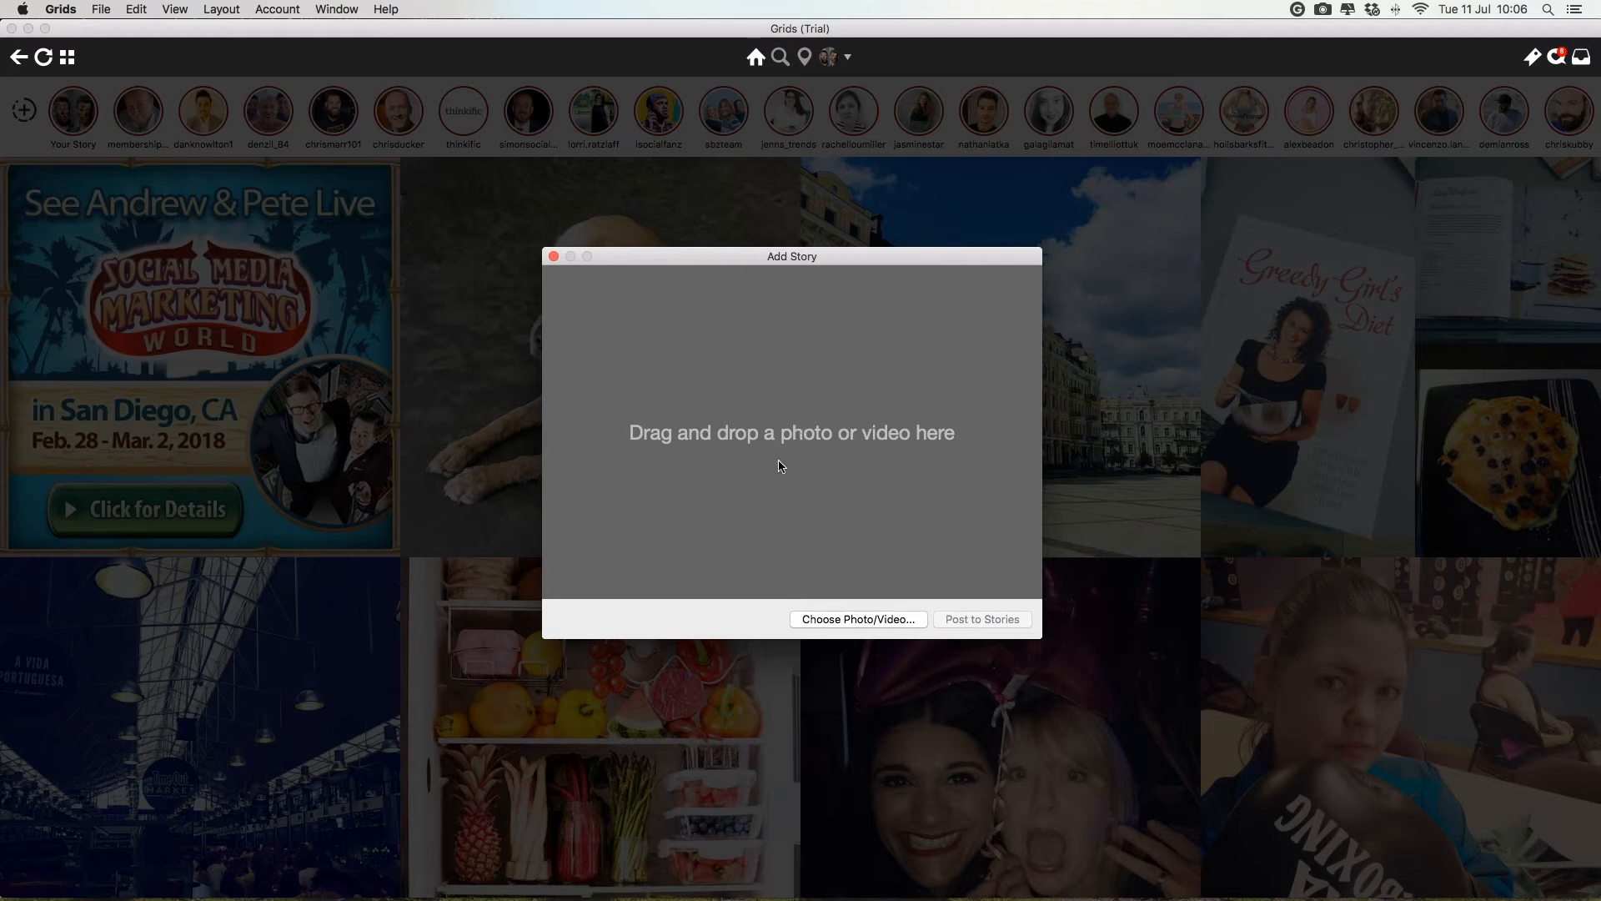
mouse_move(810, 472)
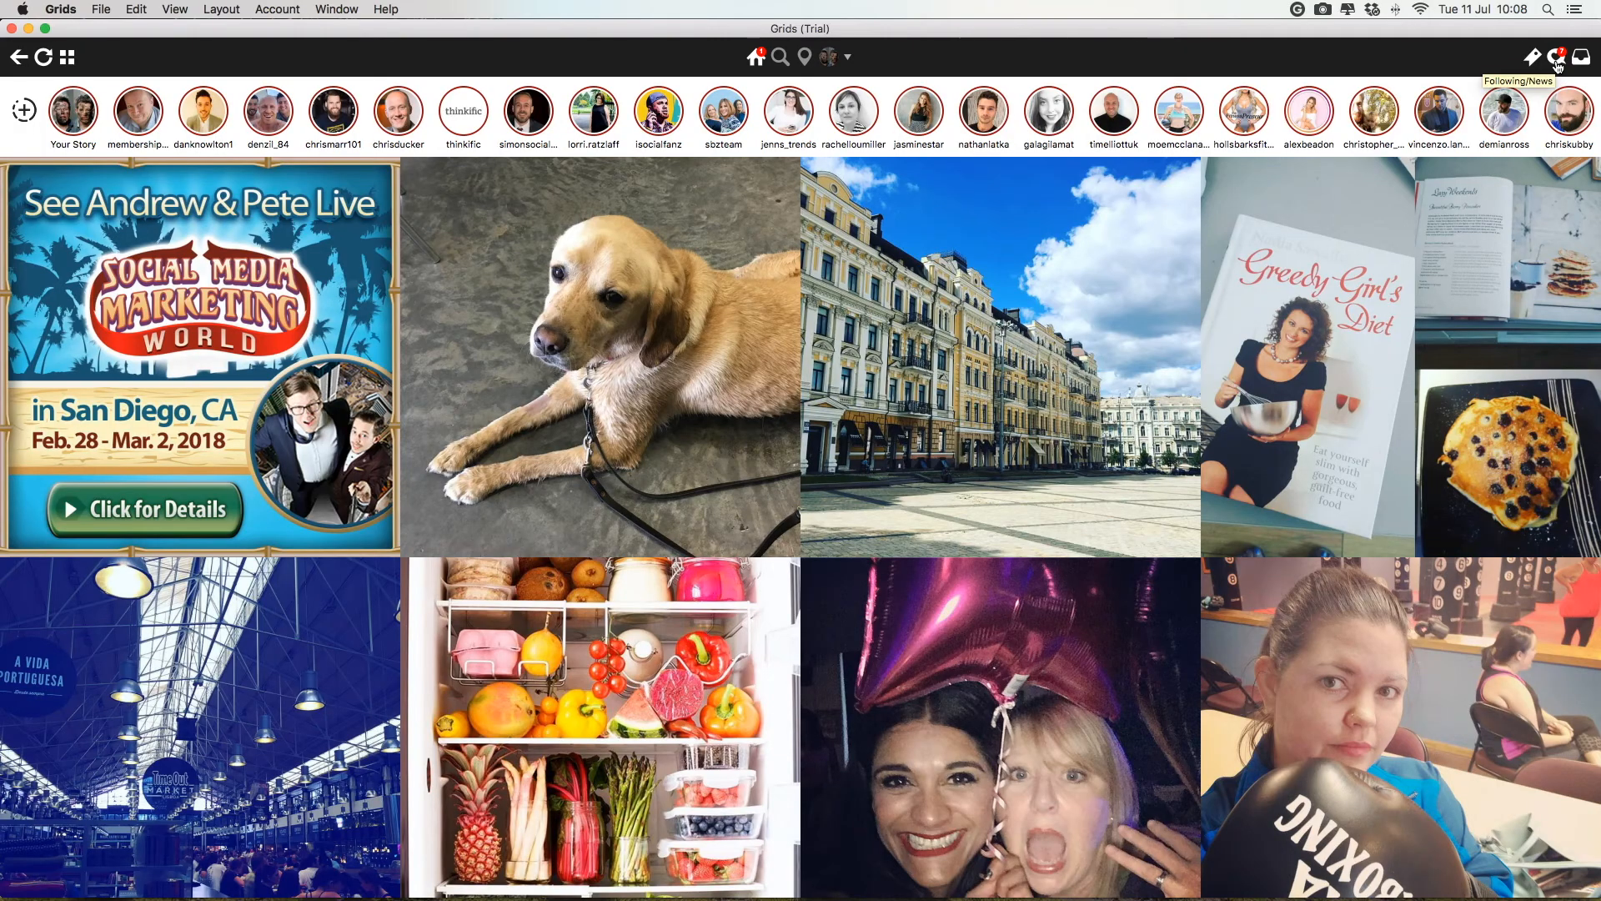
Step: Open the News panel of recent likes, comments, mentions and new followers
left_click(1556, 56)
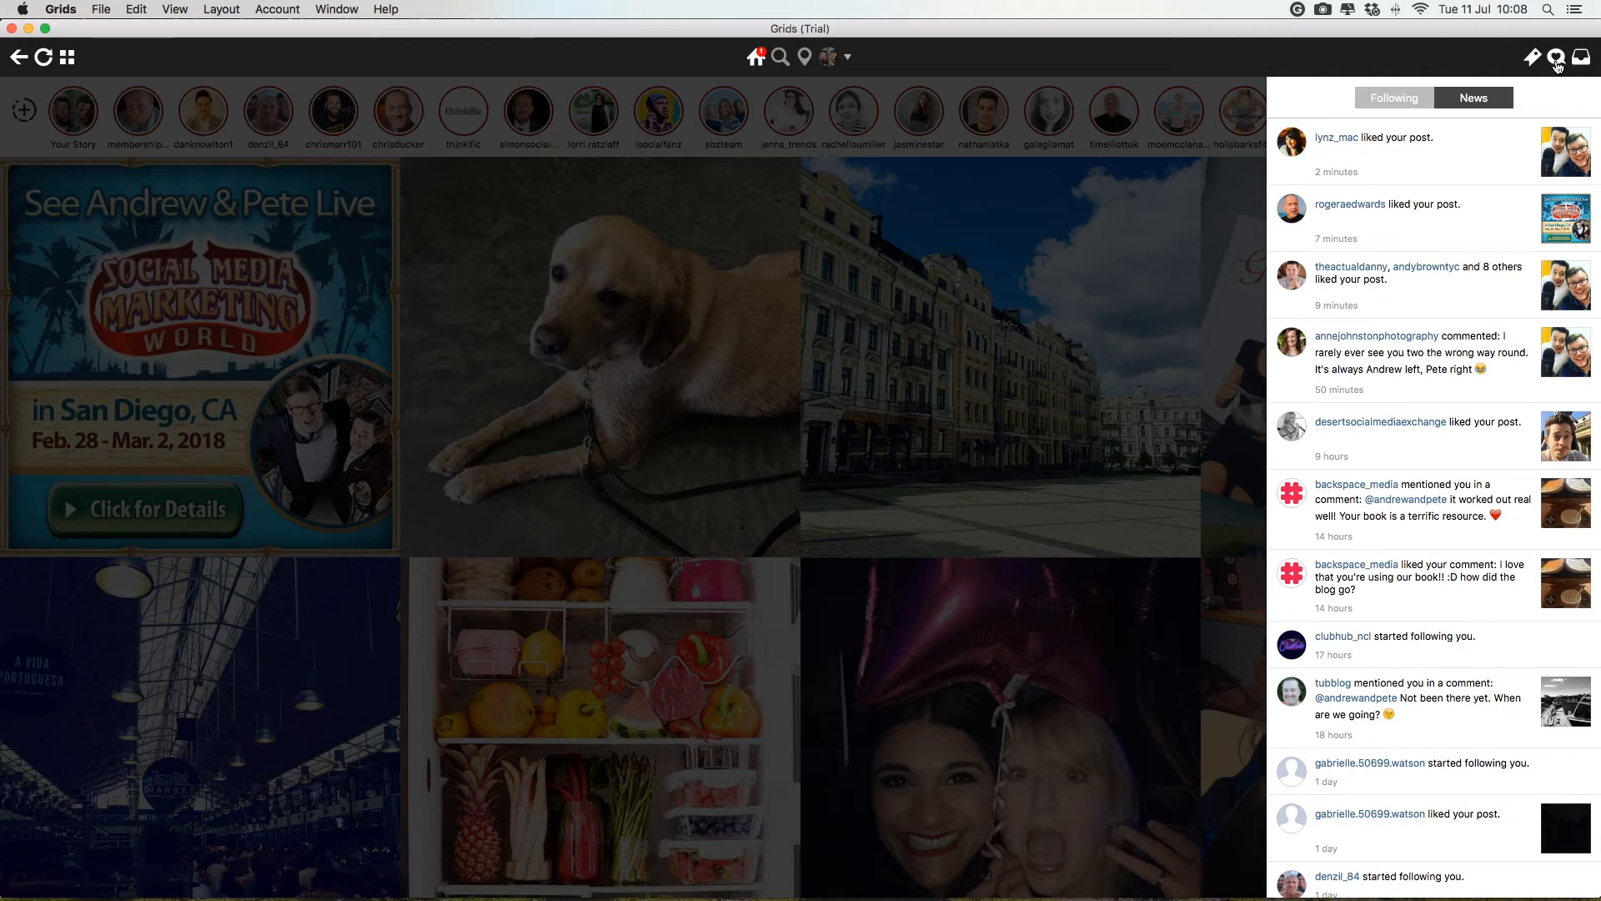
Step: Open Backspace_media's book post from the mention and begin the reply 'That is great to k'
left_click(1332, 495)
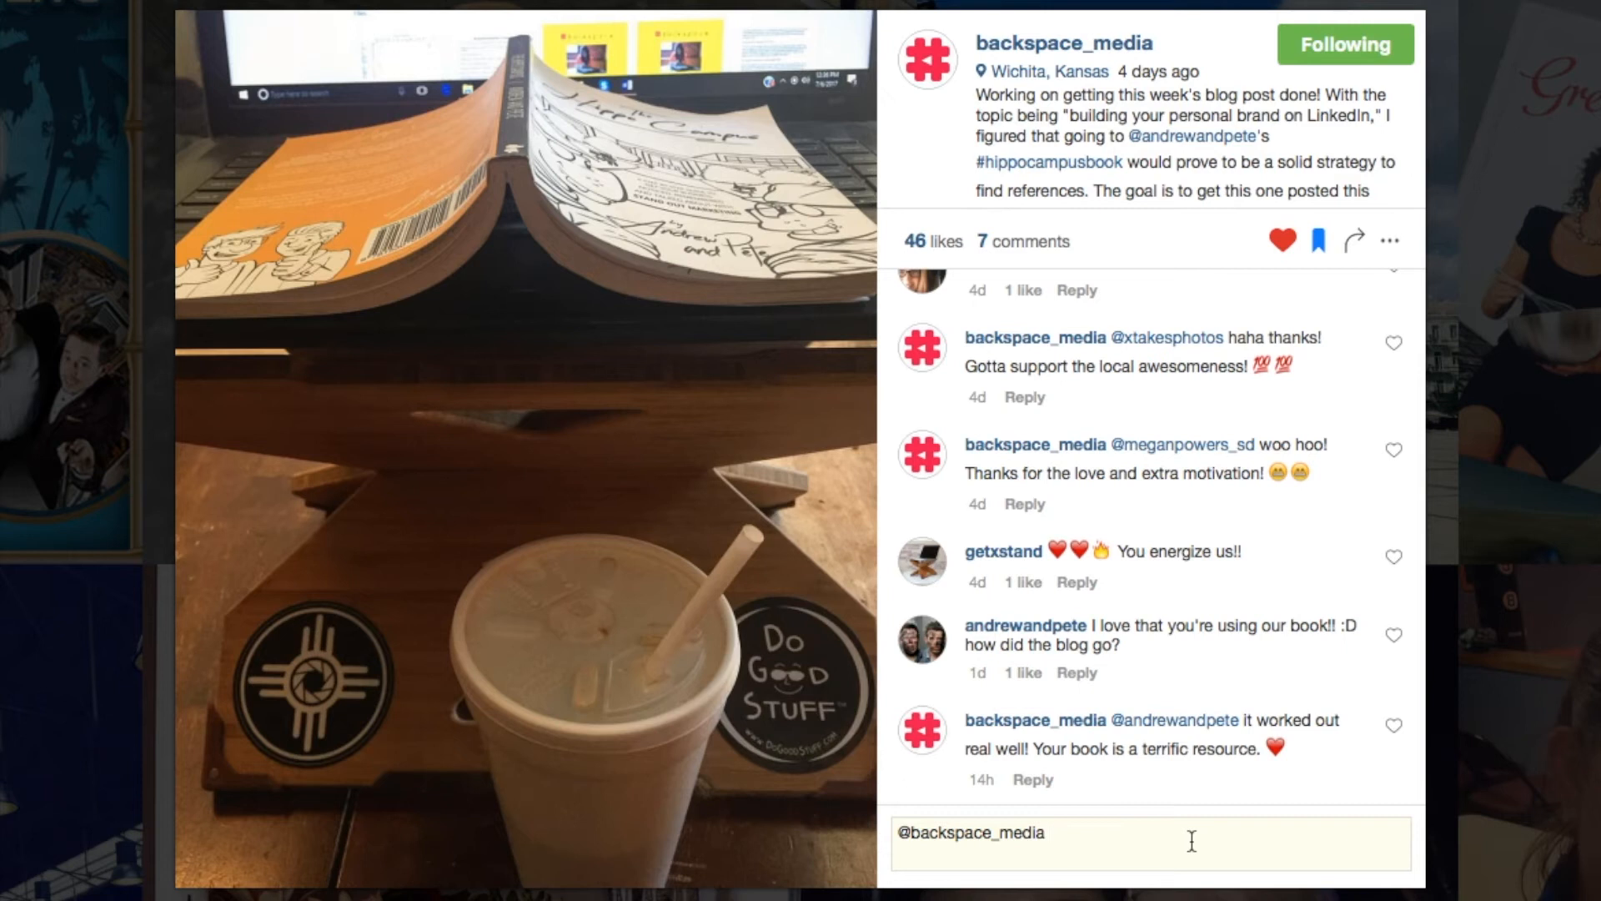
type("That is great to k")
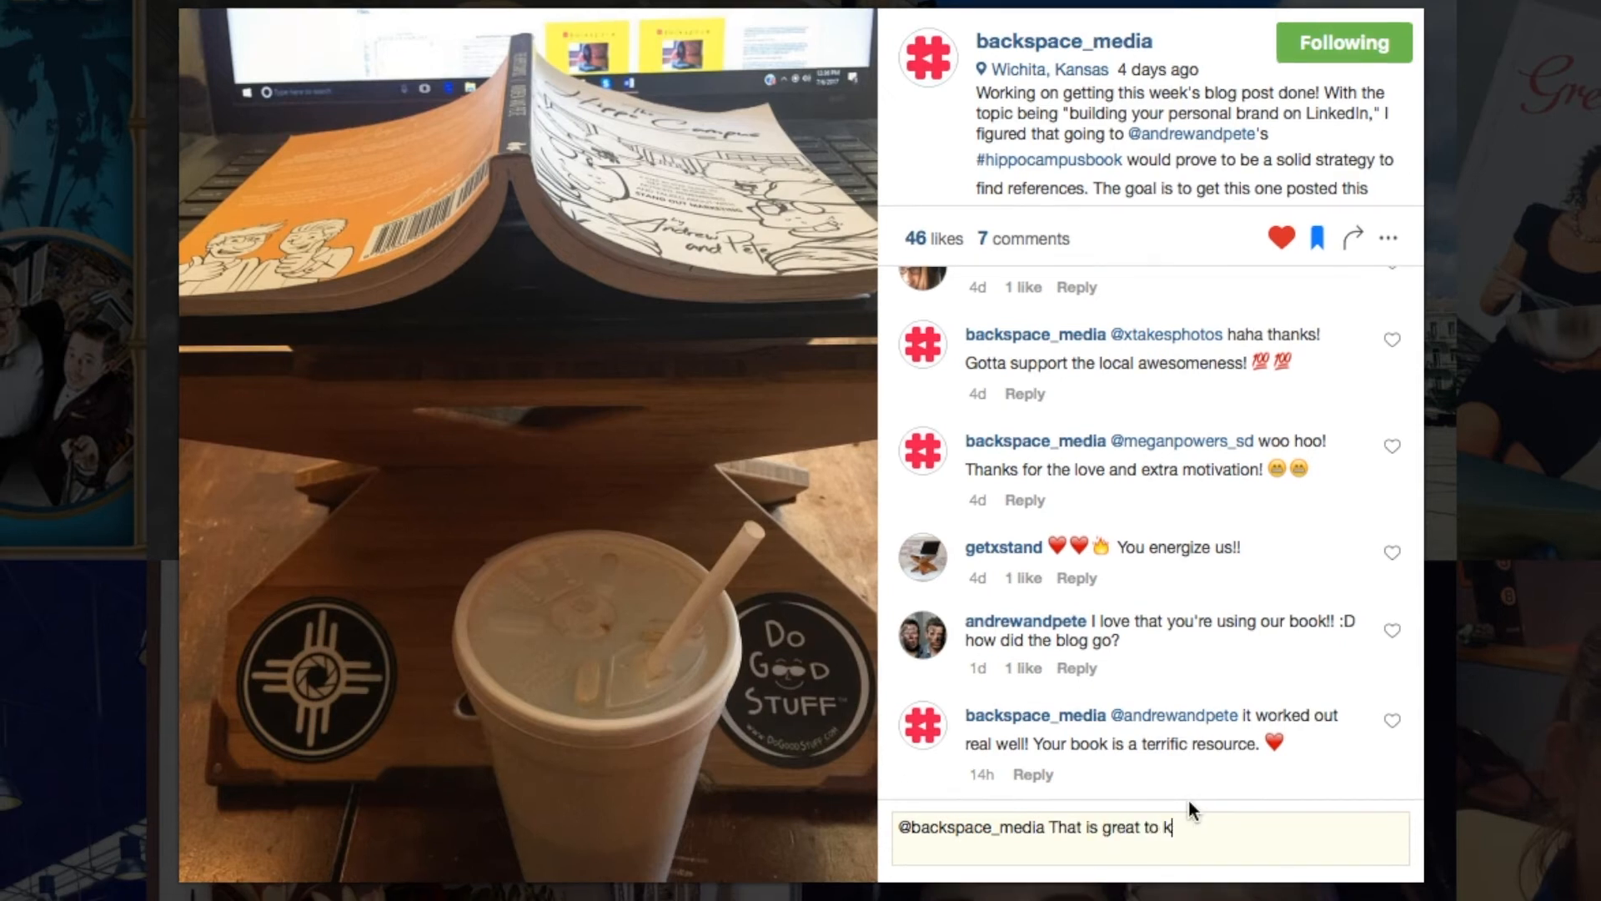